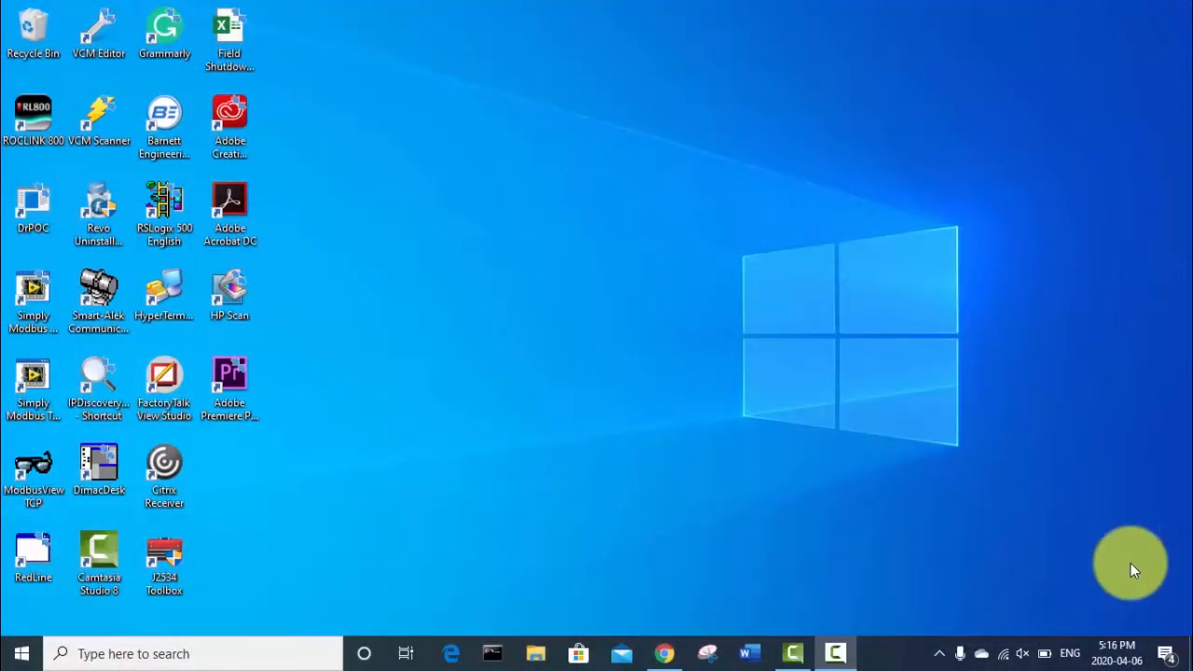
mouse_move(736, 601)
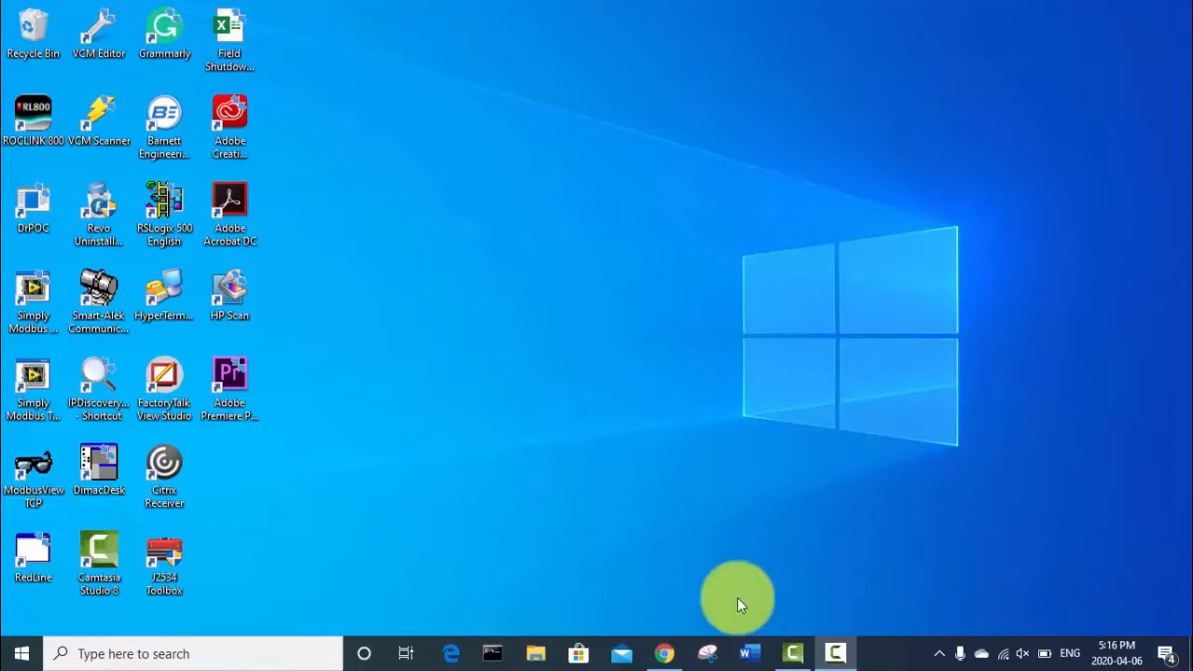
- Search Google in Chrome for ACDelco TDS to find its login page
click(664, 652)
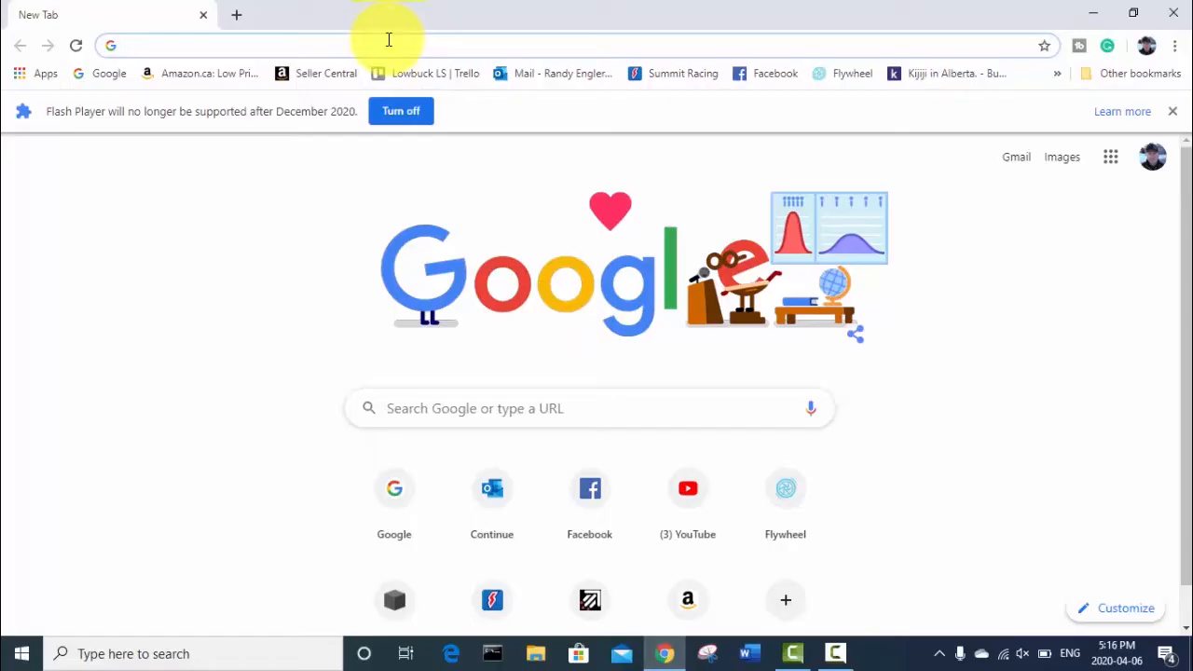
text(ac delco tds address could not be validated canada)
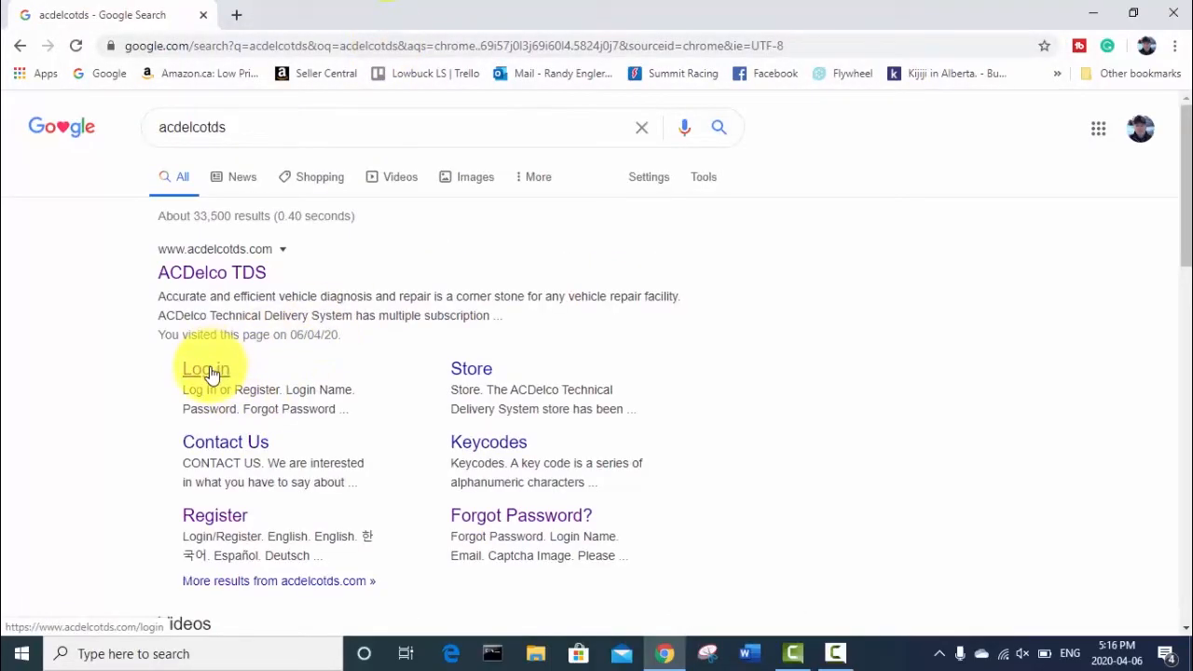
- Open the ACDelco TDS login page and submit the saved credentials
click(205, 369)
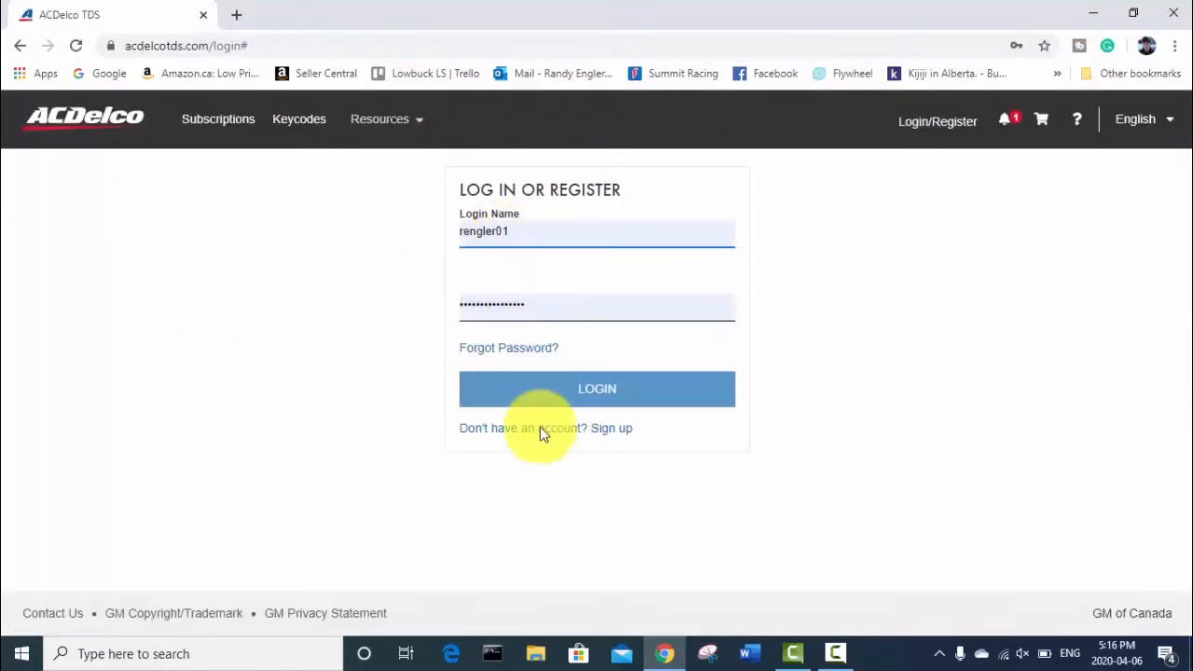
mouse_move(528, 435)
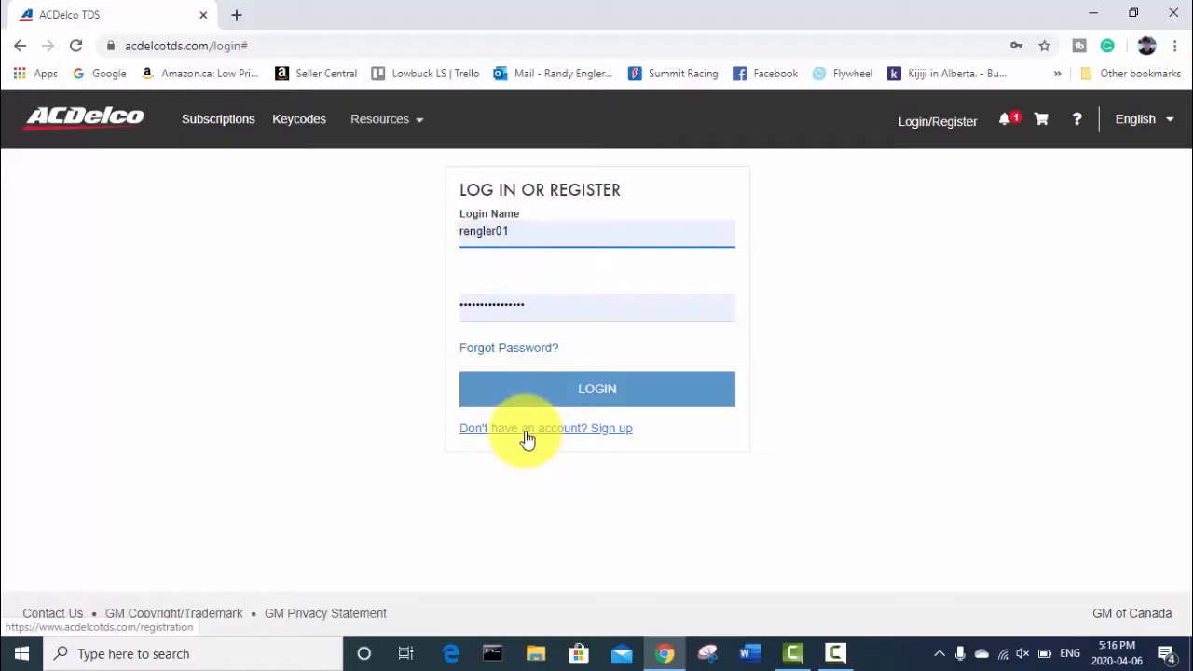
mouse_move(592, 436)
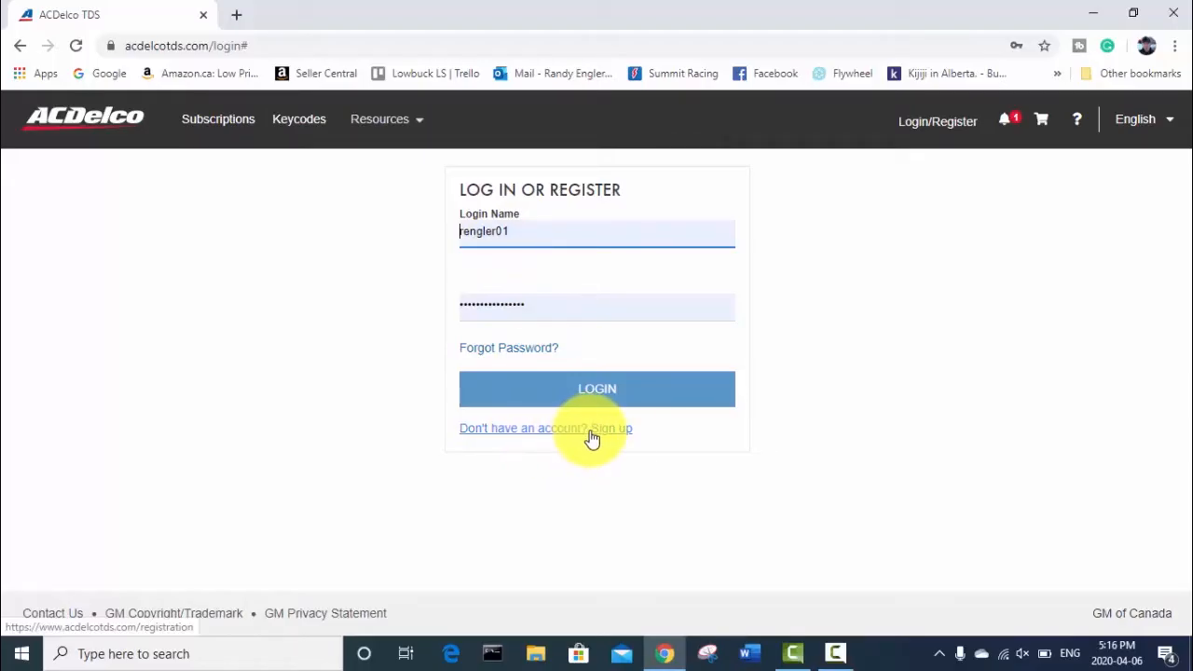
mouse_move(597, 389)
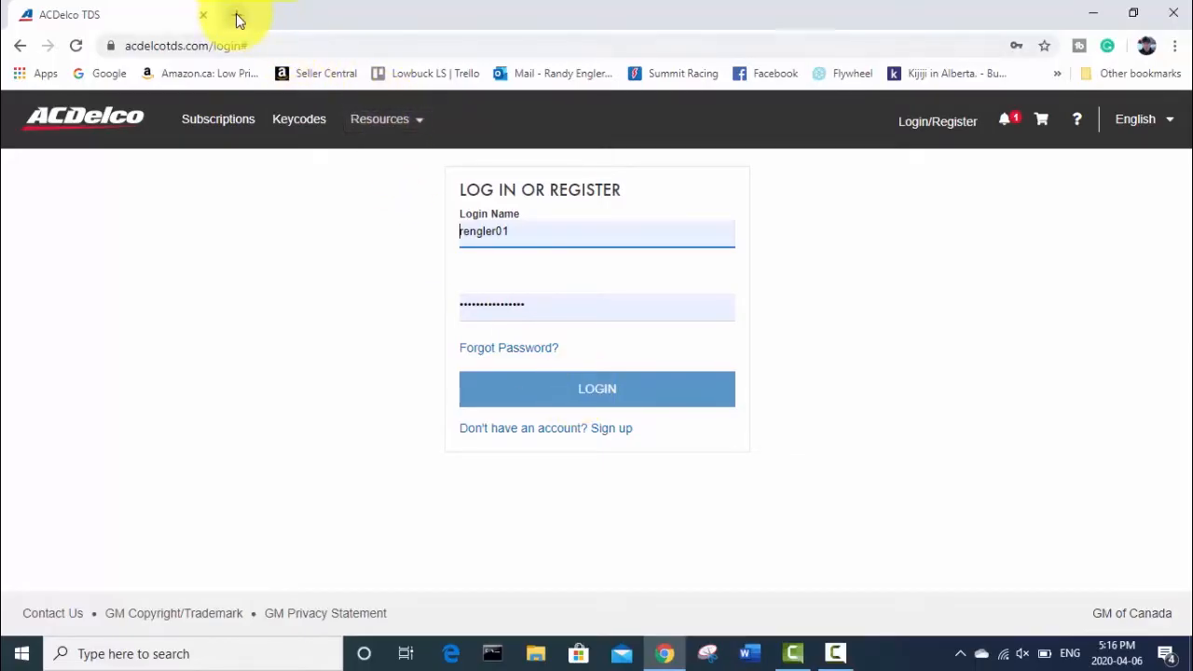
mouse_move(238, 17)
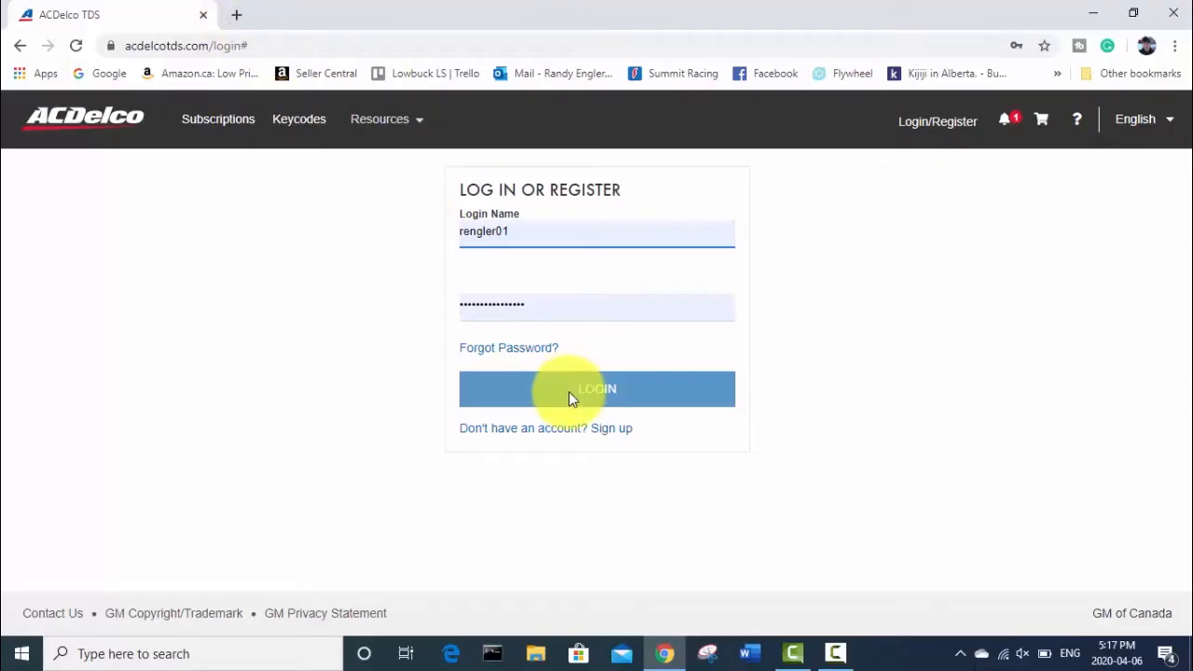
click(597, 389)
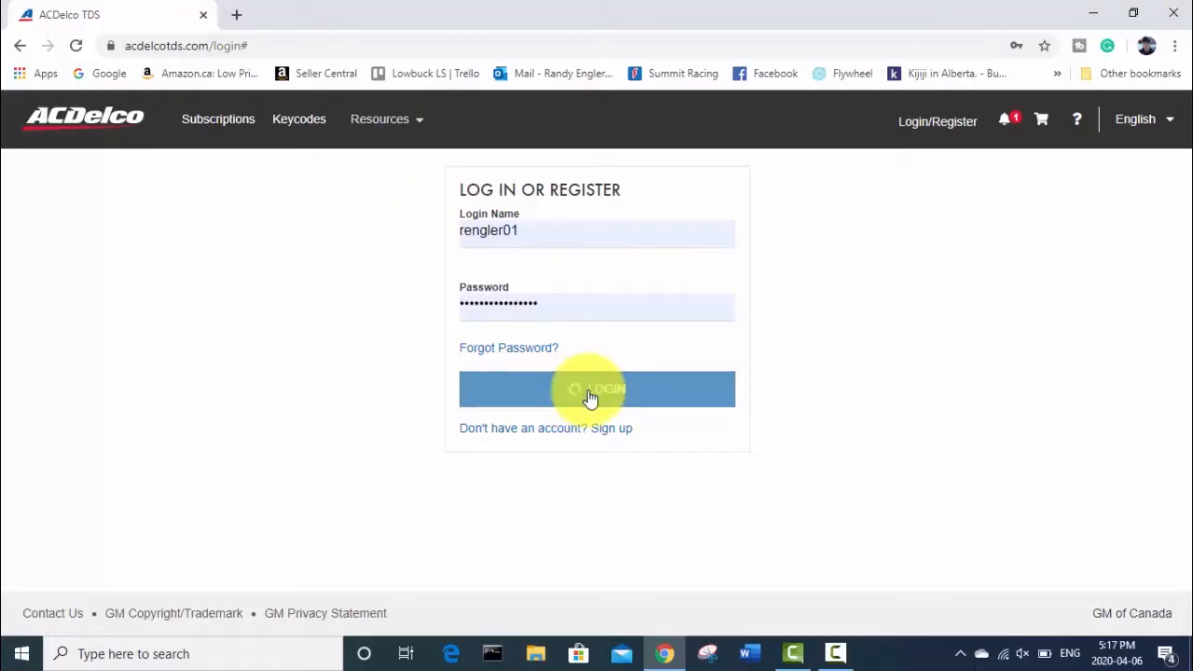
click(596, 389)
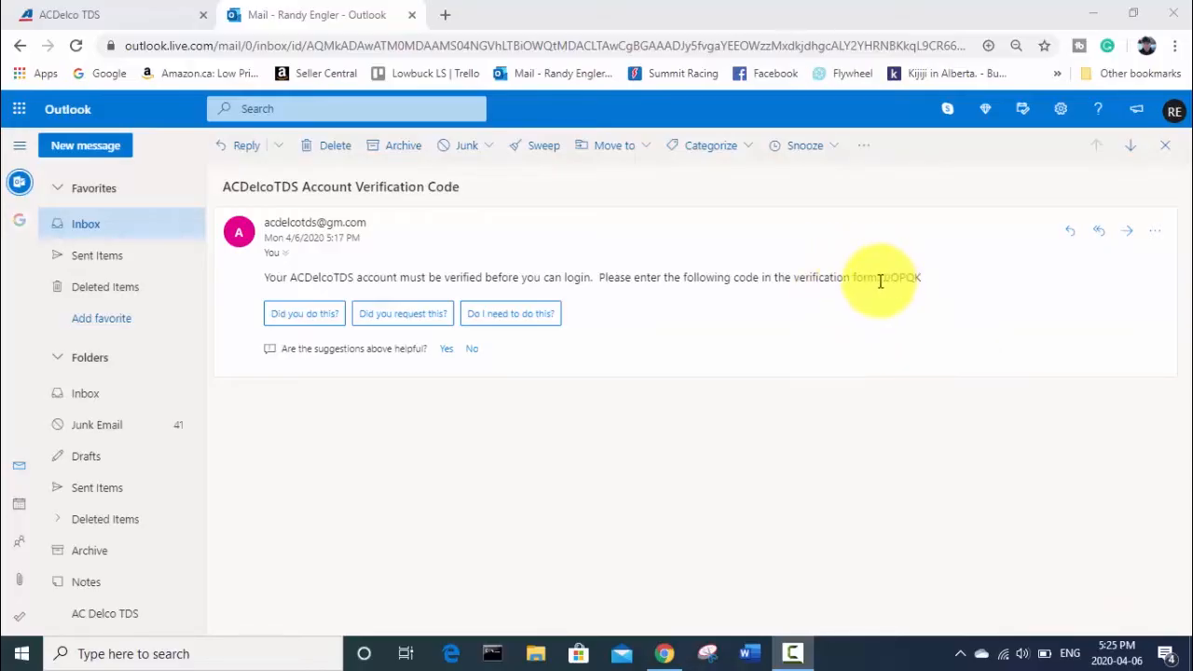
double_click(901, 277)
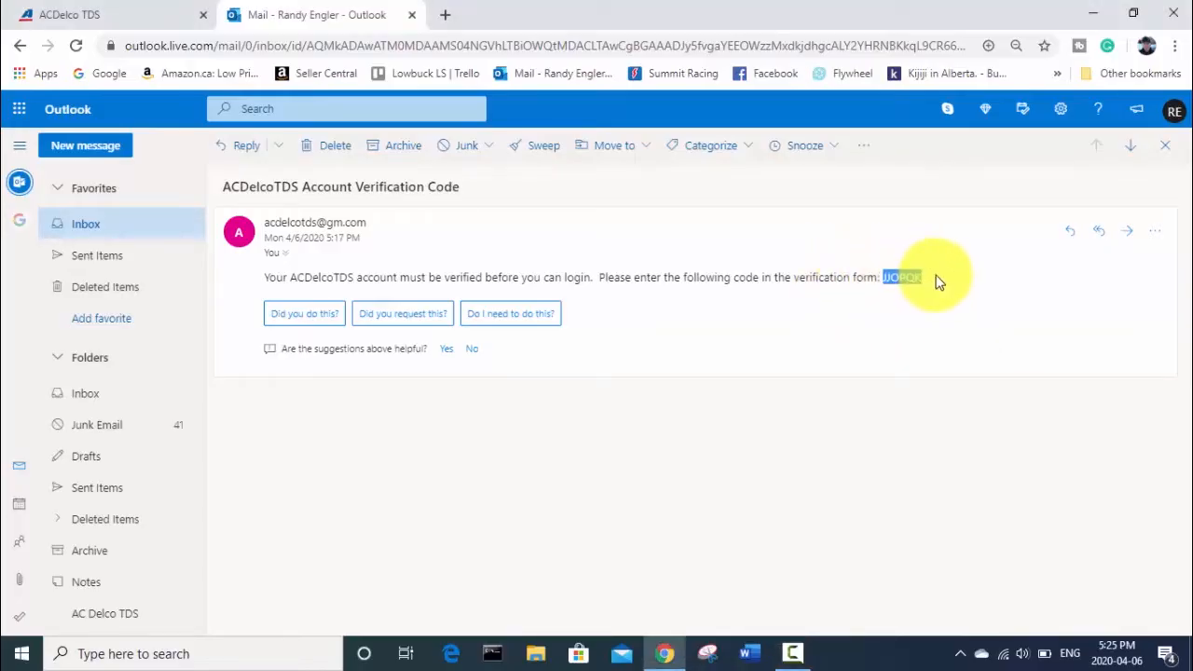
right_click(902, 276)
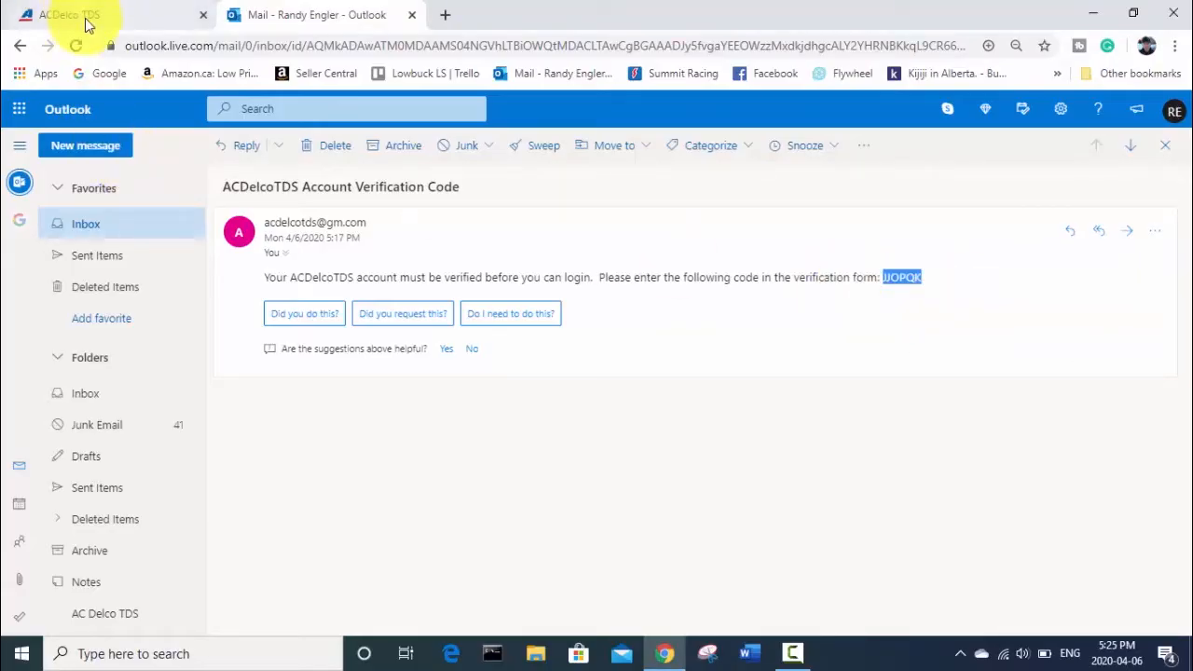
click(69, 15)
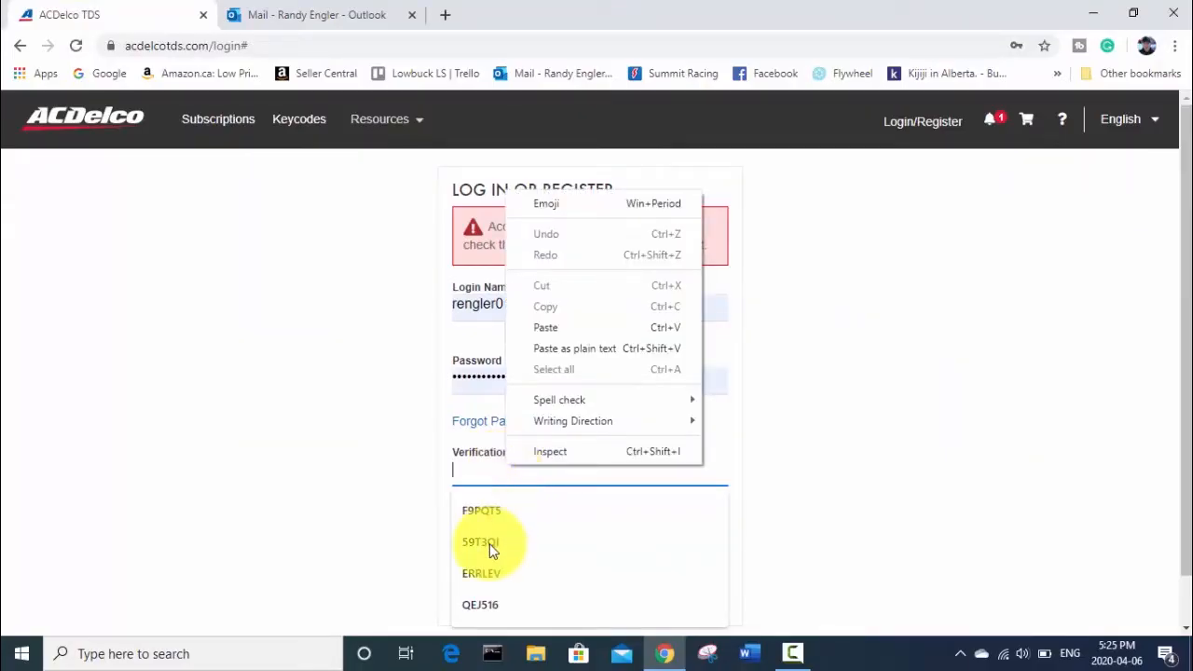
mouse_move(531, 358)
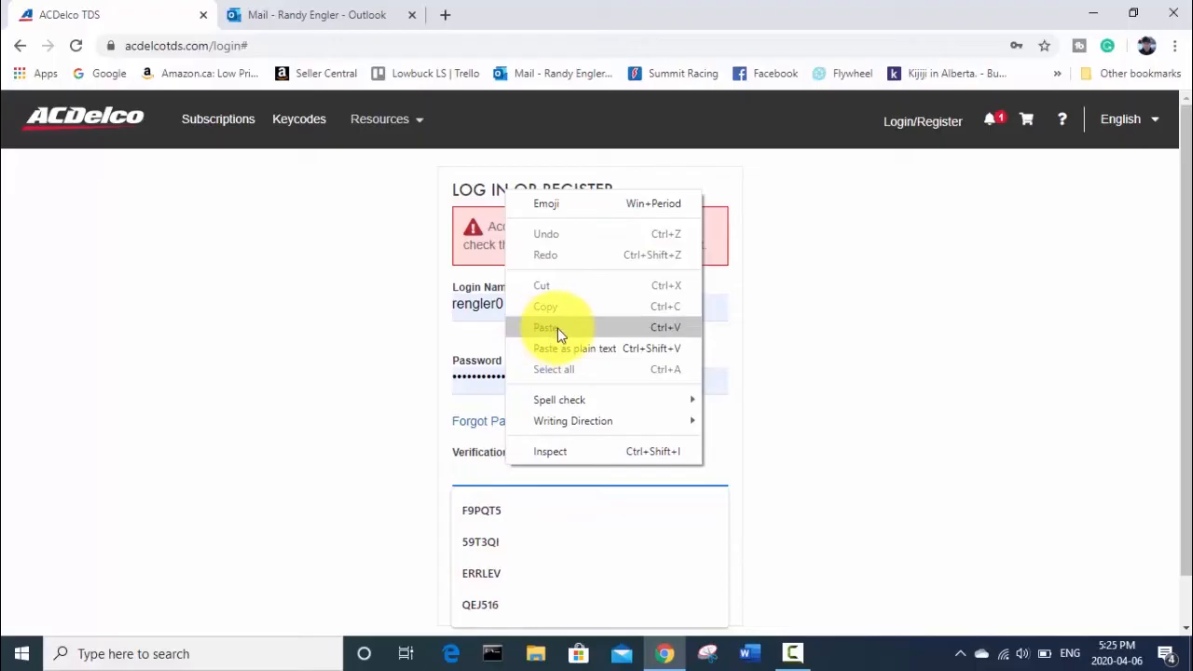
click(545, 327)
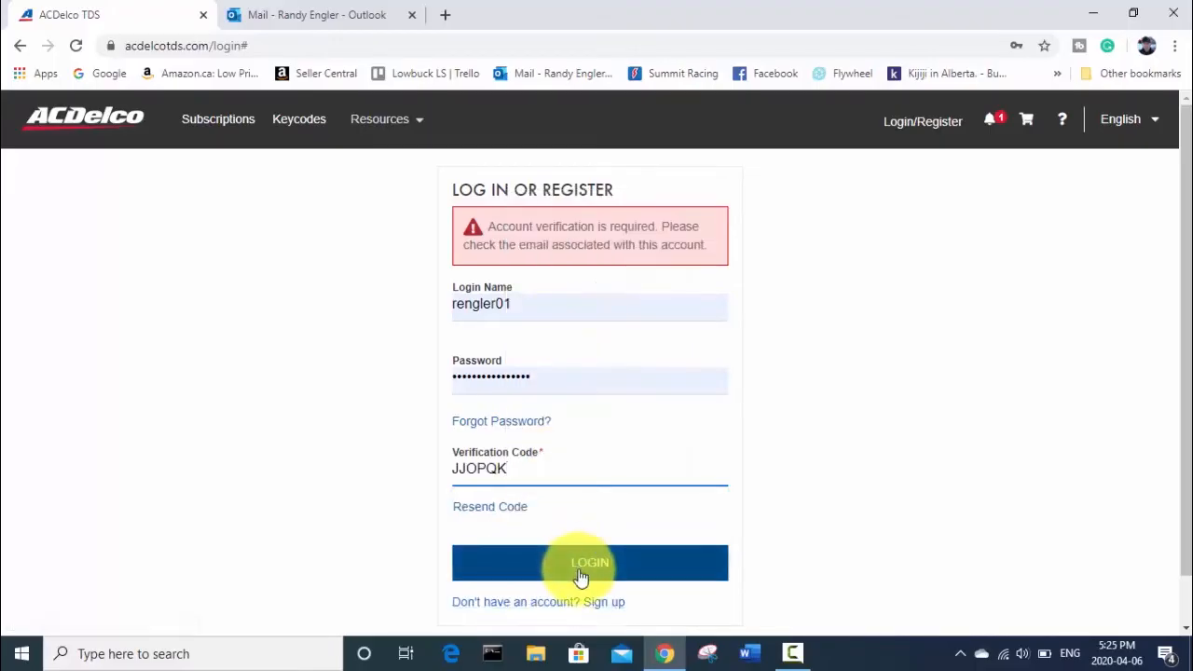
click(590, 562)
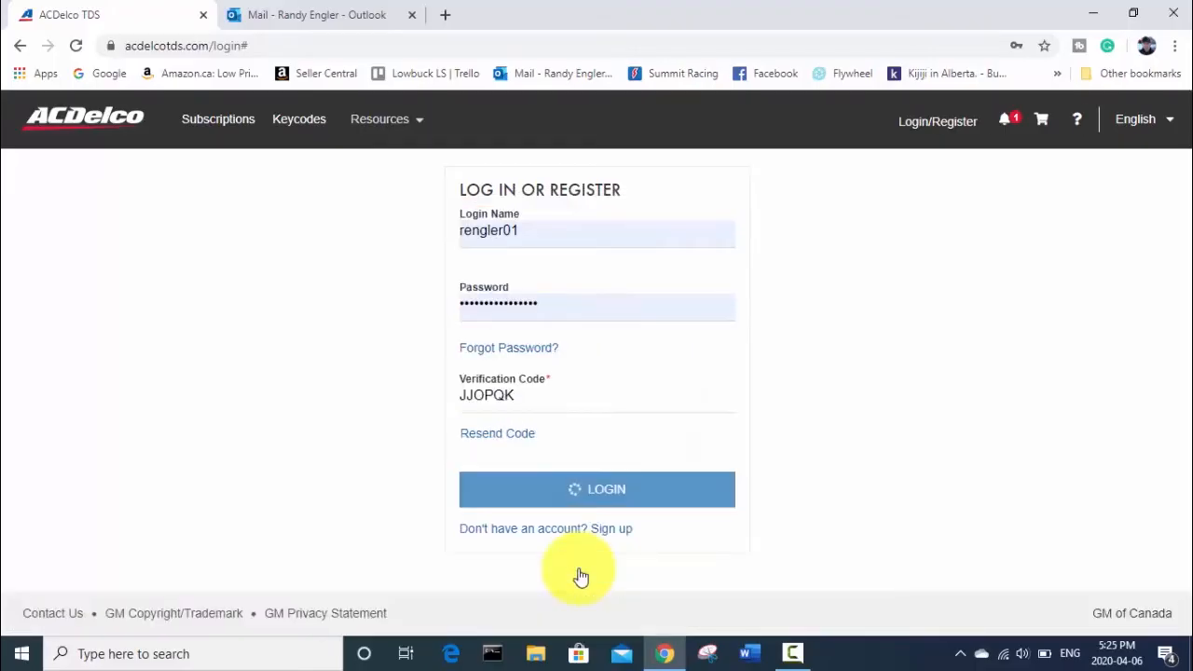
- Read through the website terms, tick 'I have read and agree', and continue
click(596, 488)
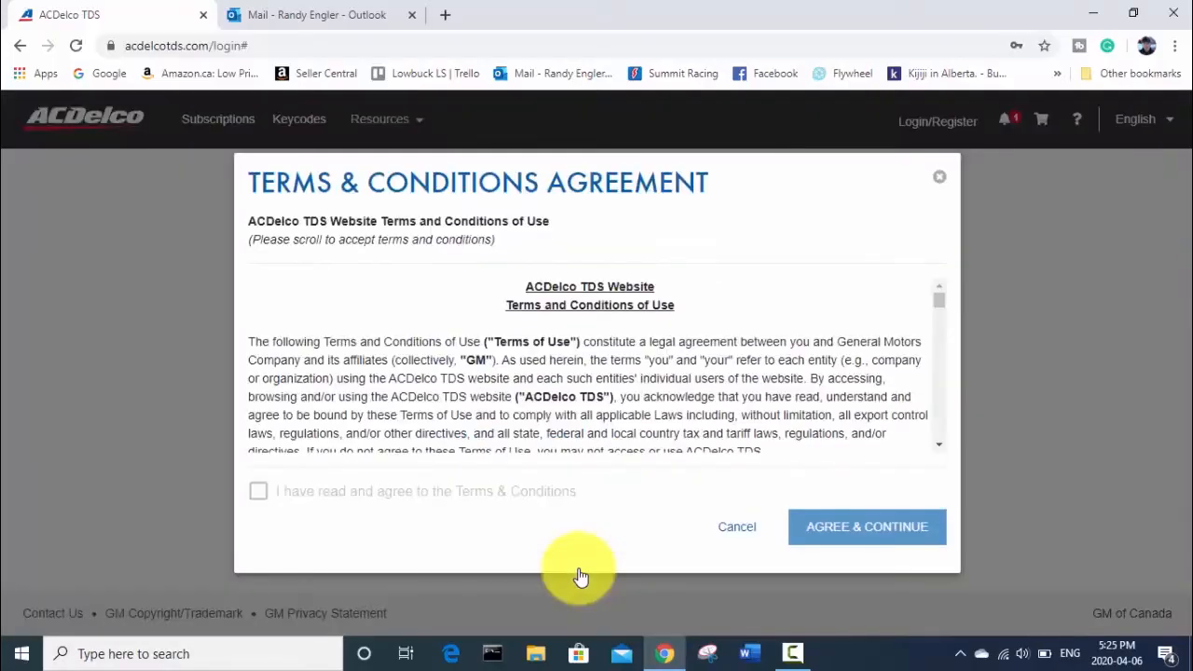
scroll(down, 3)
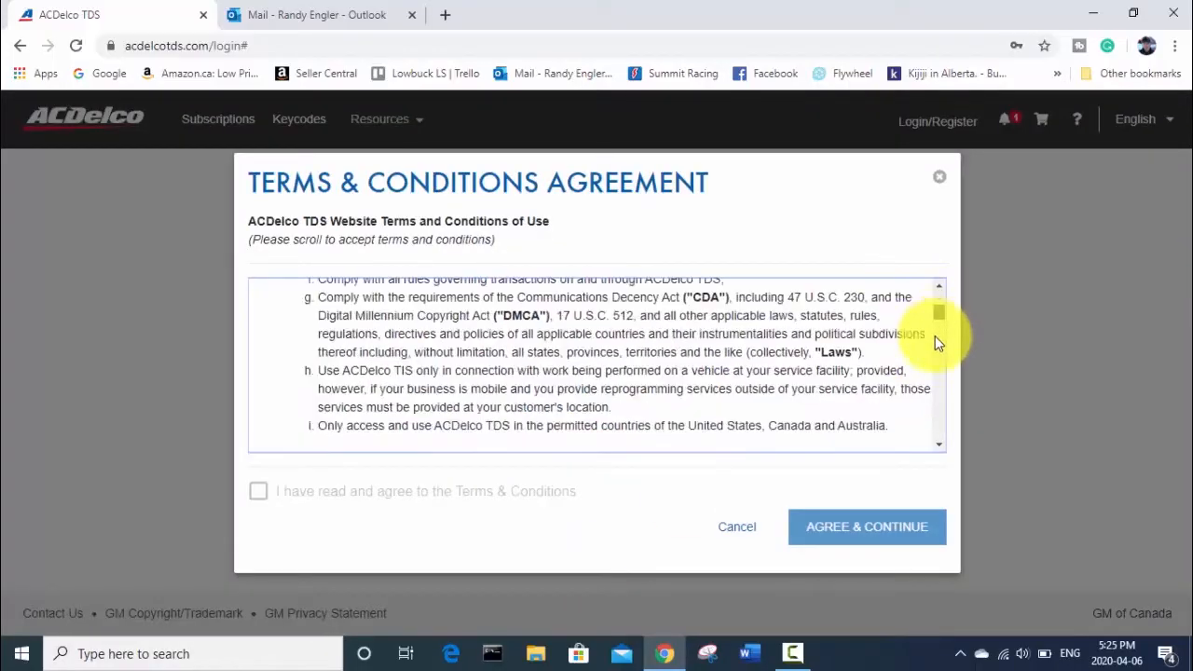
scroll(down, 3)
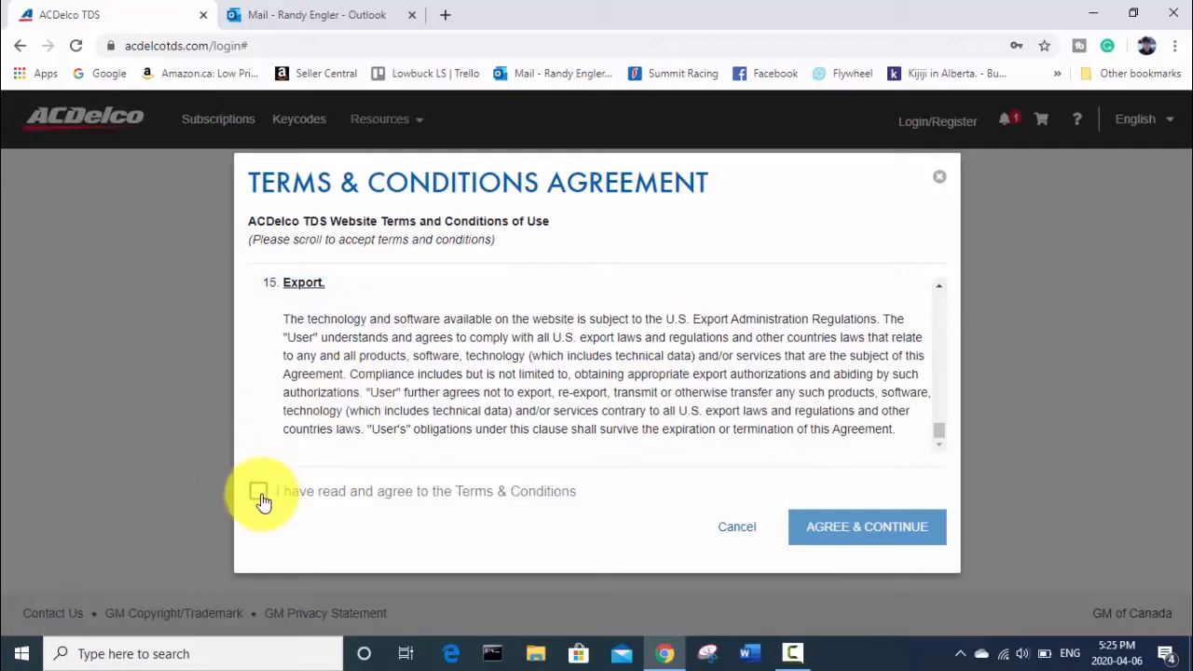
click(258, 491)
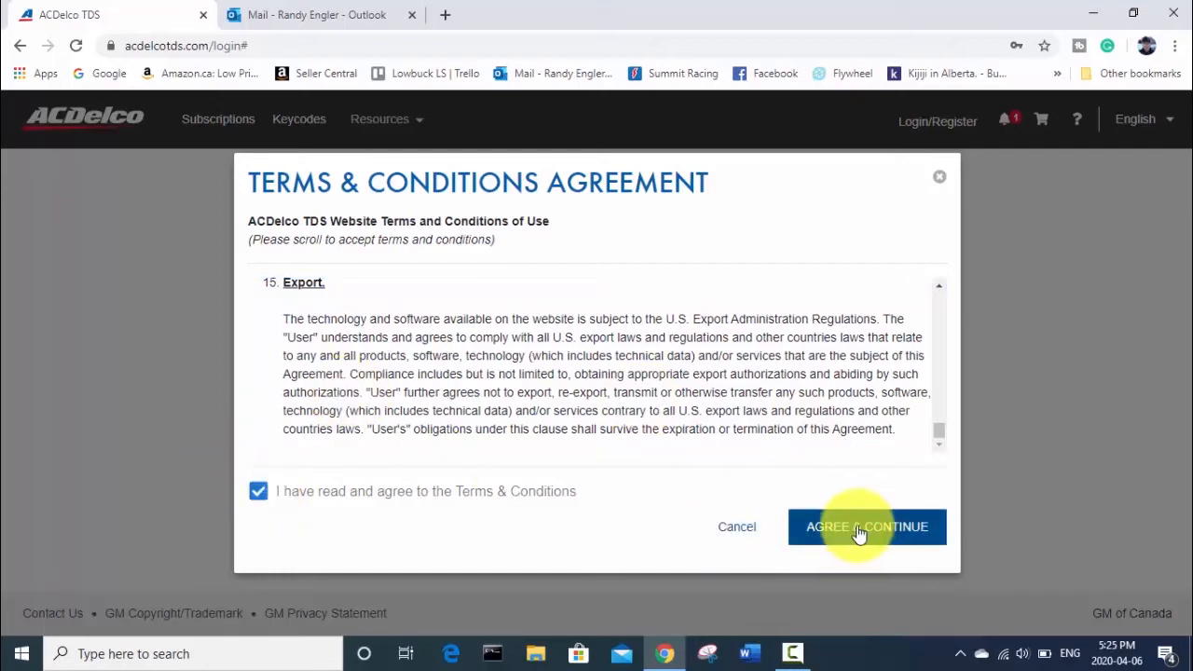
click(865, 527)
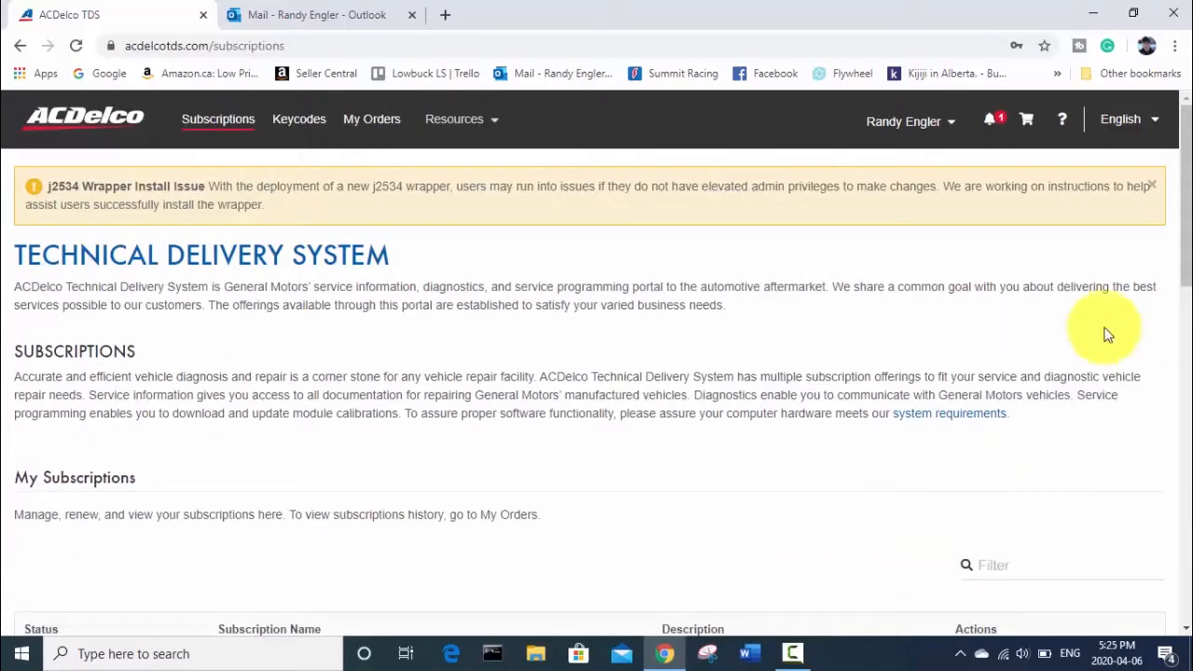
scroll(down, 3)
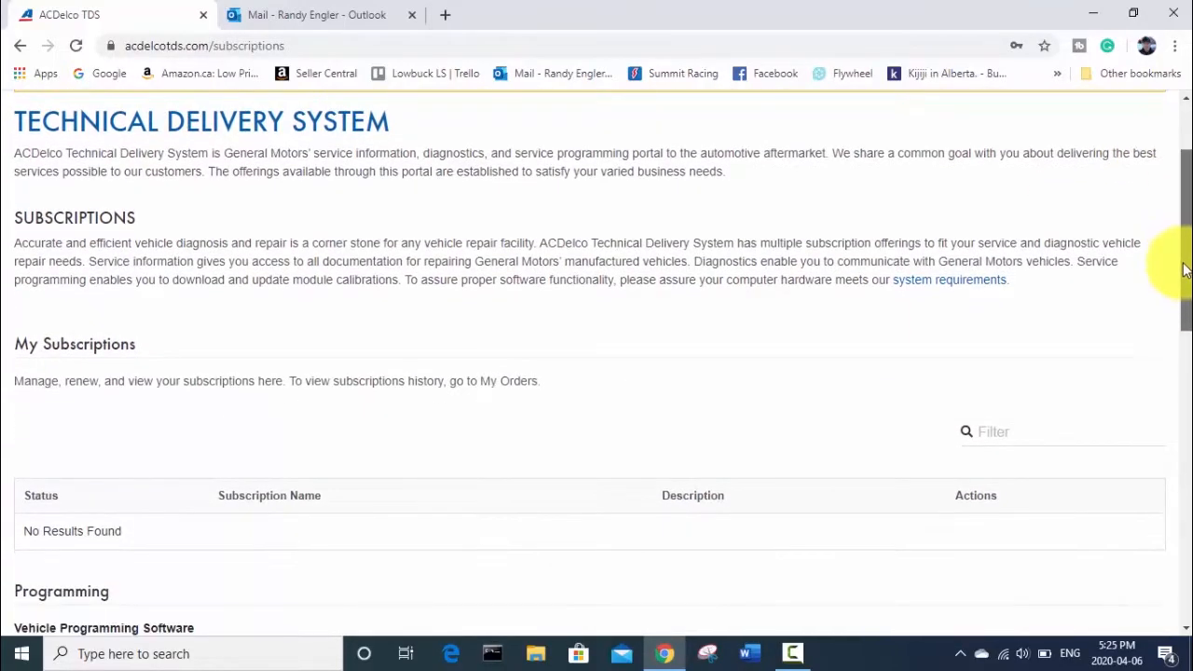
scroll(down, 3)
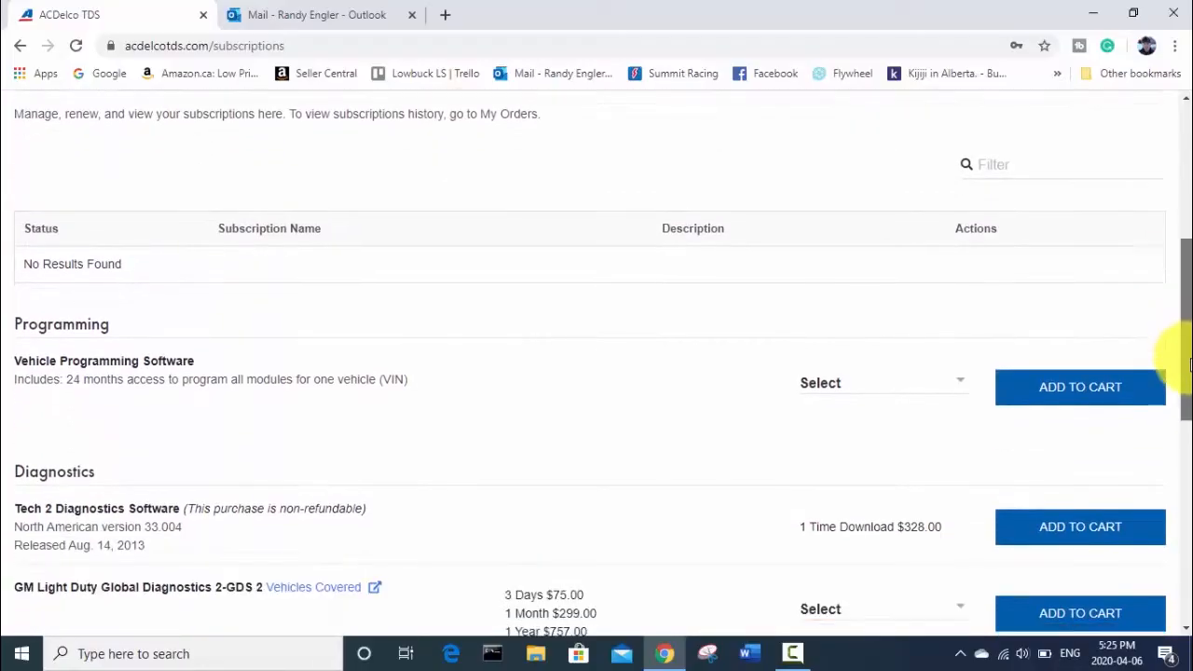
scroll(down, 3)
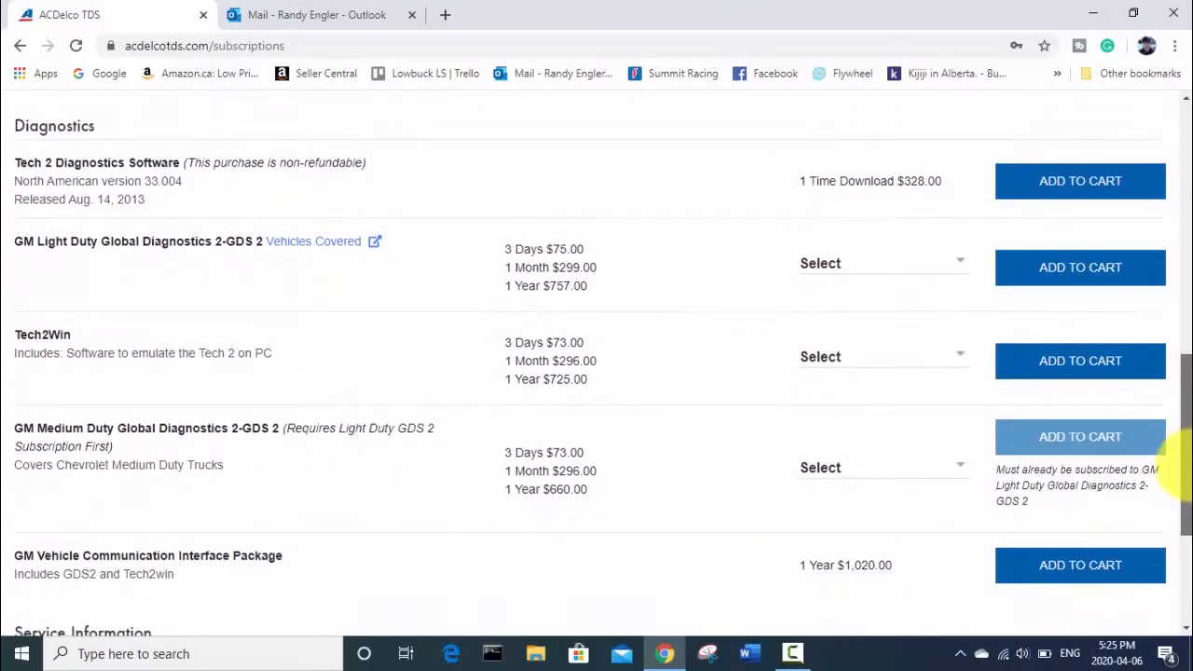
scroll(up, 3)
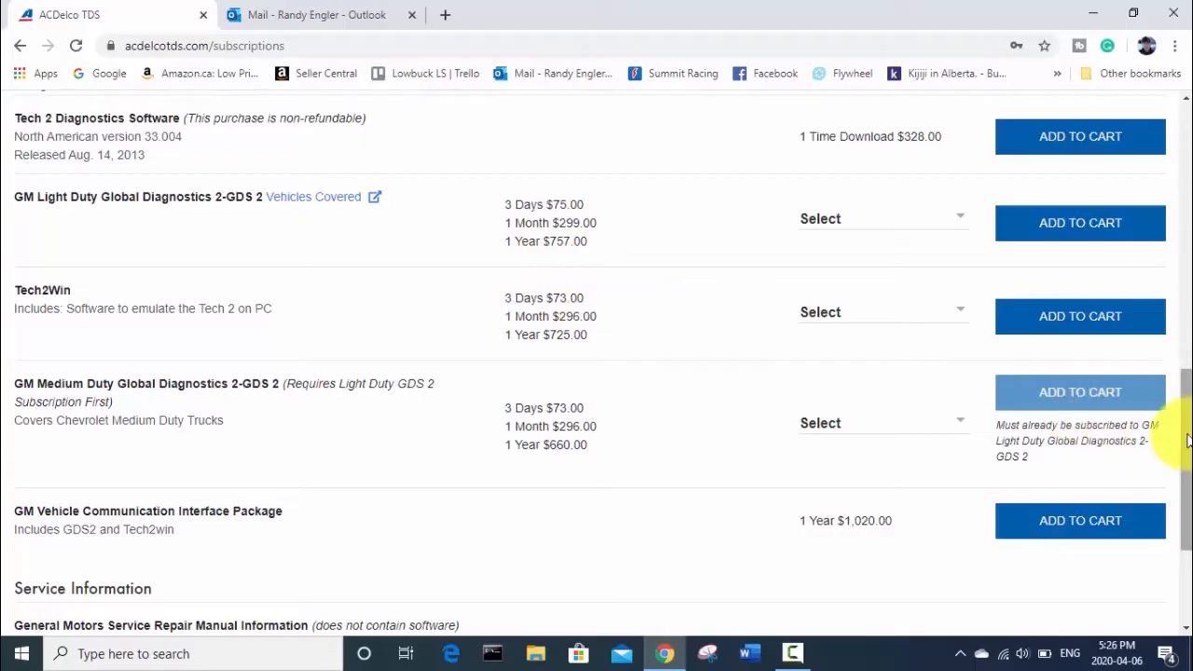
scroll(up, 3)
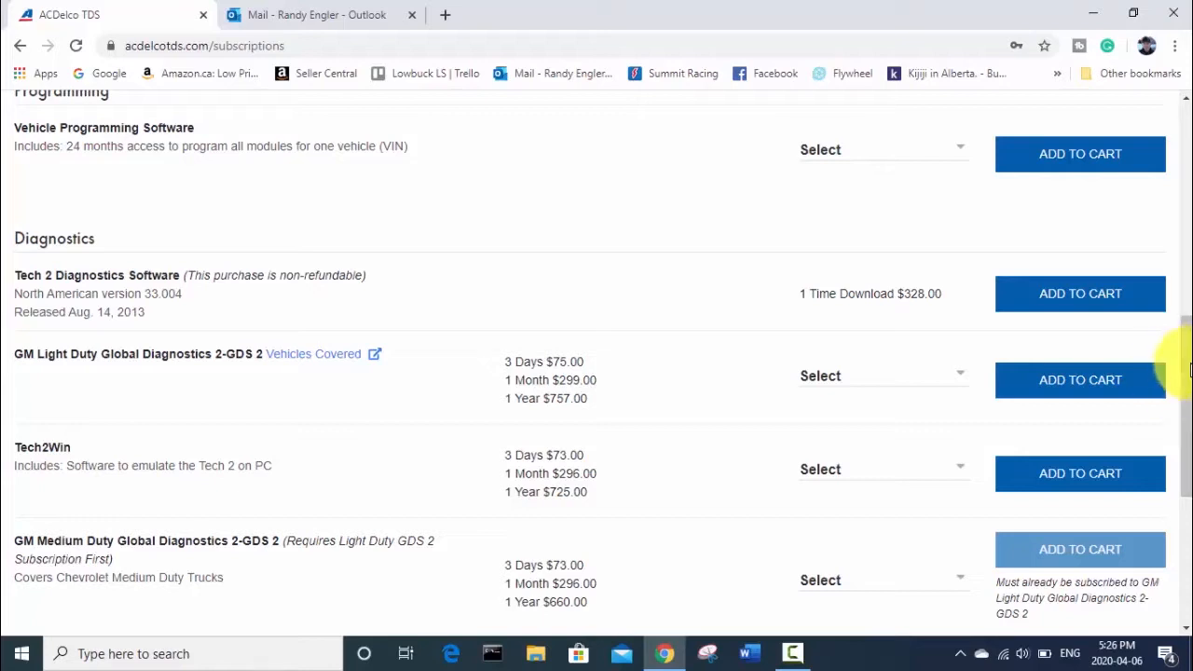
mouse_move(873, 375)
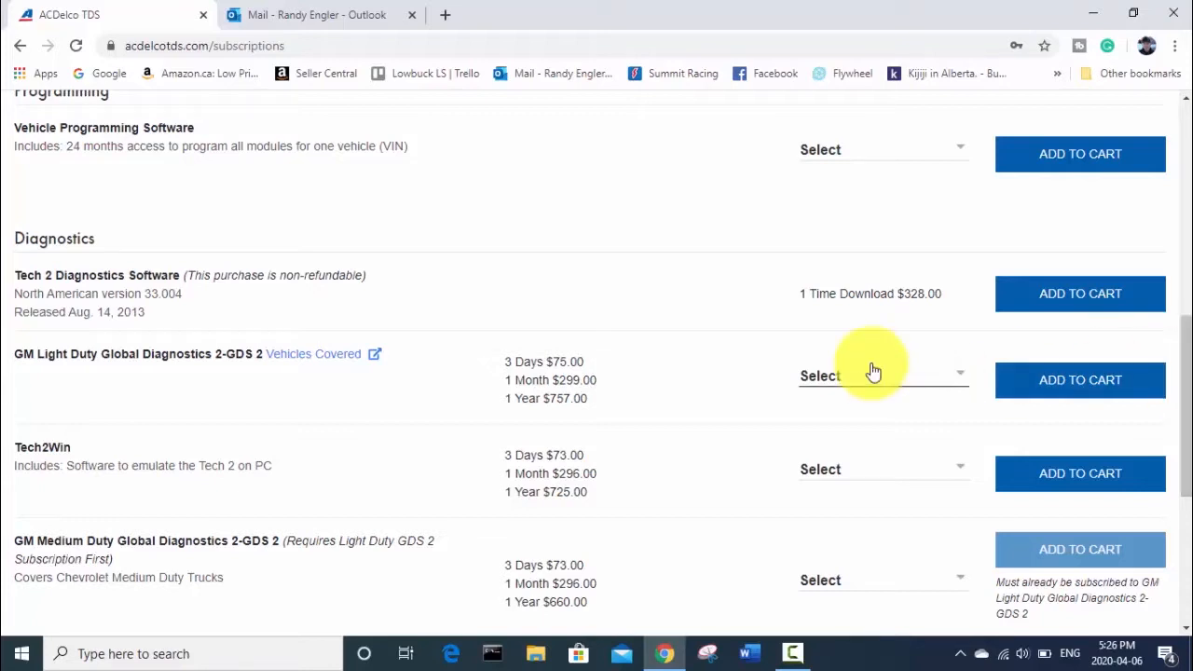
mouse_move(336, 275)
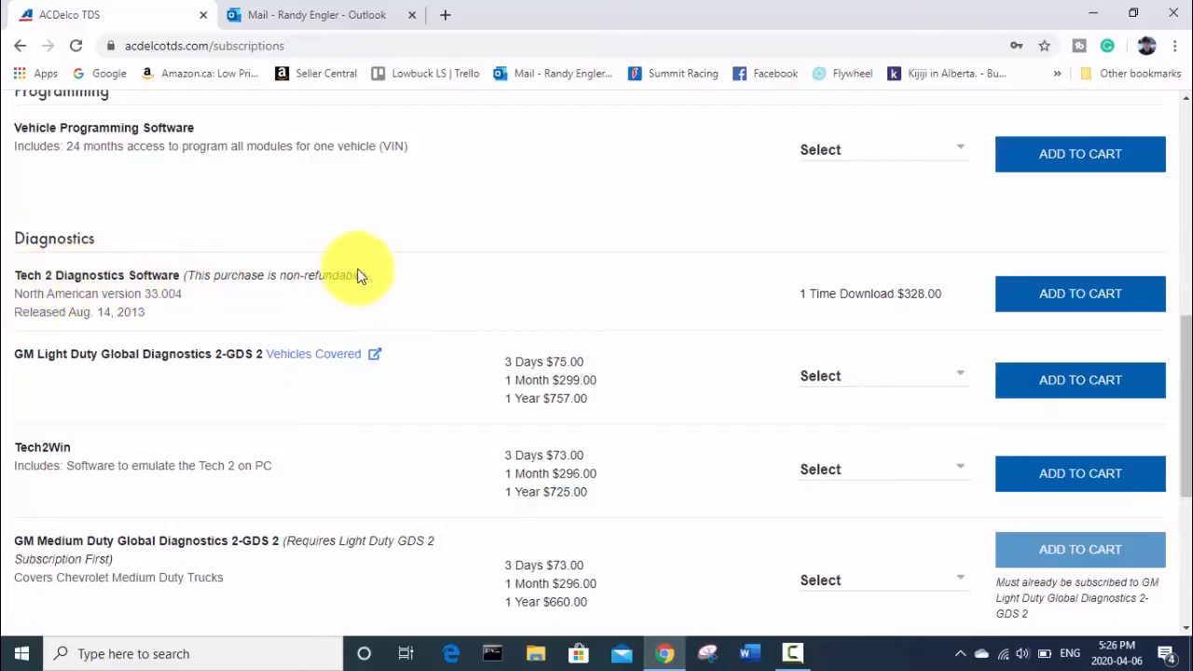
mouse_move(613, 283)
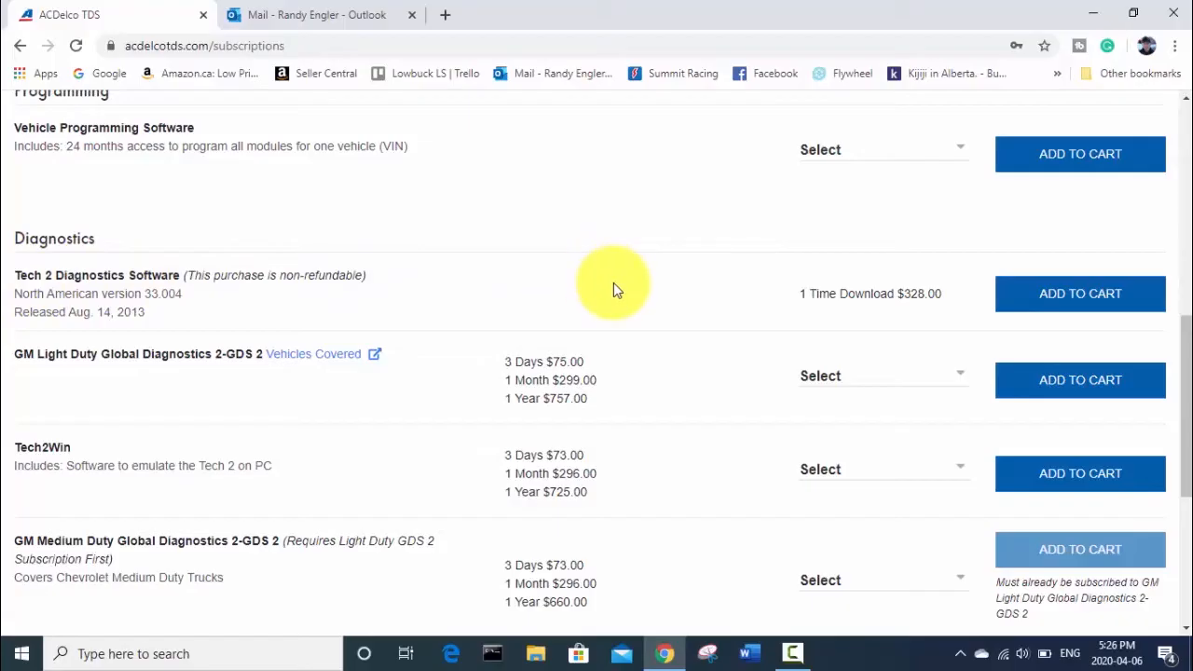
mouse_move(112, 410)
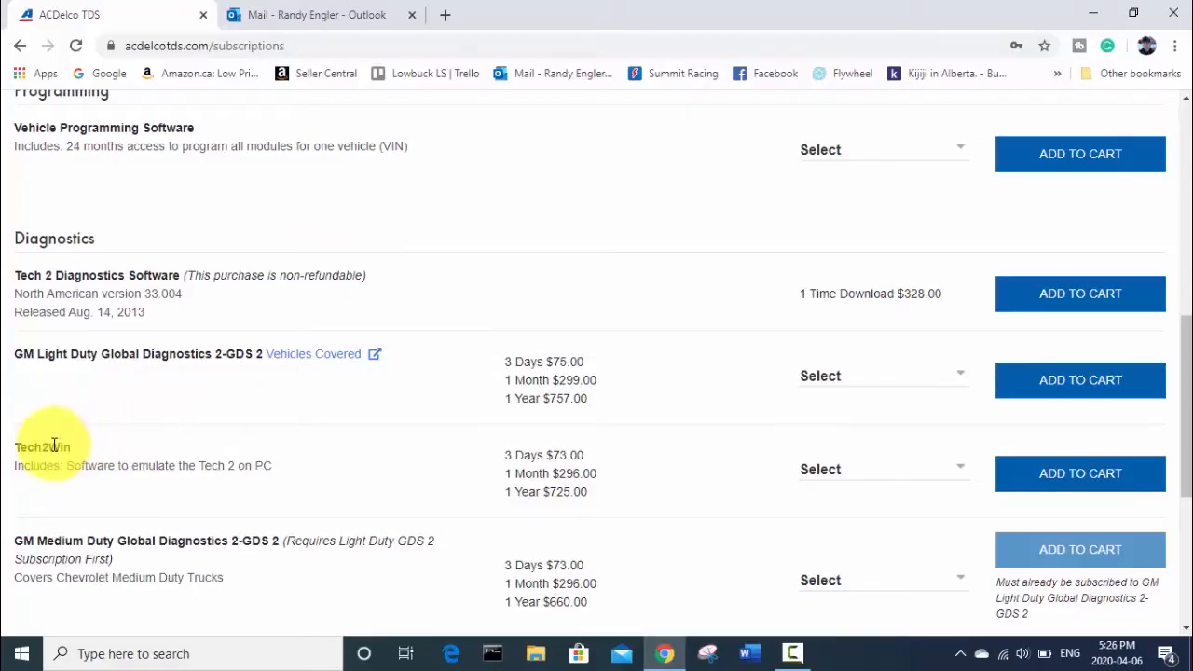
mouse_move(508, 454)
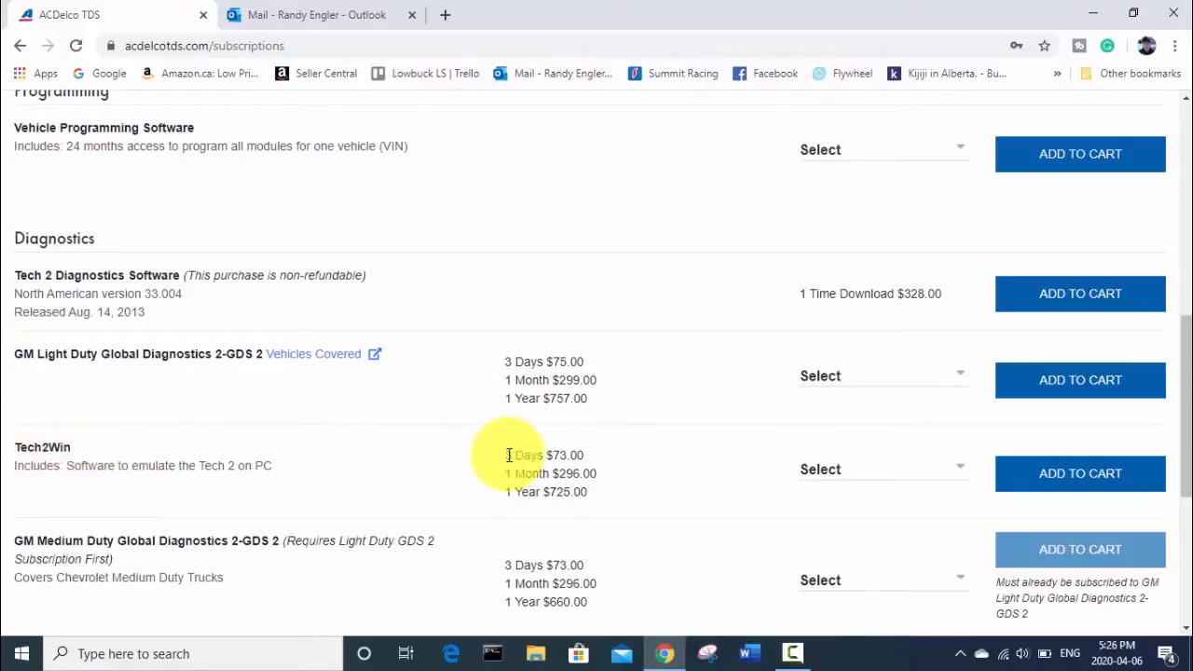
mouse_move(589, 456)
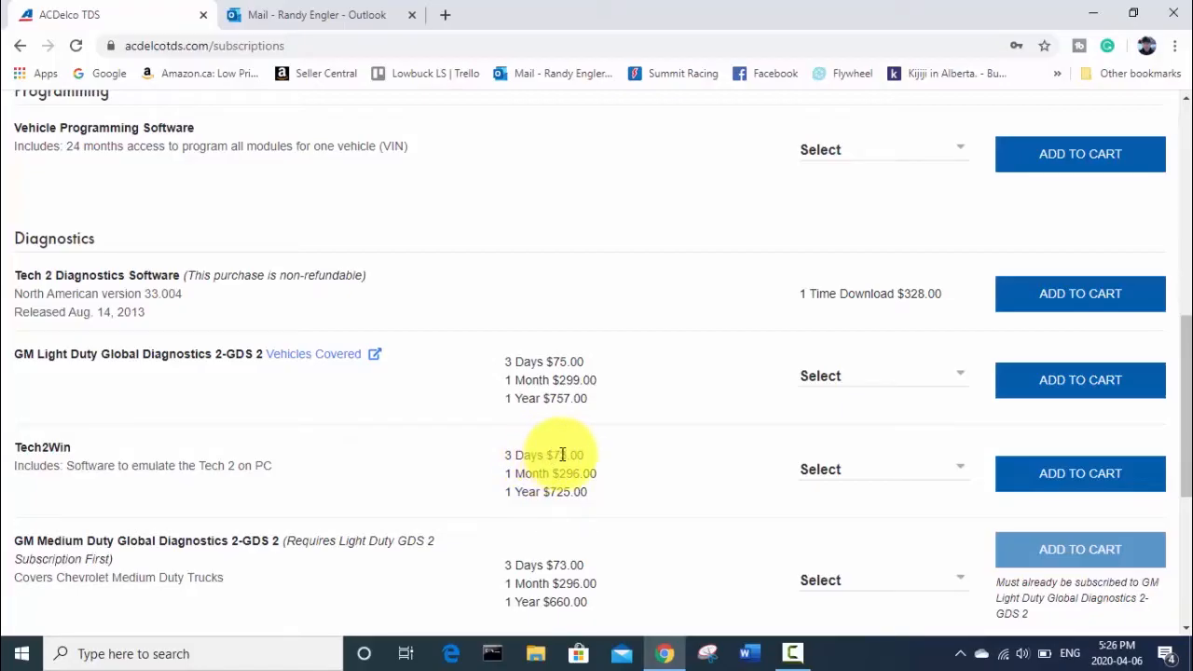
mouse_move(582, 471)
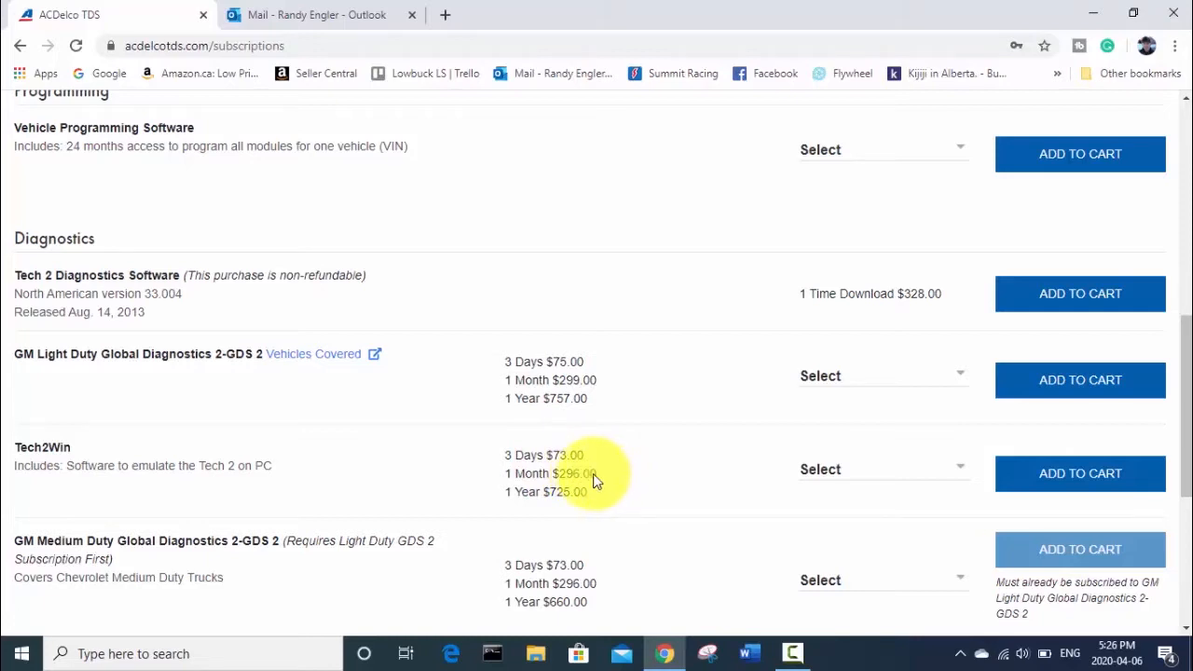
mouse_move(964, 470)
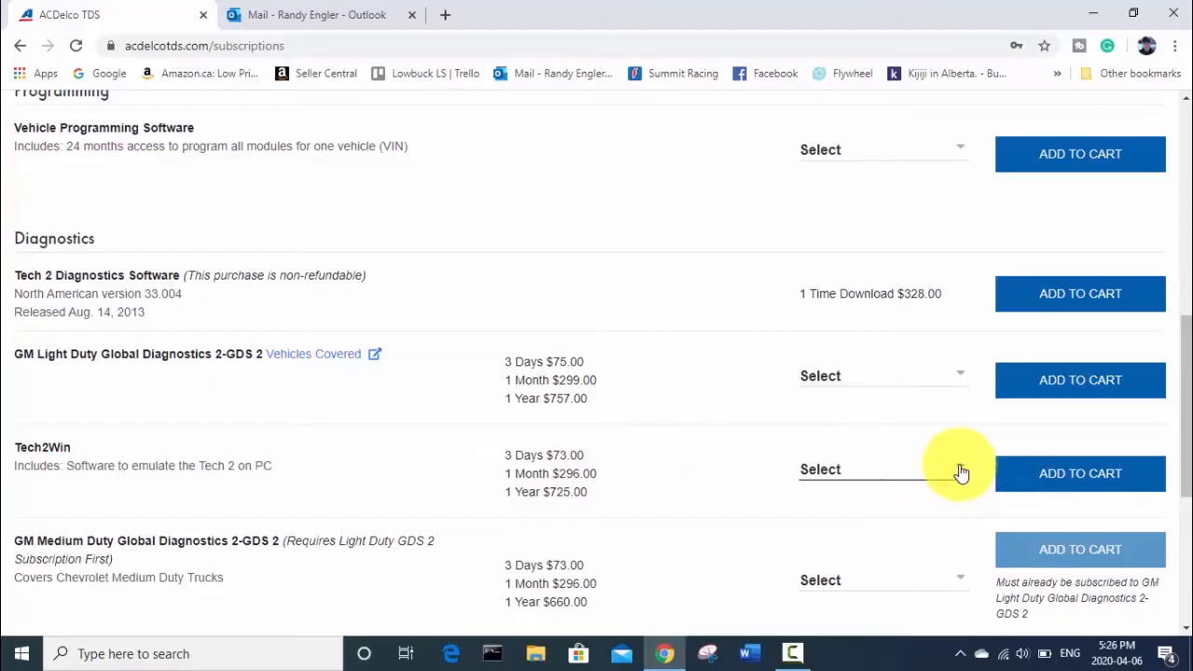
- Choose '3 Days $73.00' for Tech2Win and add it to the cart
click(881, 469)
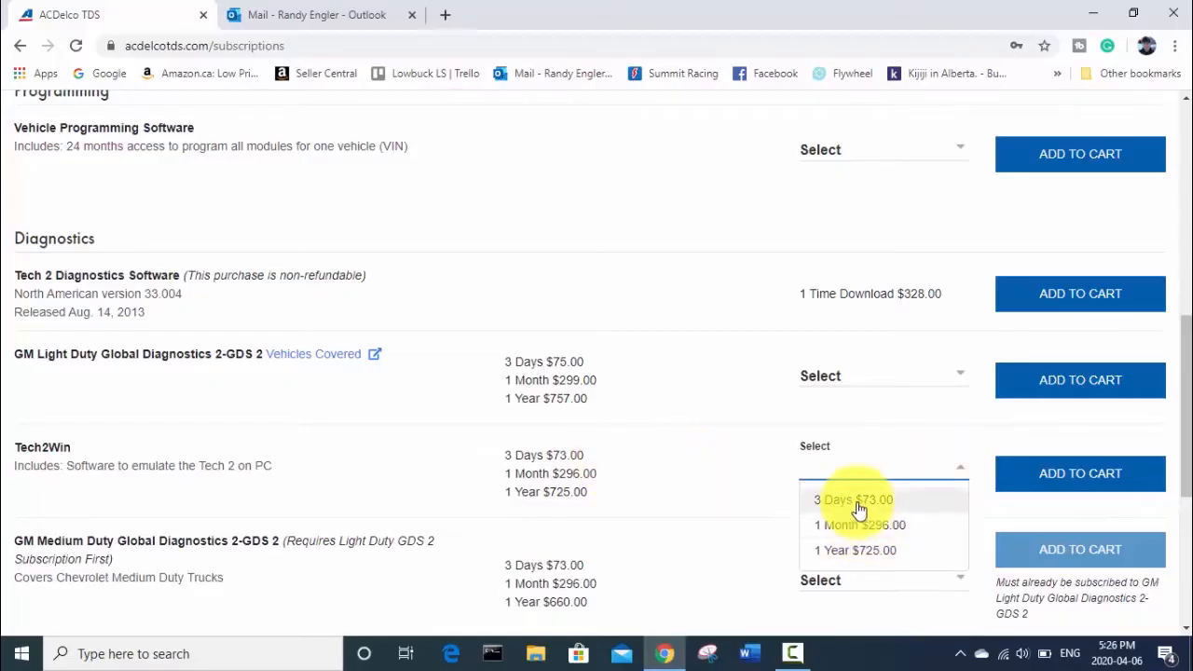
click(855, 499)
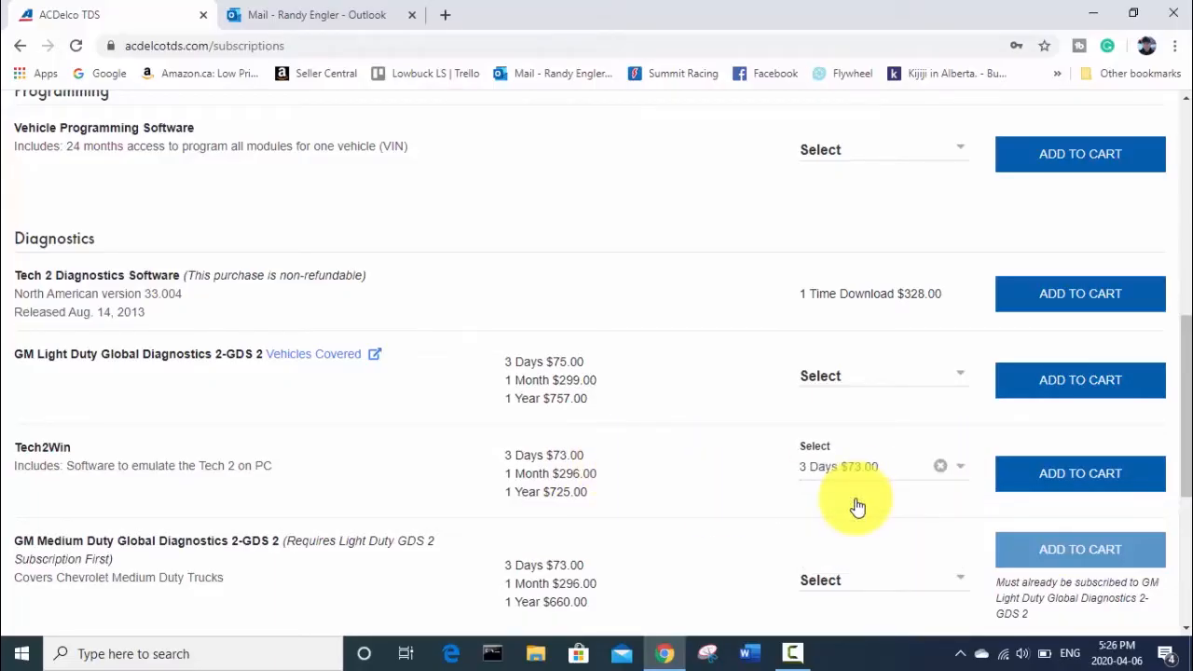
mouse_move(857, 473)
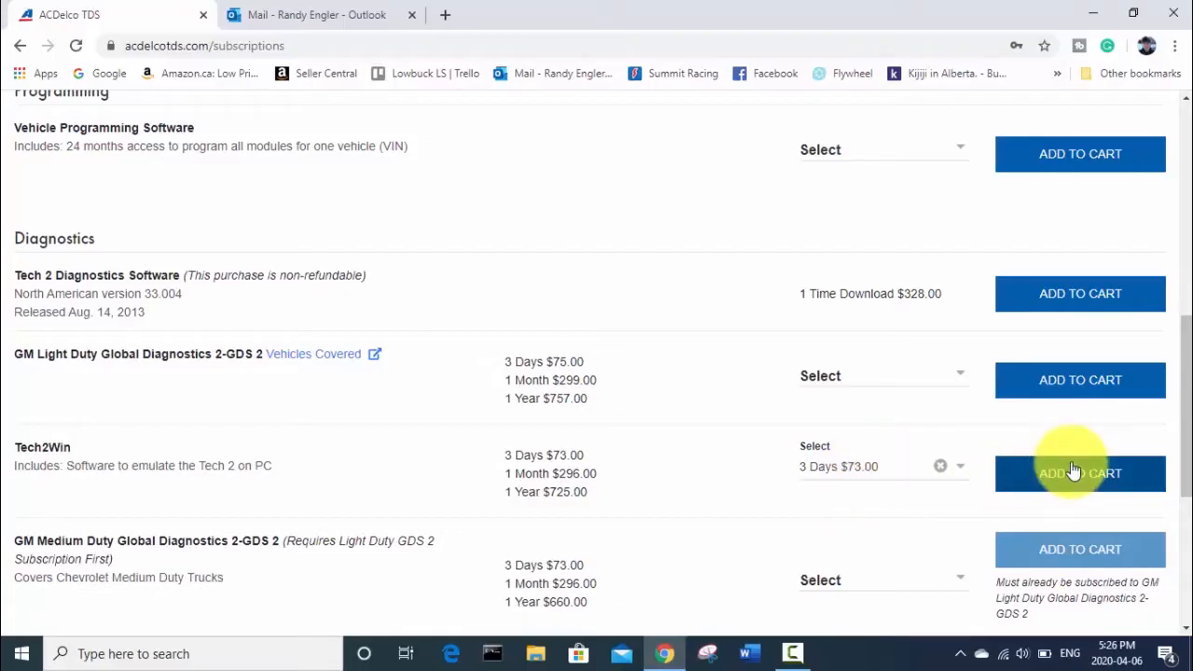
click(1079, 473)
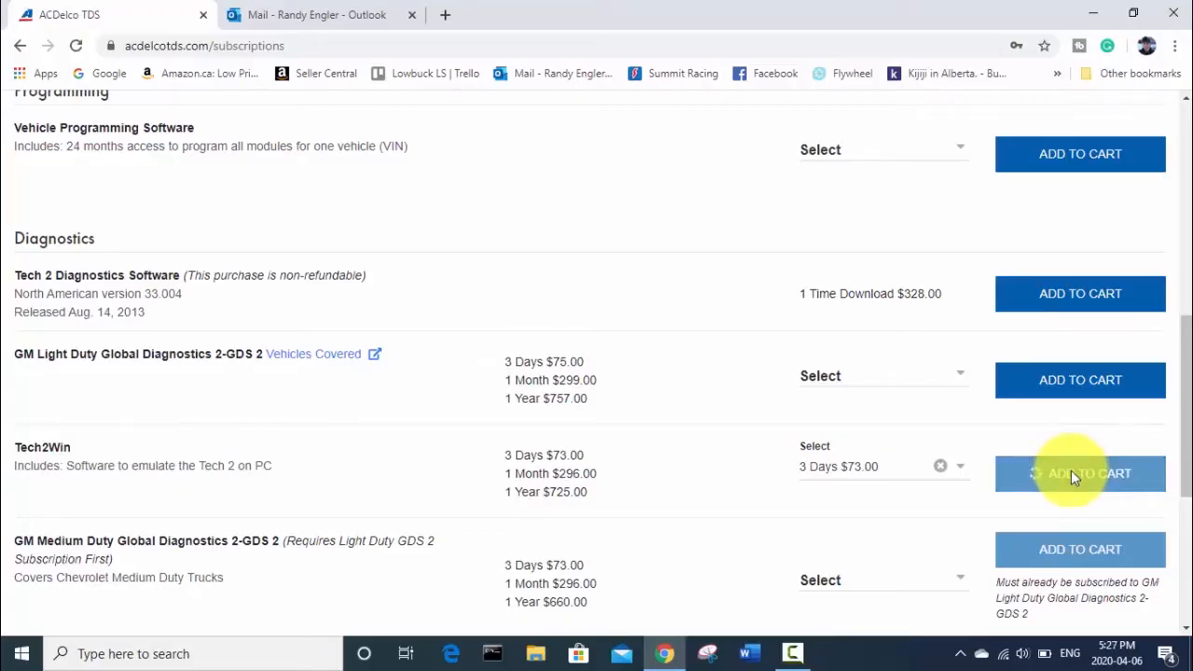
click(1079, 474)
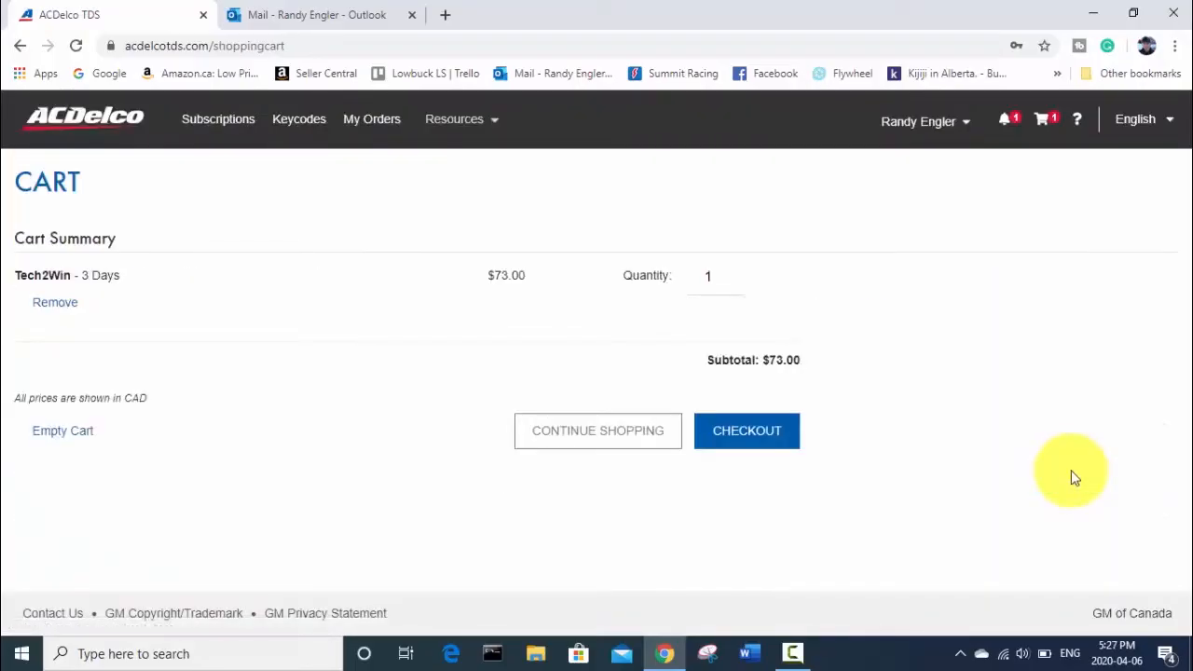
- Check out the Tech2Win cart and agree to the Terms & Conditions
click(746, 431)
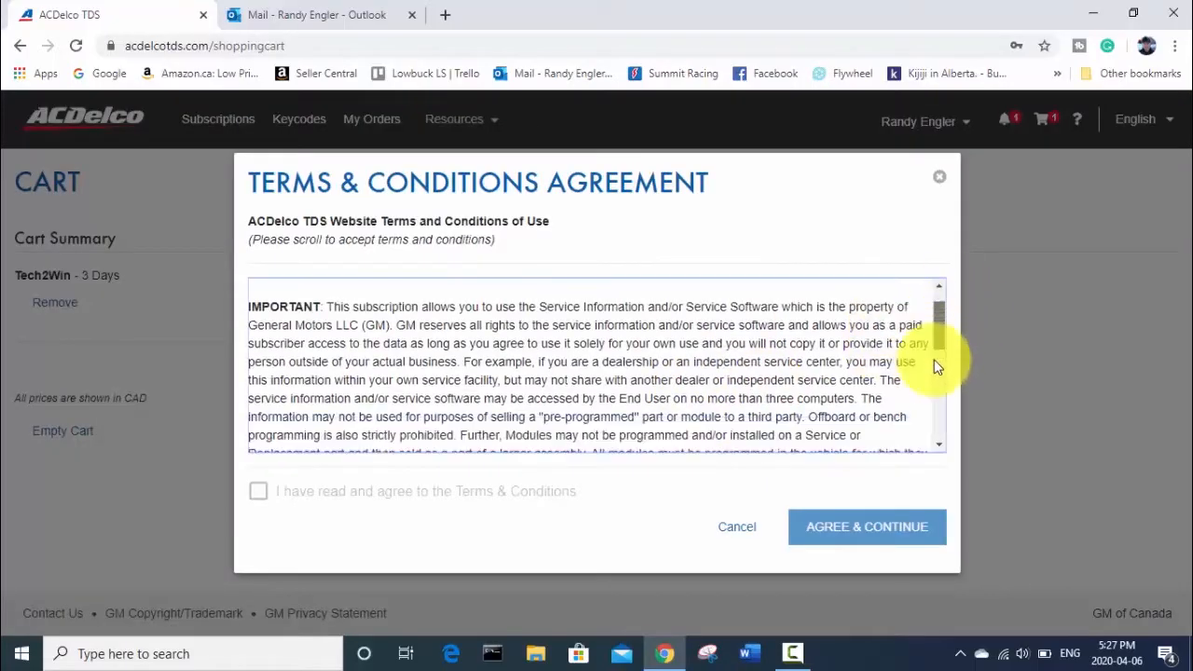
scroll(down, 3)
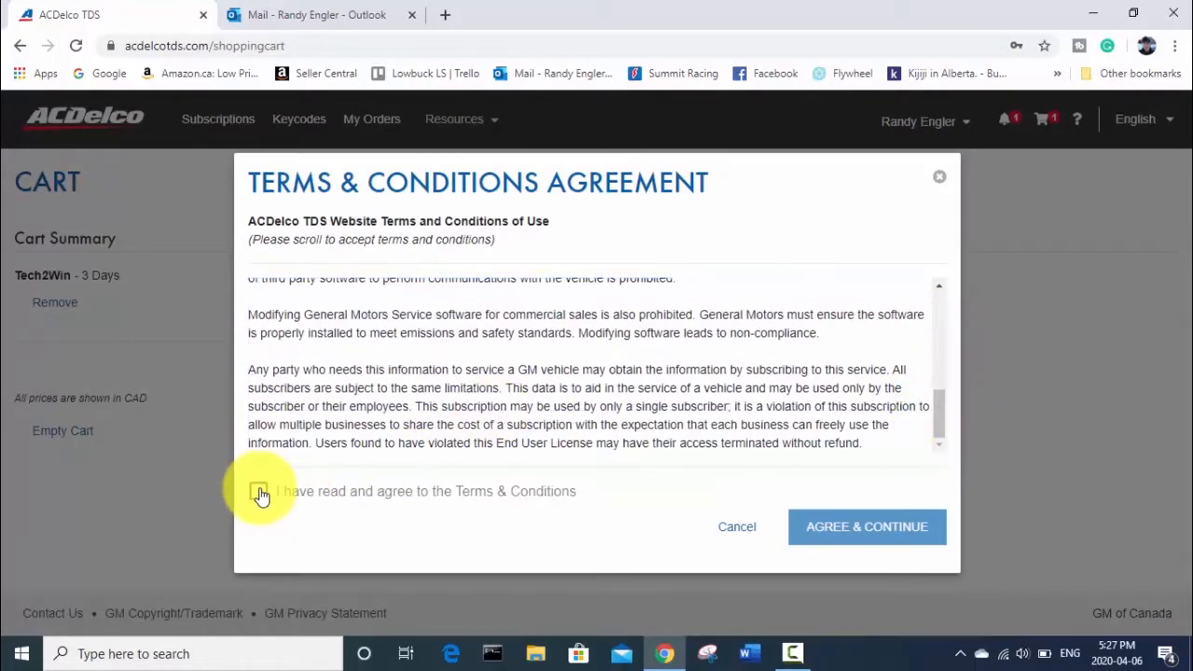
click(865, 526)
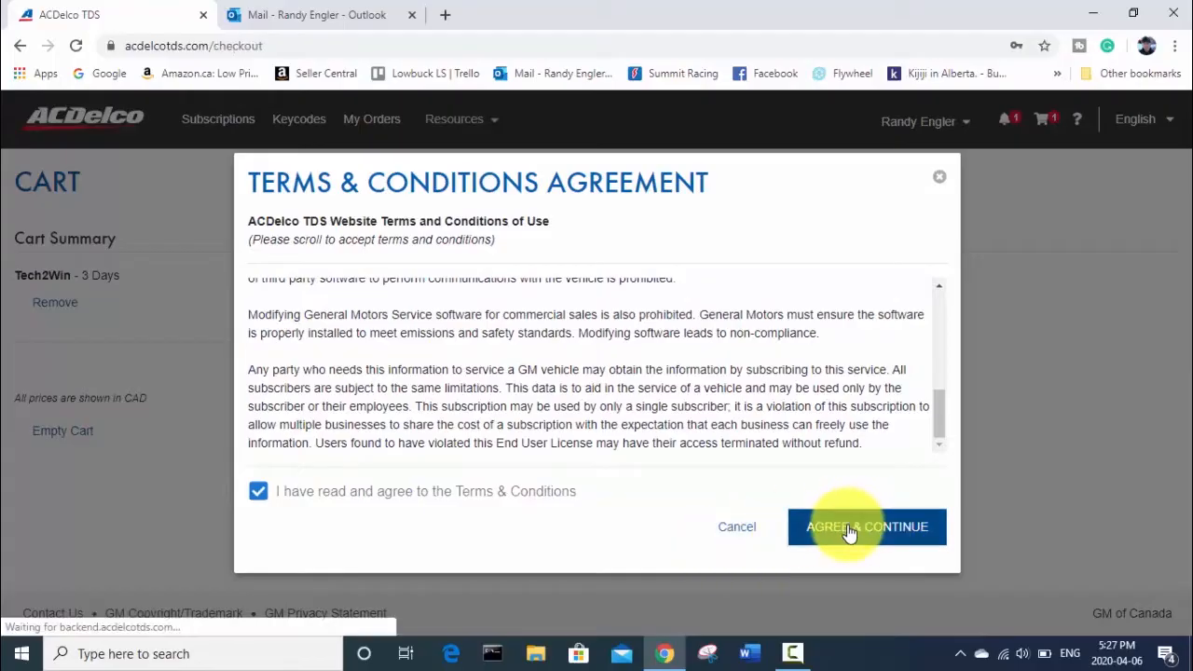
- Continue to checkout, review the $73.00 order summary, and submit with NEXT
click(866, 526)
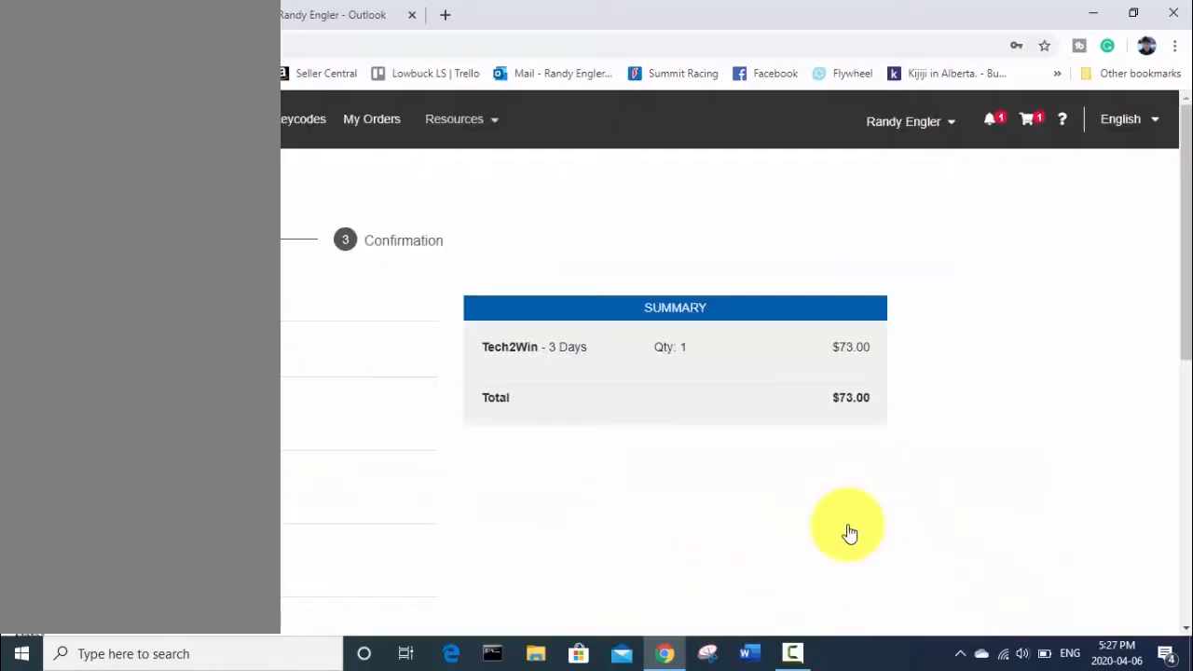
mouse_move(849, 526)
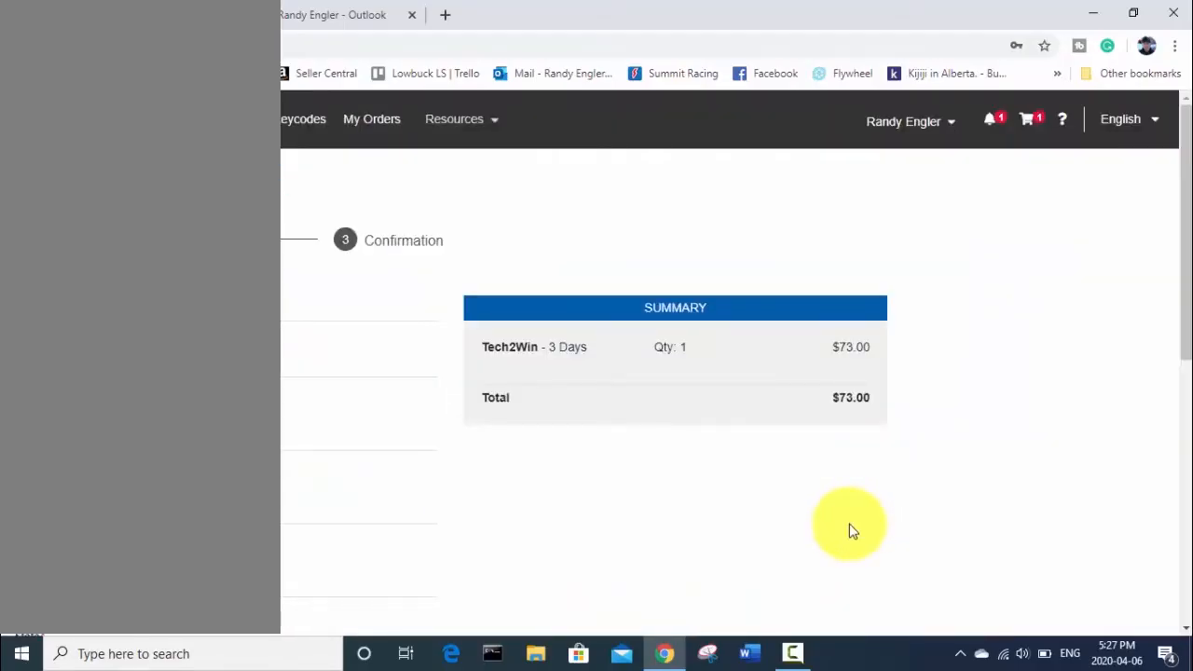
scroll(up, 3)
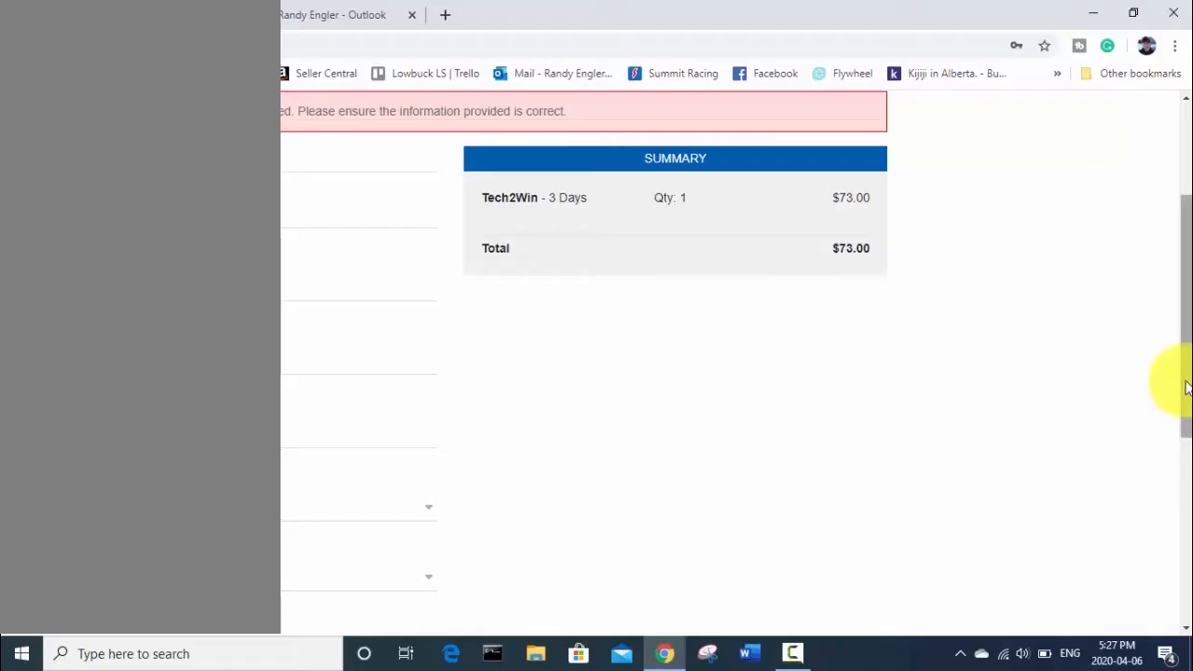
scroll(up, 3)
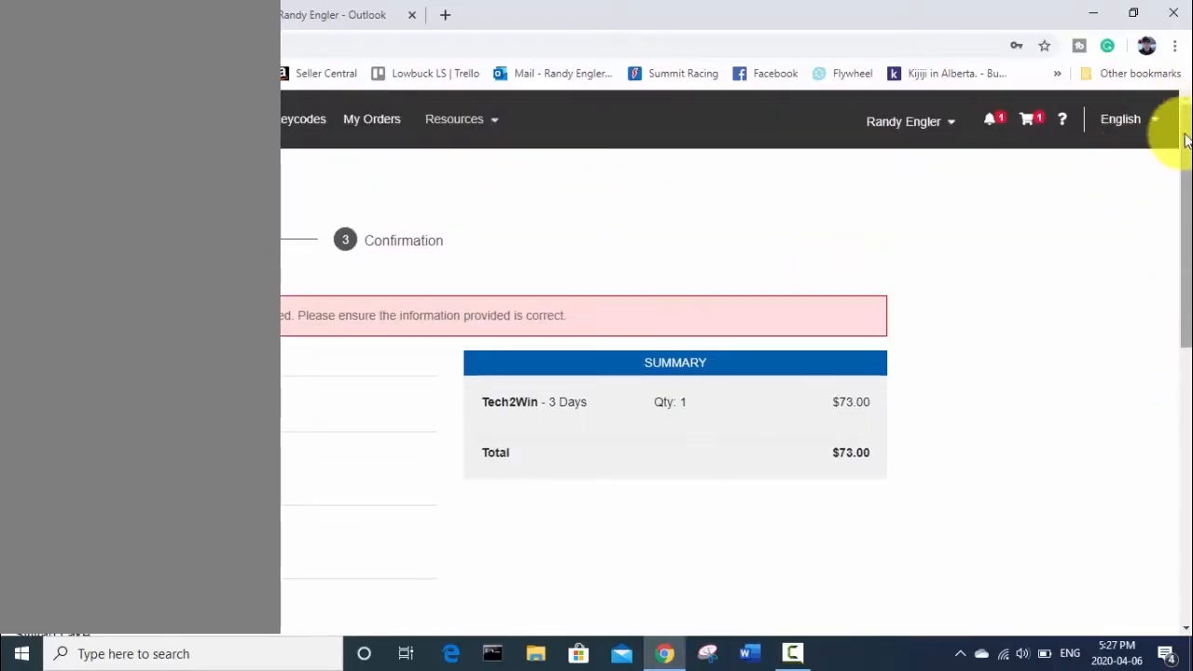
scroll(down, 3)
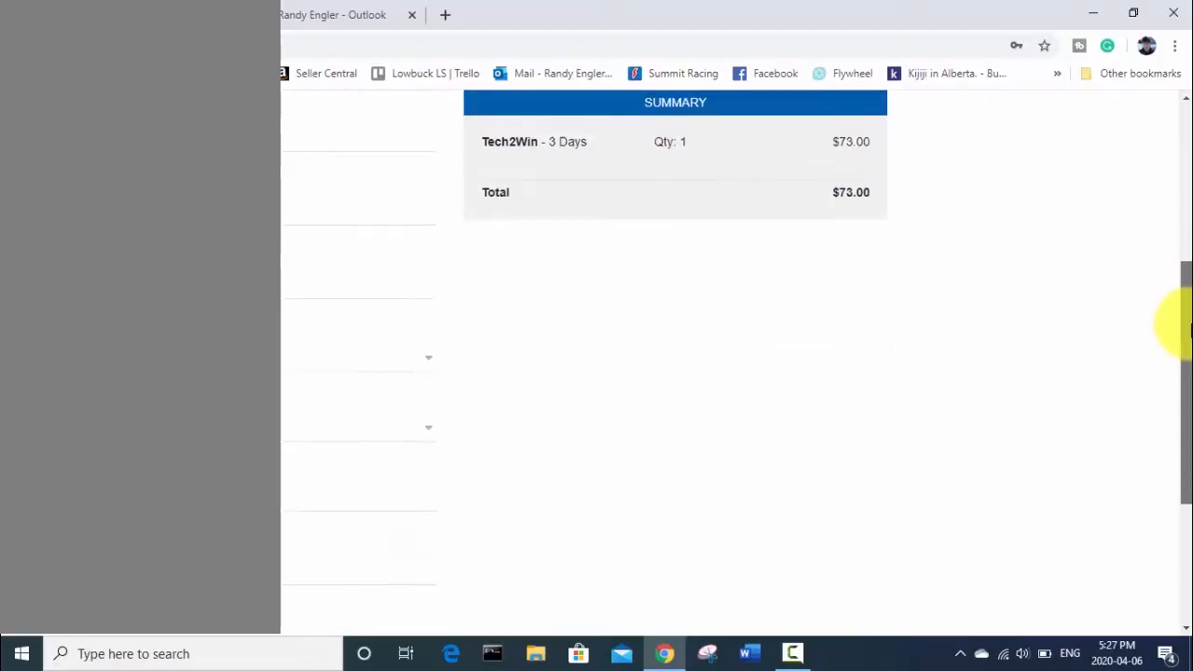
scroll(down, 3)
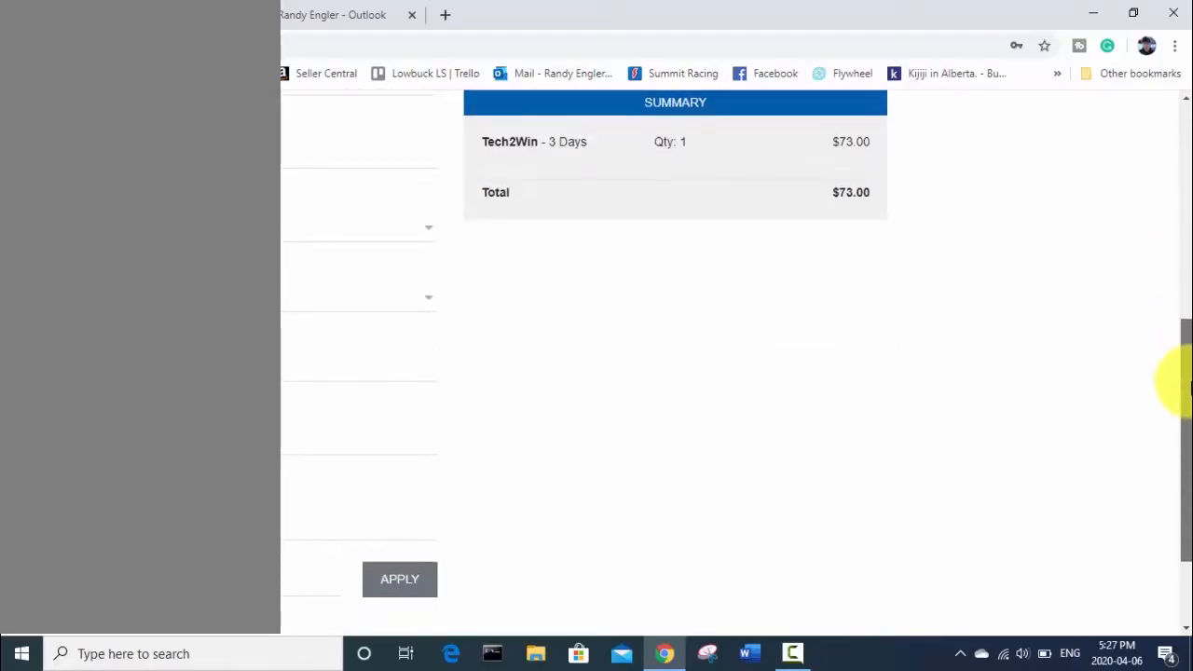
scroll(down, 3)
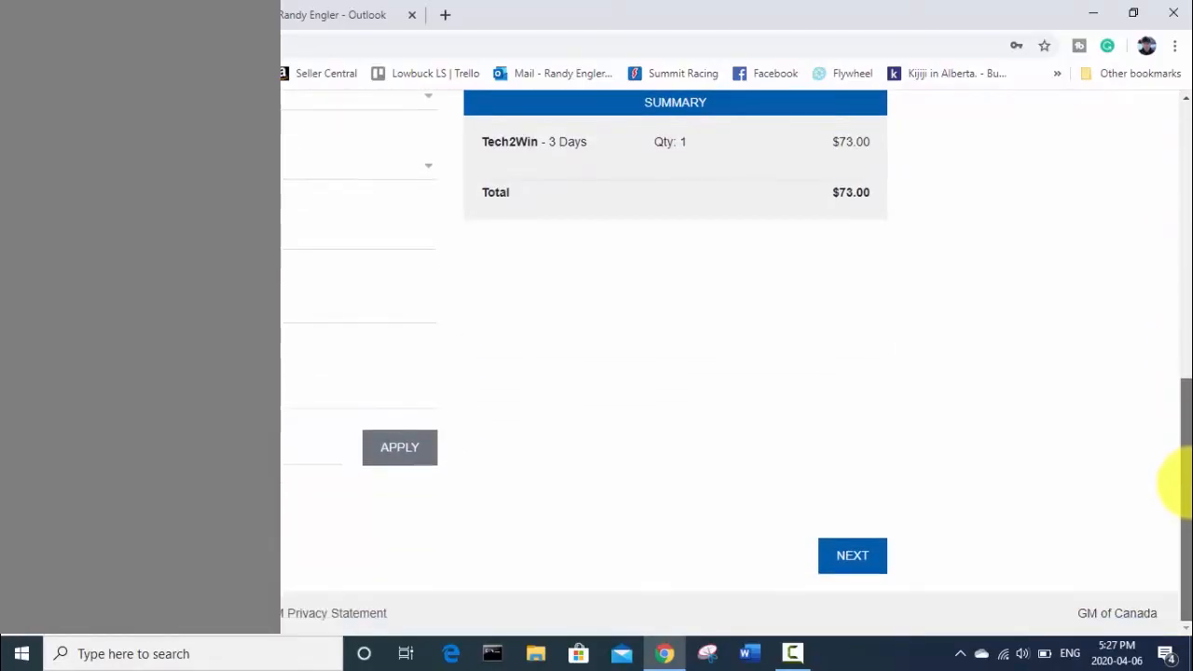
click(850, 554)
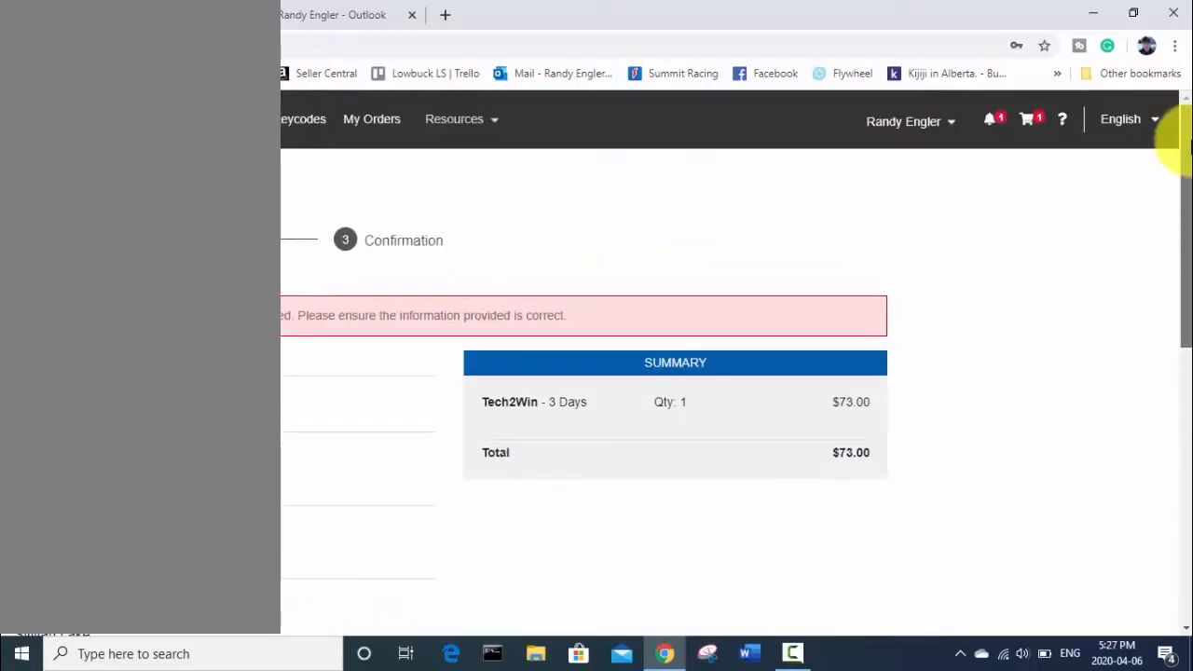
scroll(down, 3)
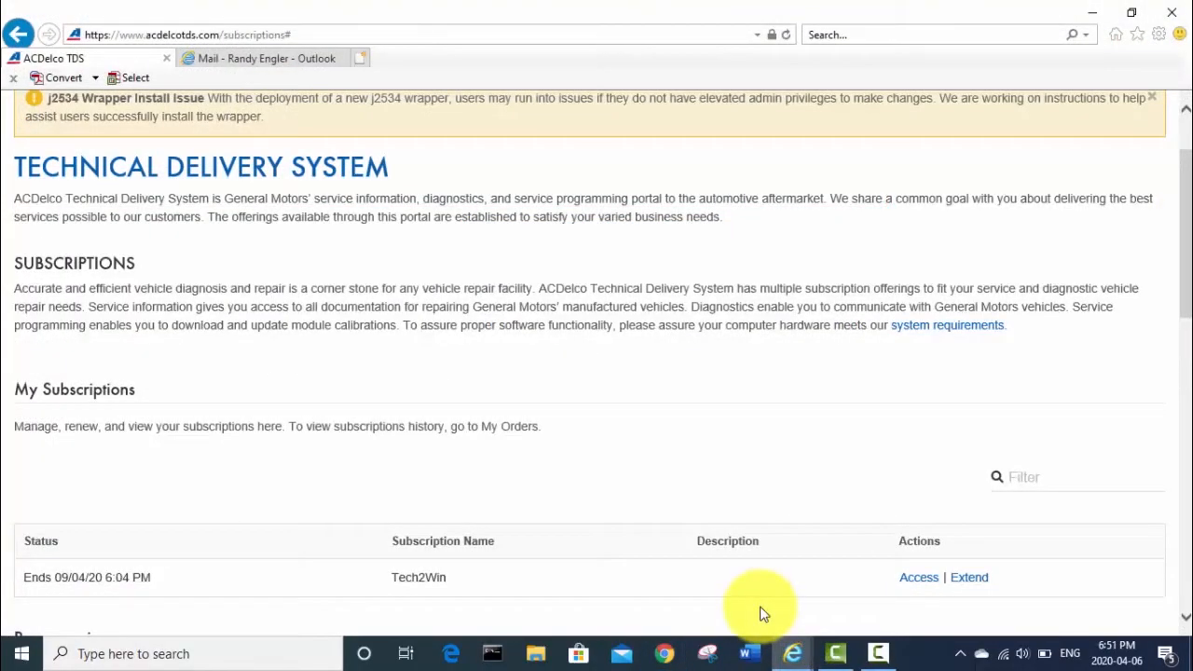
mouse_move(1184, 223)
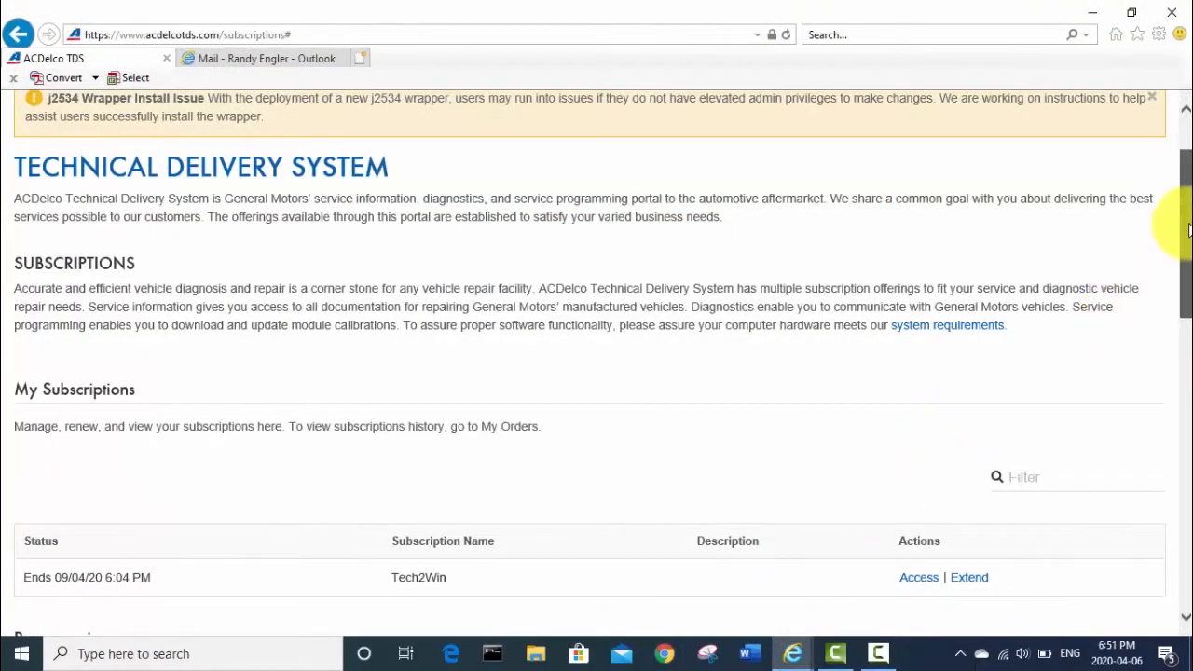
- Scroll My Subscriptions to find the Tech2Win row ending 09/04/20 and its Access link
scroll(up, 3)
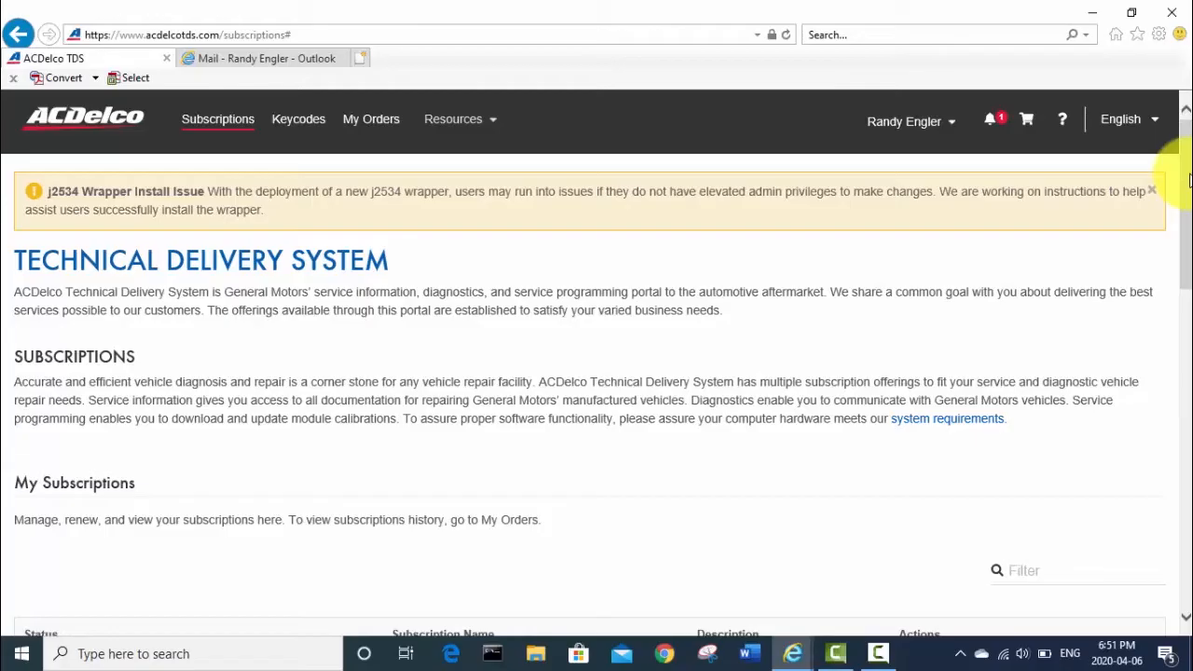
scroll(down, 3)
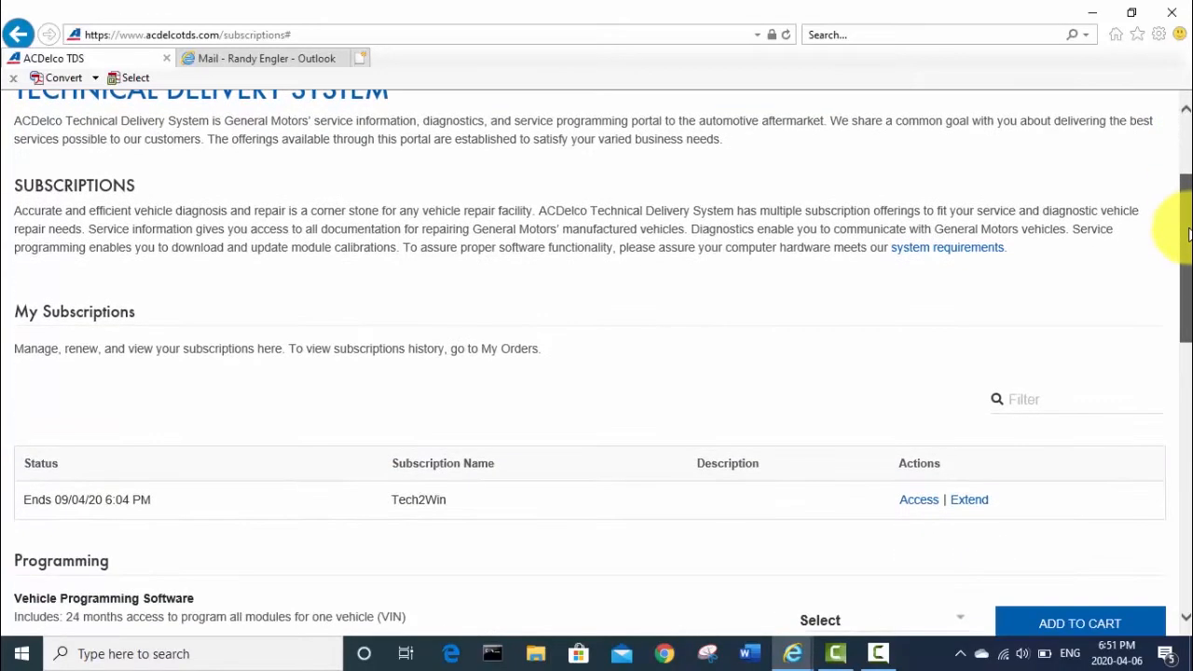
scroll(down, 3)
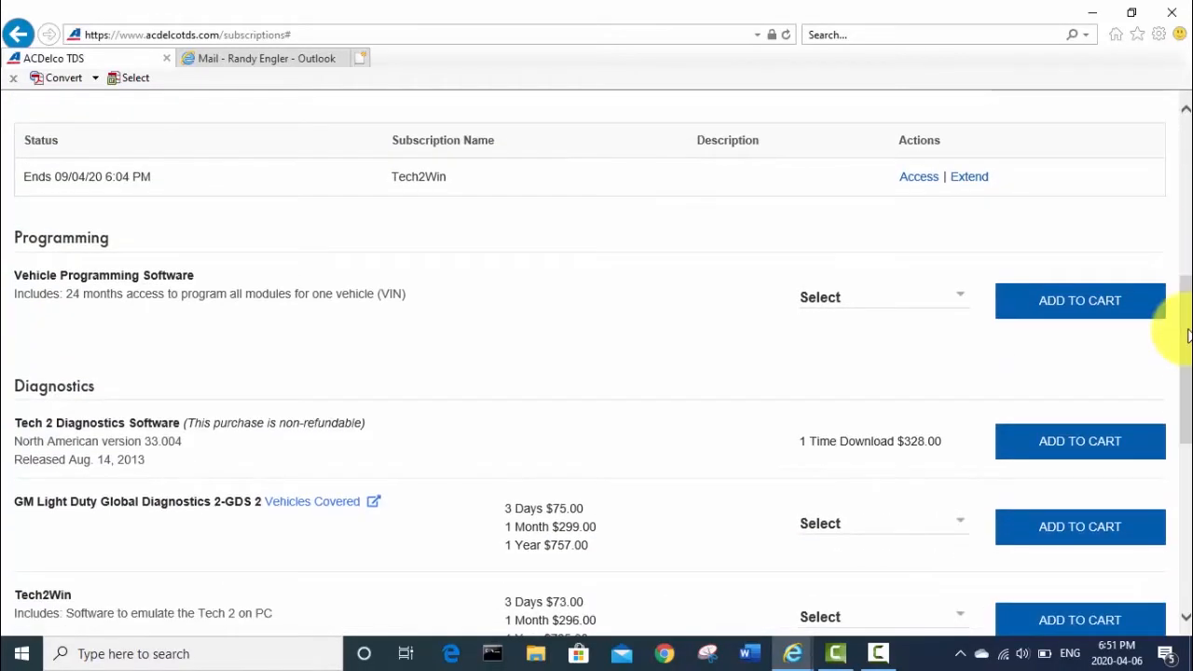
scroll(up, 3)
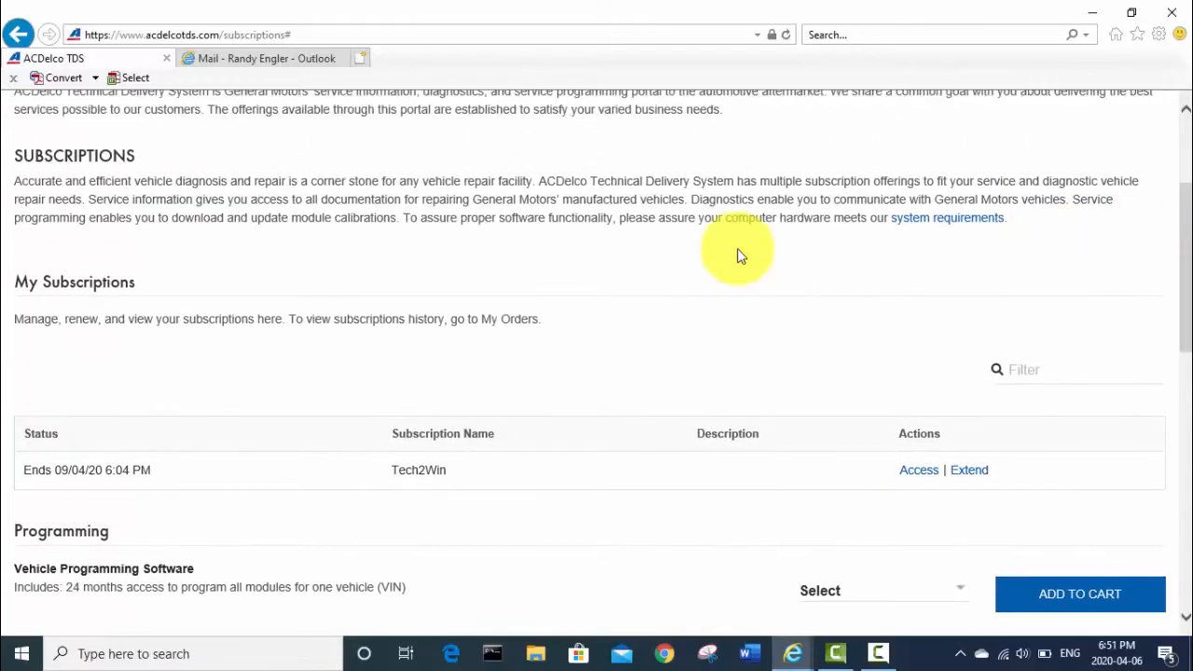
scroll(up, 3)
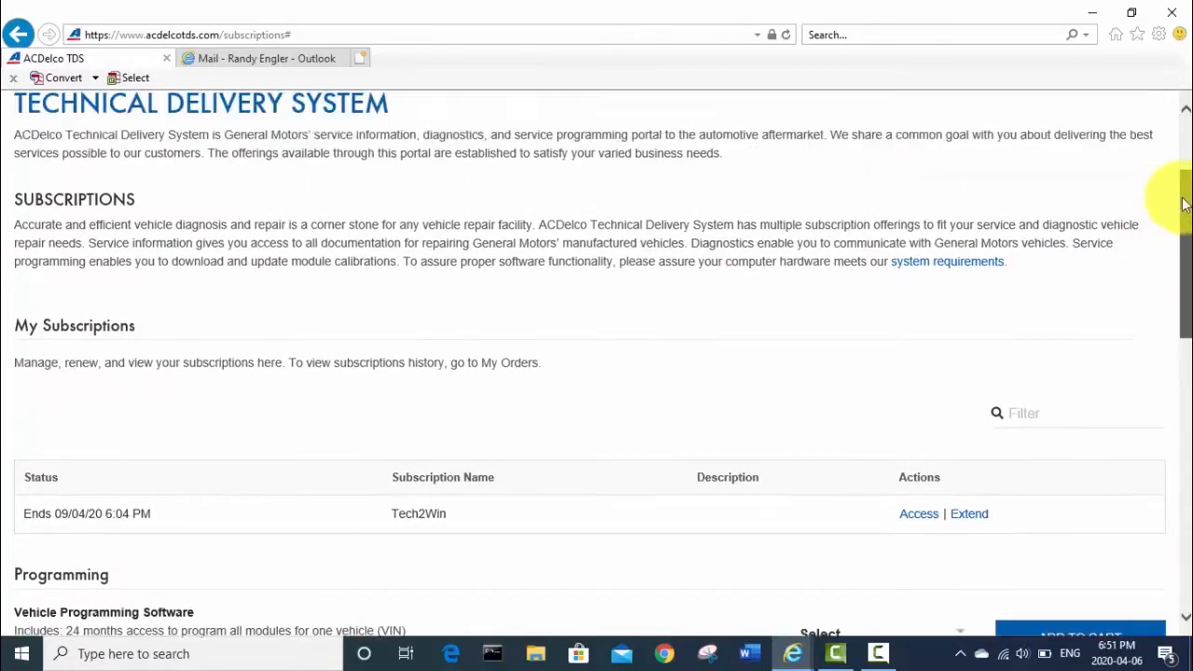
scroll(down, 3)
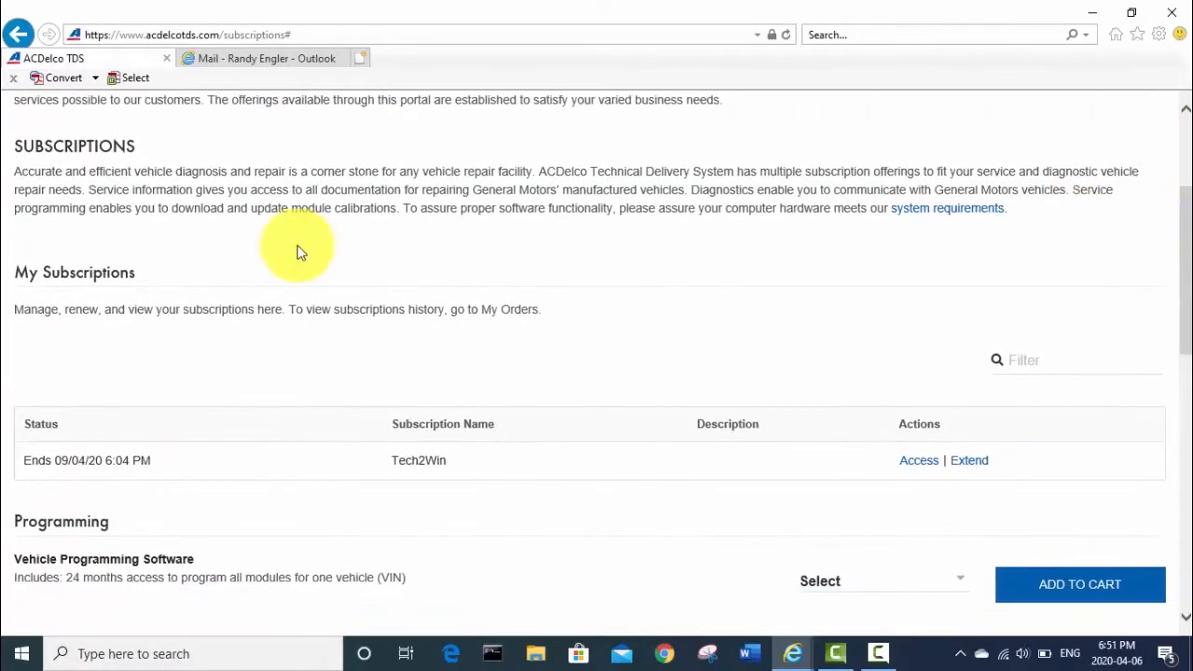
mouse_move(79, 419)
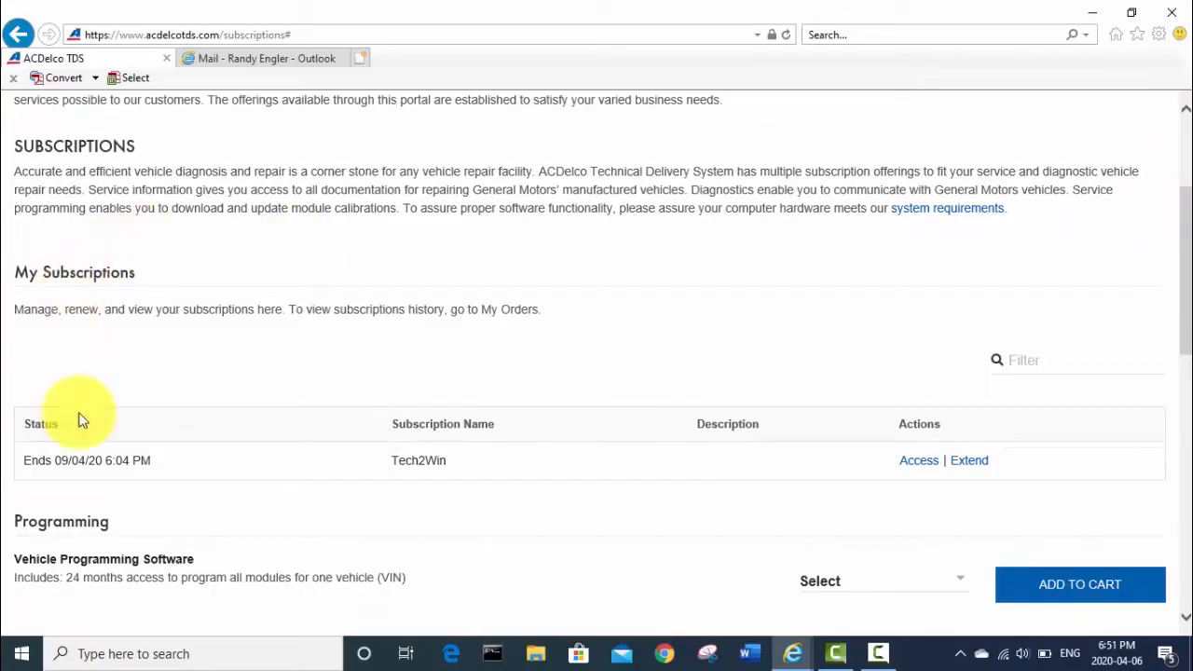
mouse_move(419, 459)
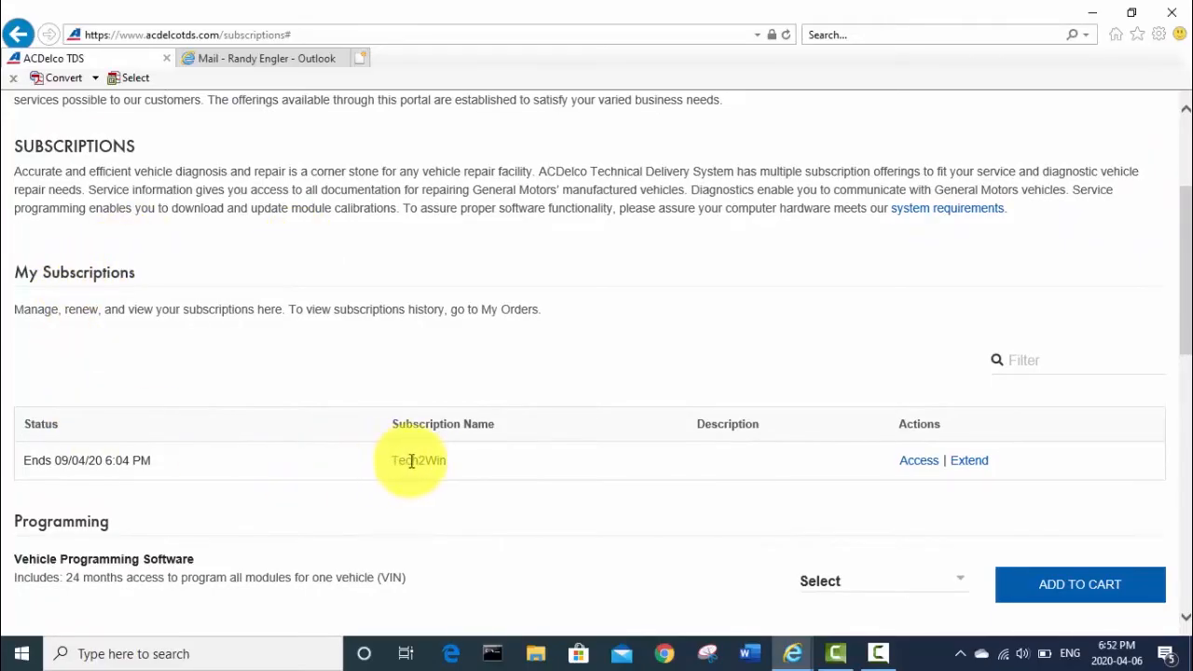
mouse_move(205, 466)
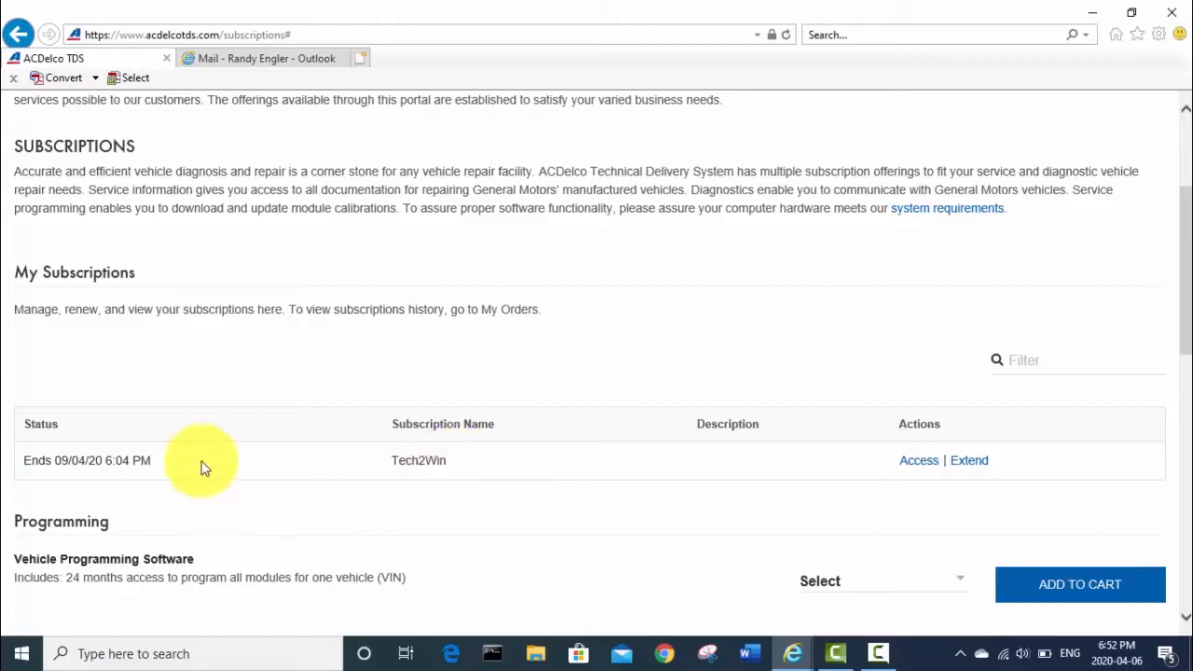
mouse_move(81, 460)
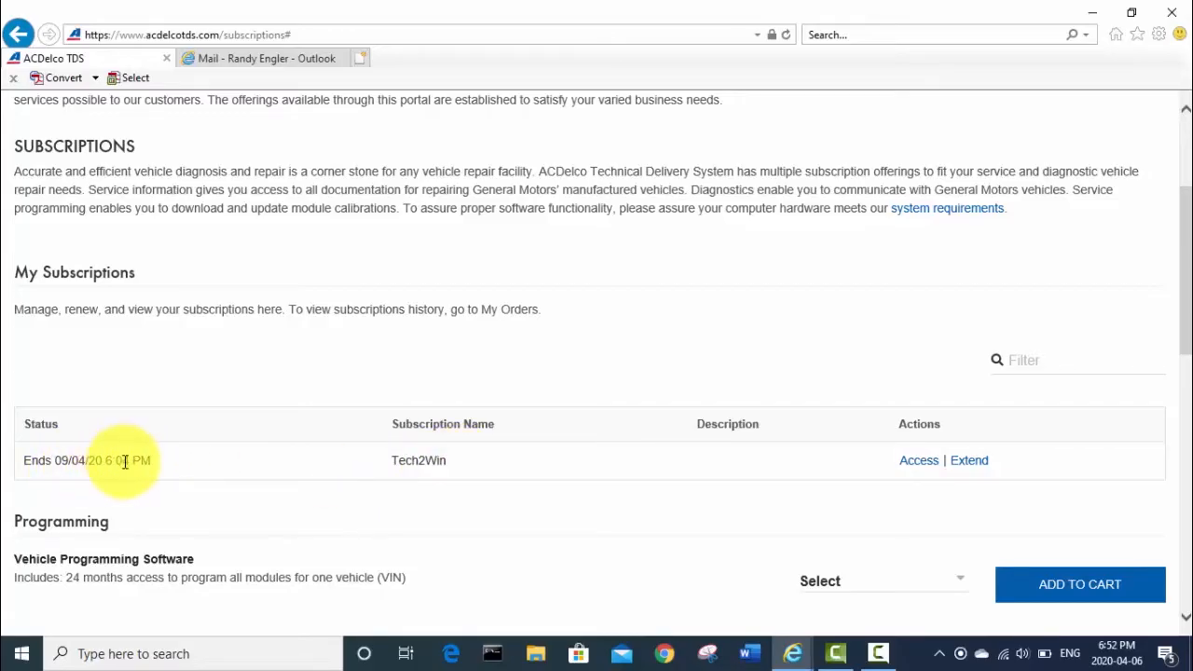
mouse_move(834, 447)
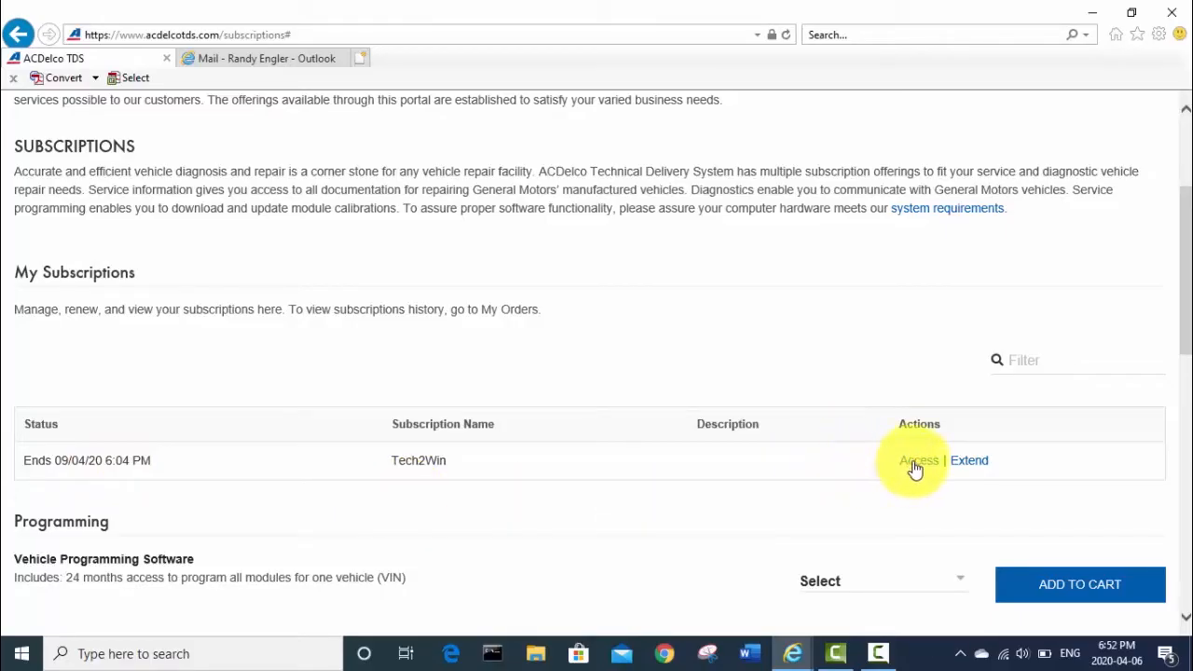
- Access Tech2Win and dismiss the software versions, unread news and Windows 7 notices
click(918, 460)
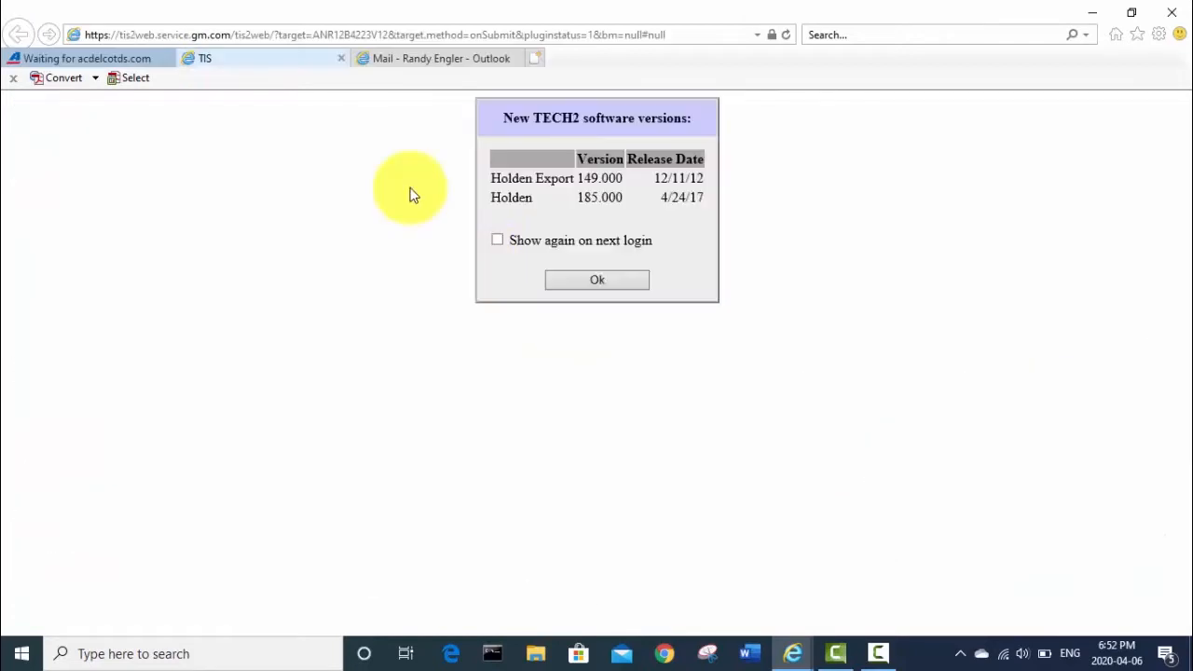
mouse_move(282, 68)
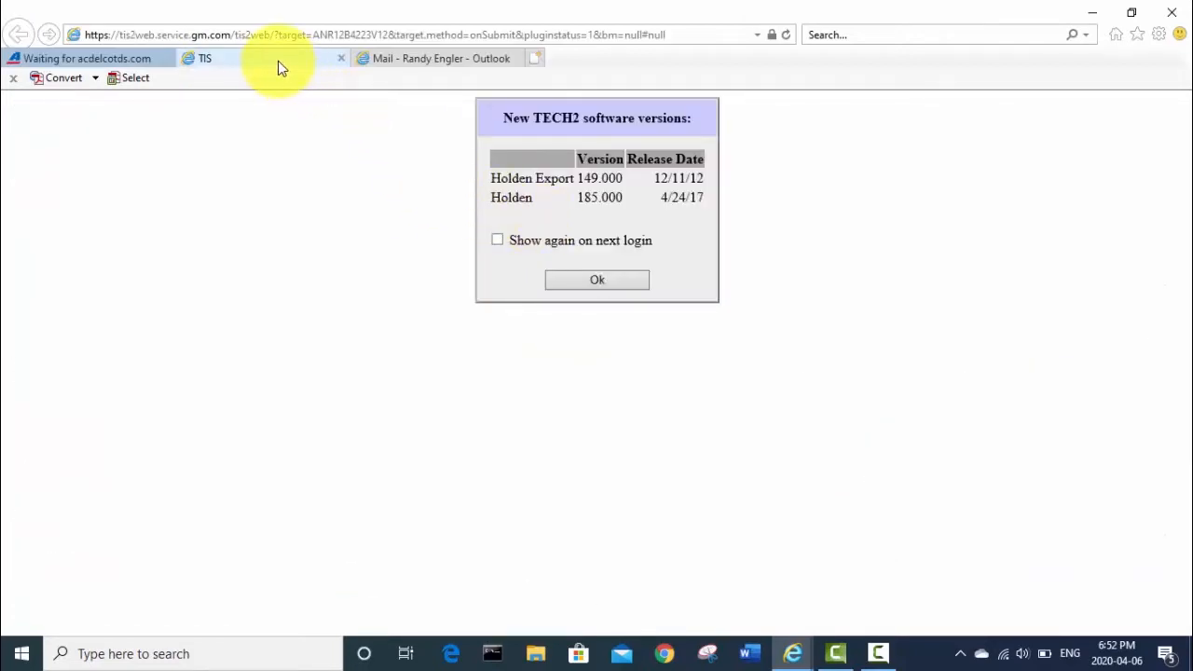
mouse_move(556, 193)
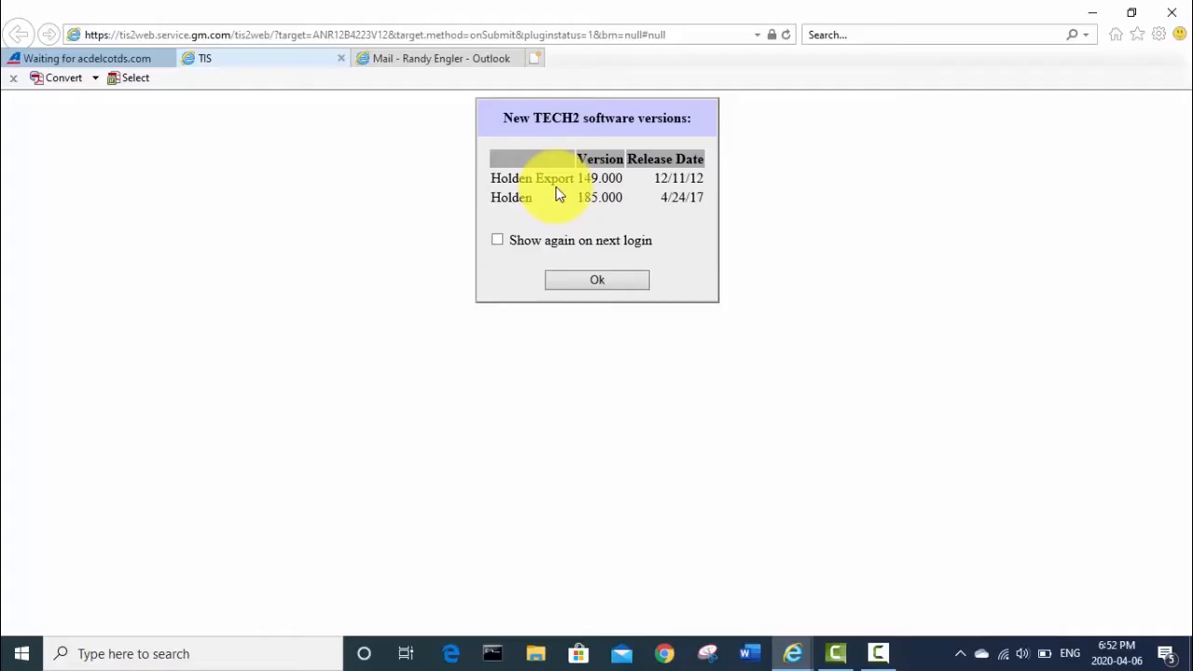
mouse_move(582, 138)
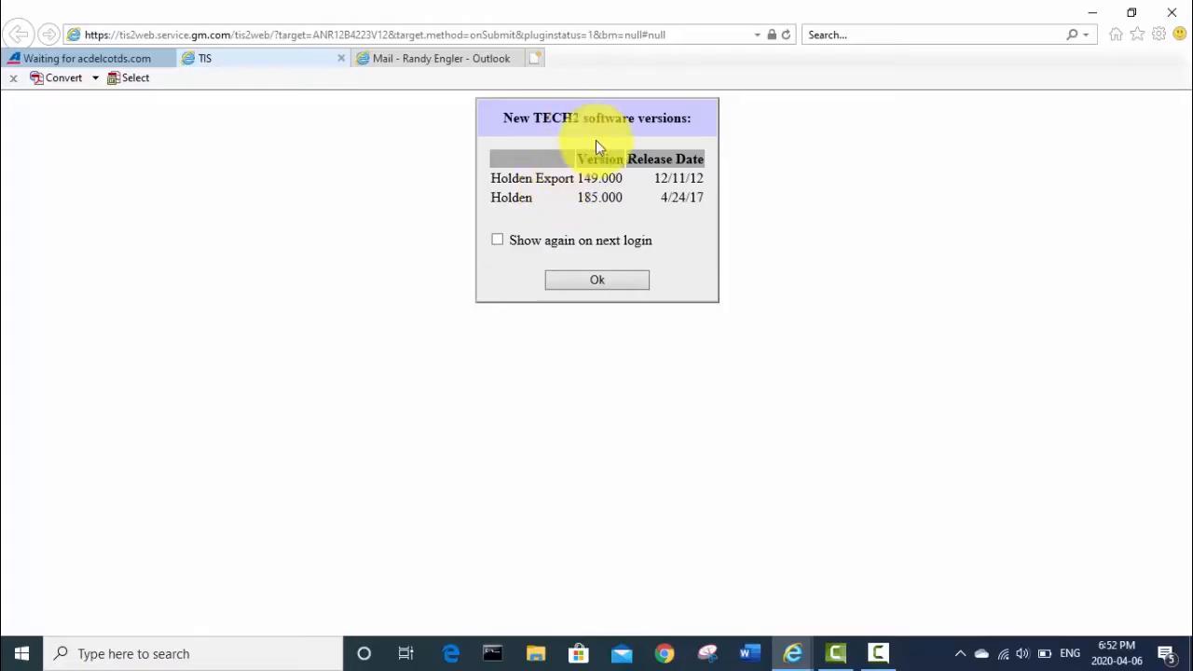
mouse_move(539, 196)
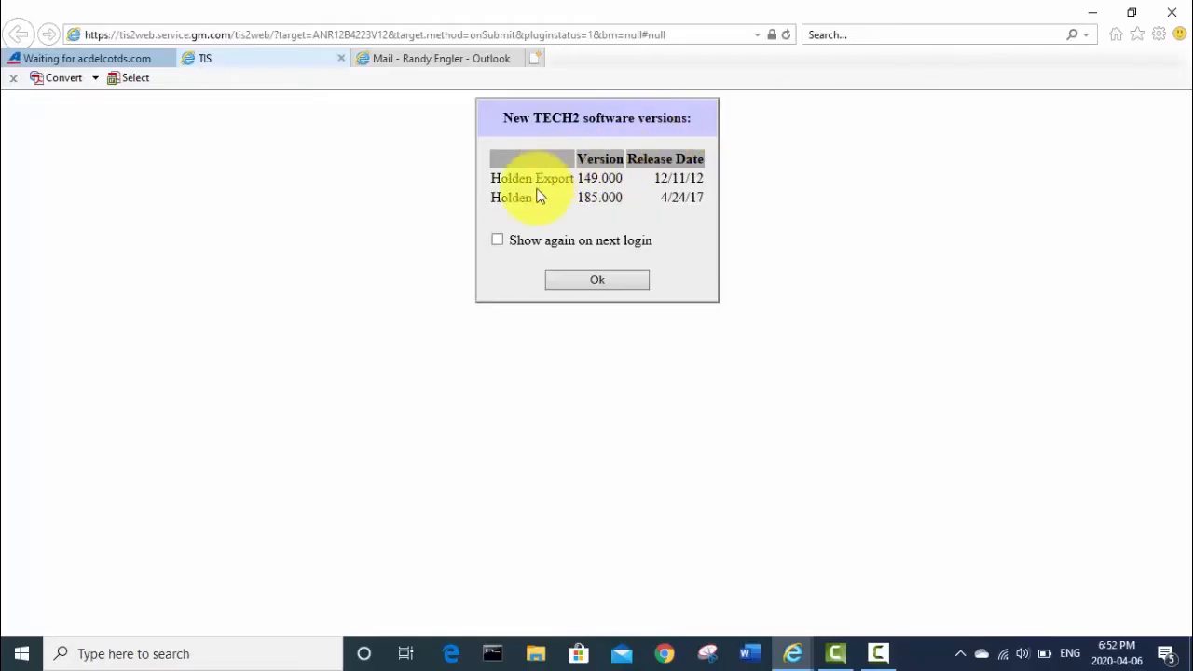
mouse_move(596, 279)
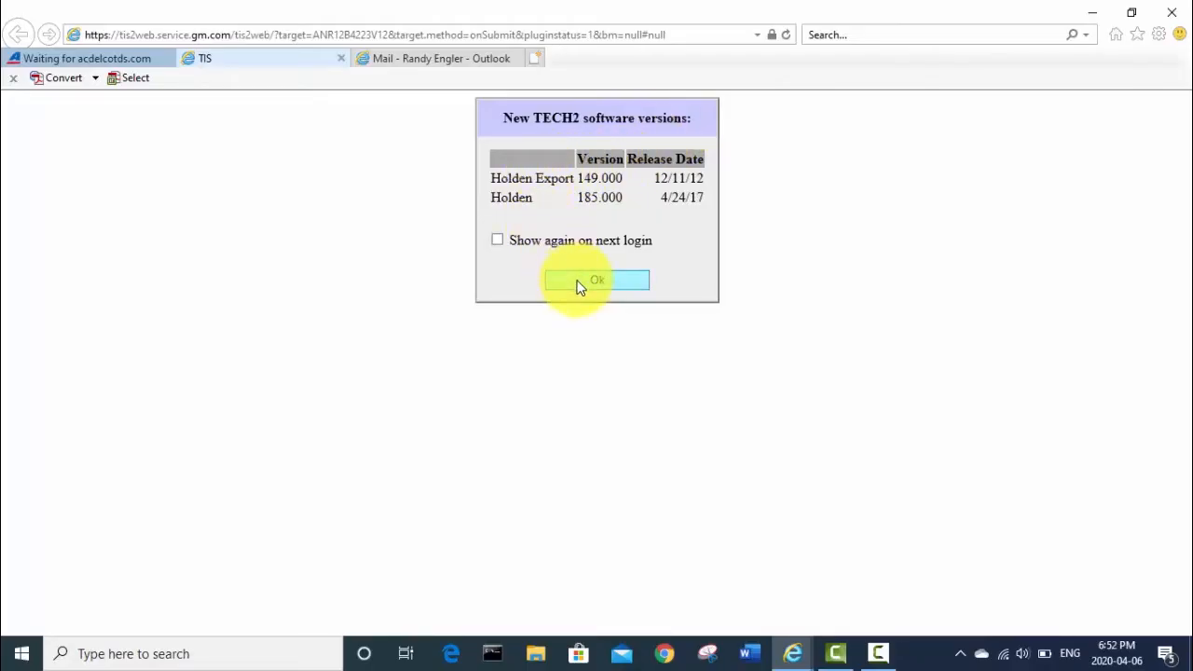
click(596, 279)
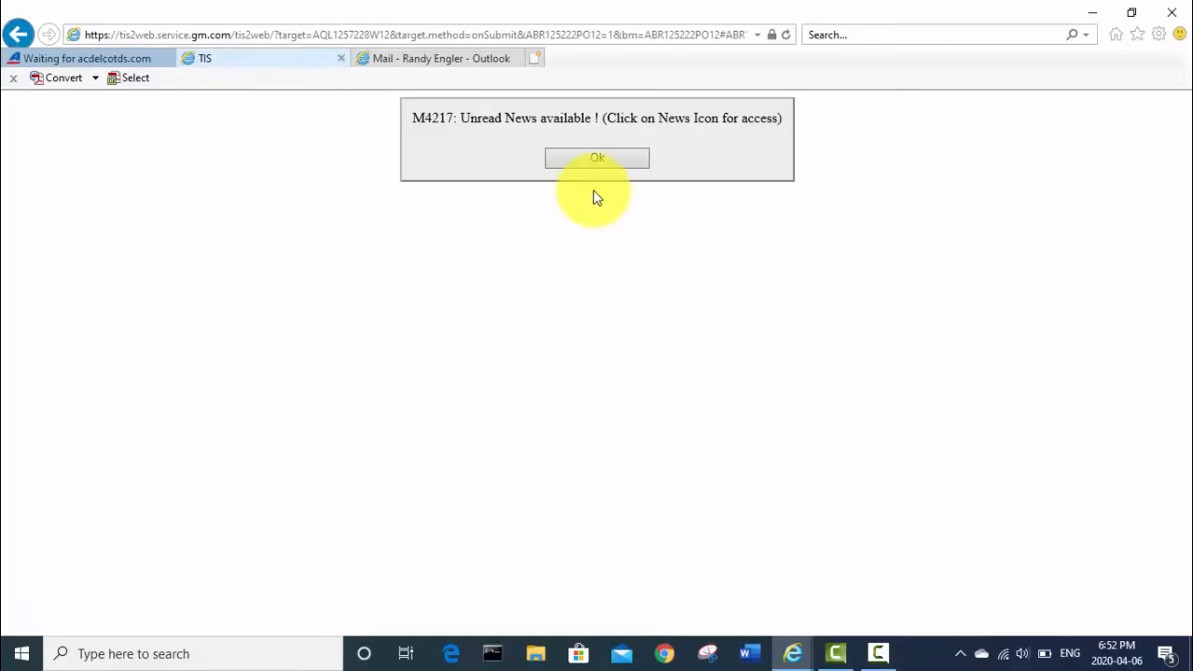
click(597, 158)
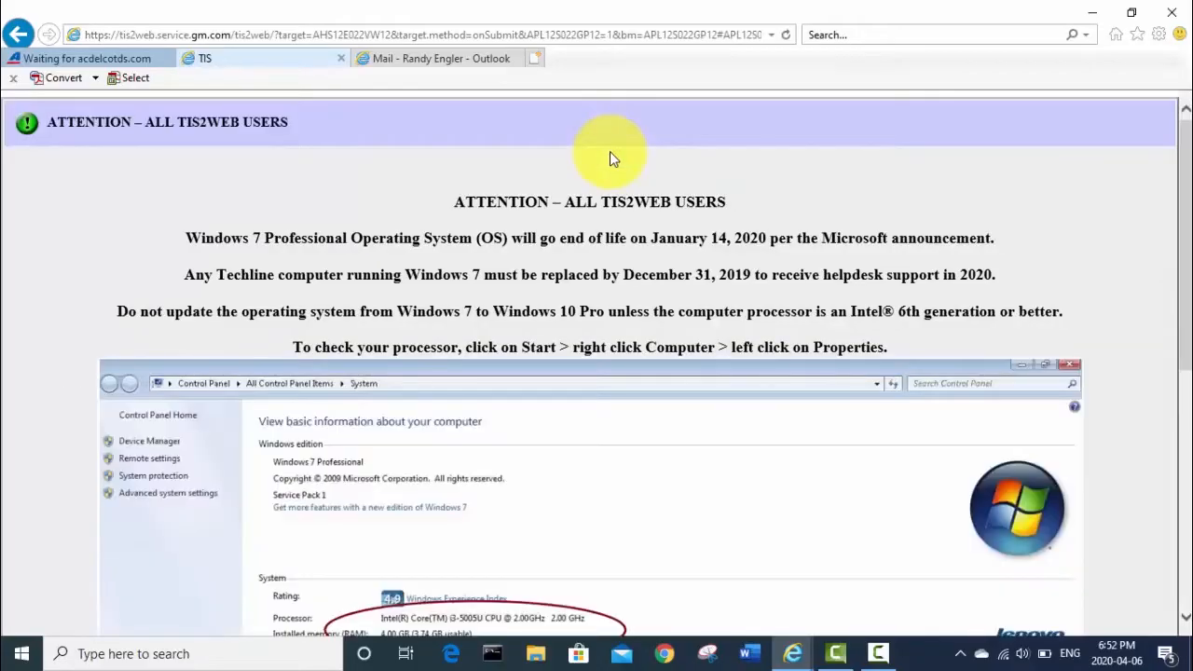
scroll(down, 3)
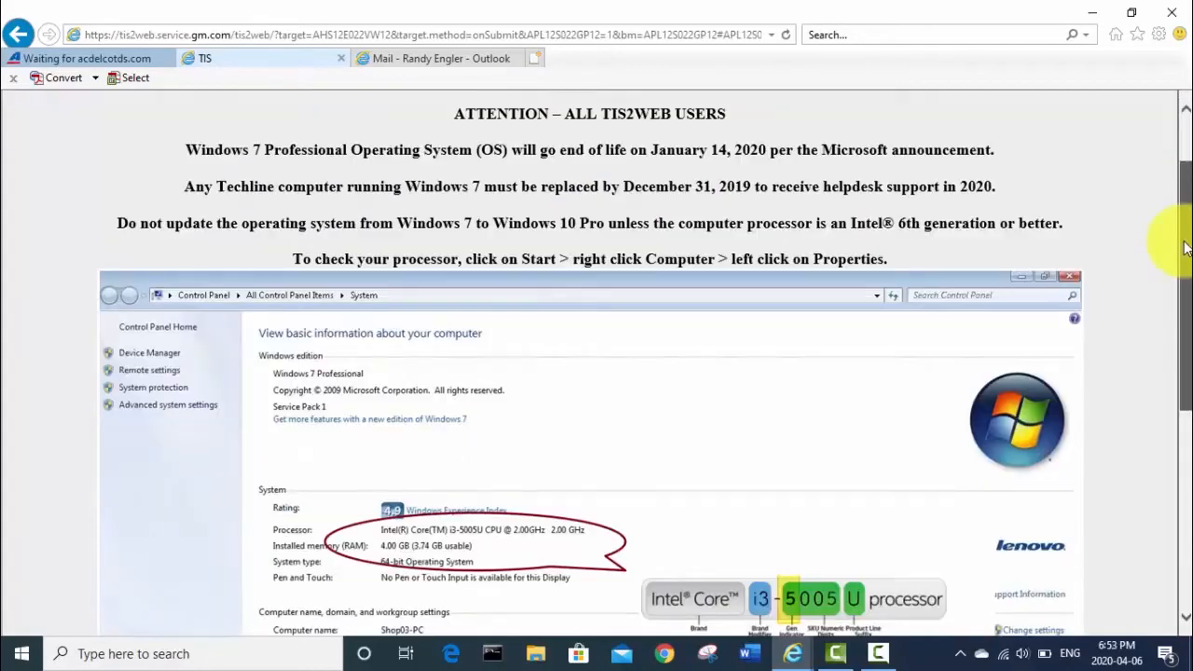
scroll(down, 3)
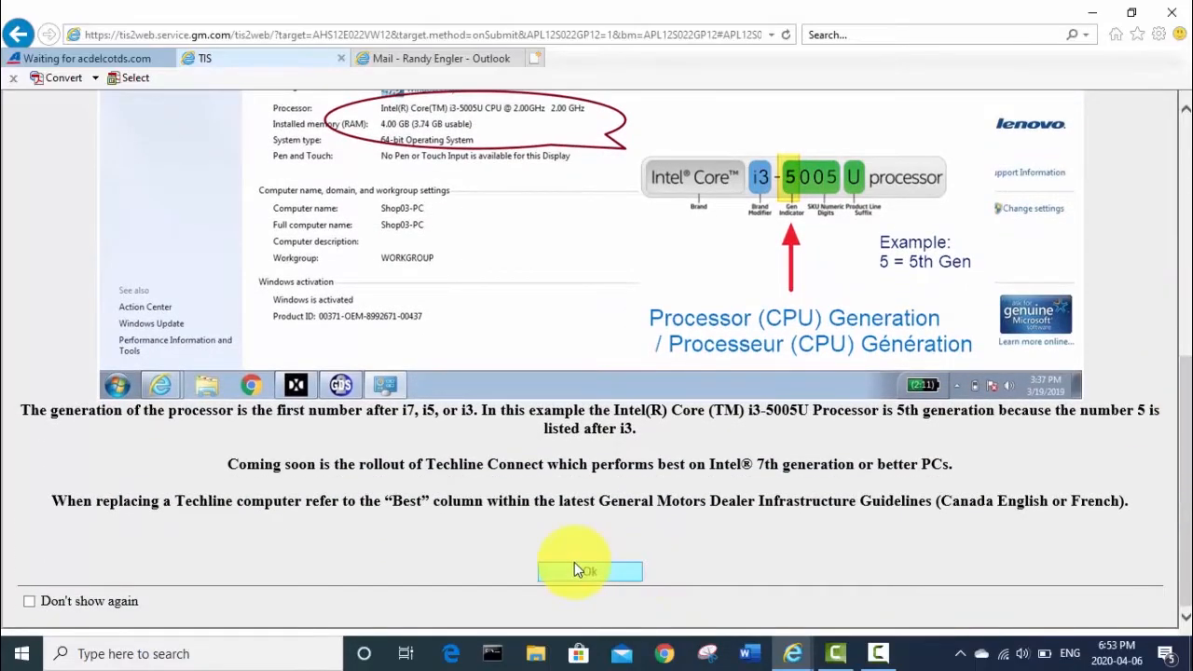
click(585, 570)
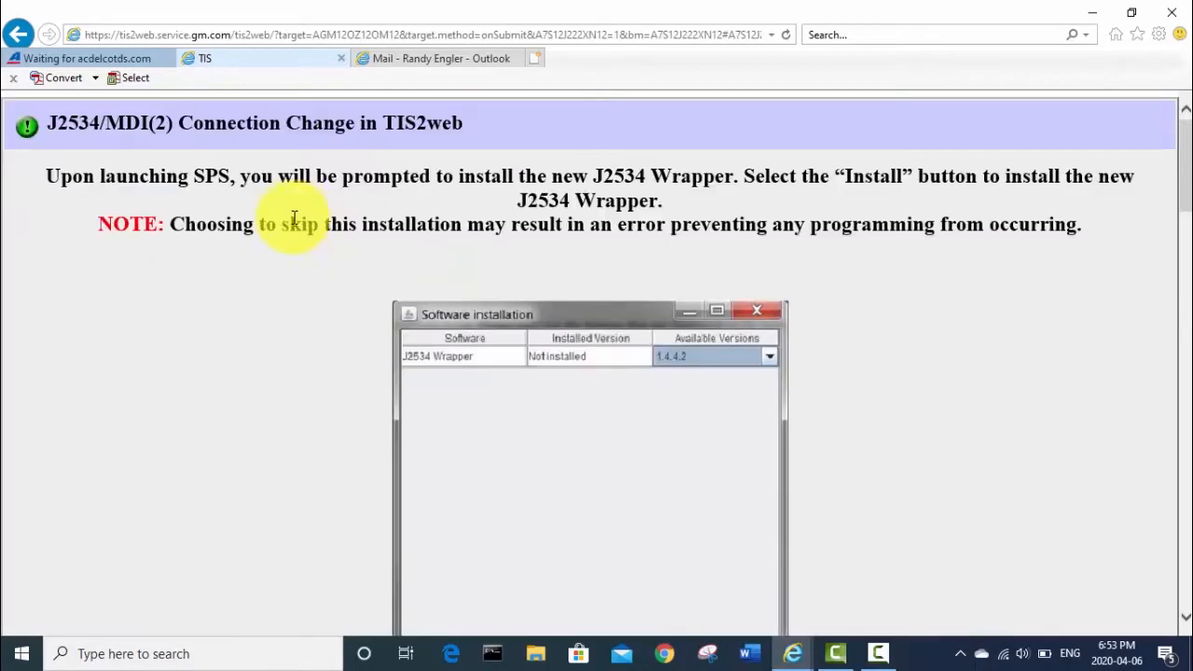
mouse_move(211, 176)
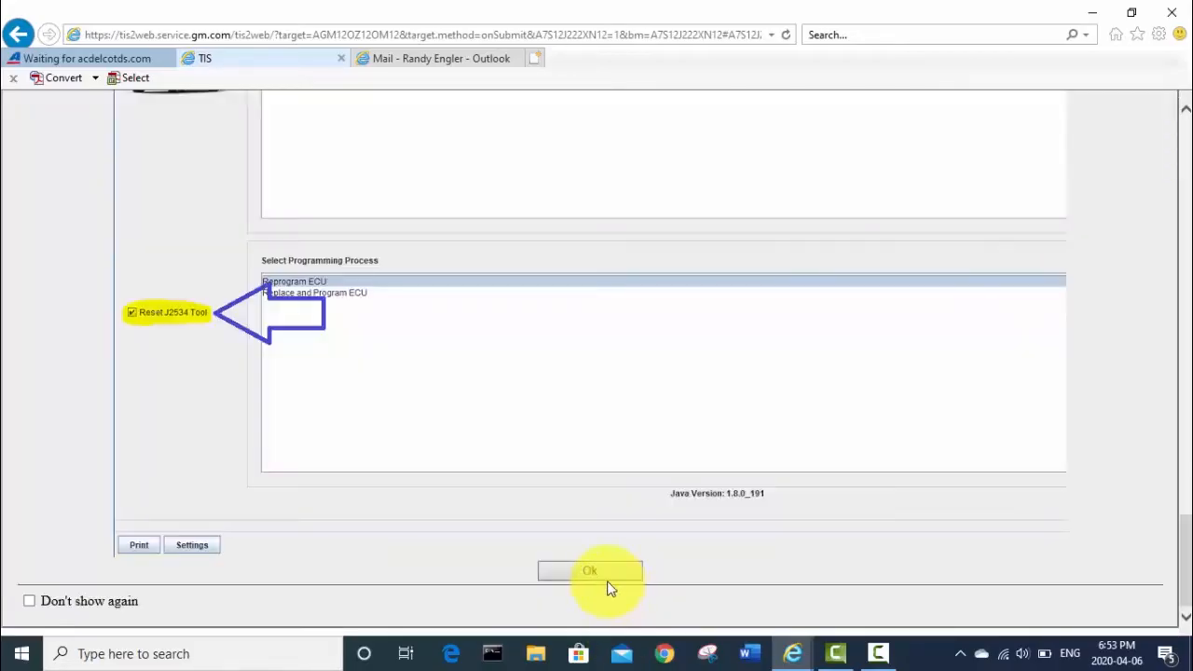
- Dismiss the J2534 notice, start Software Download from the SWDL section, and allow it to run
click(588, 570)
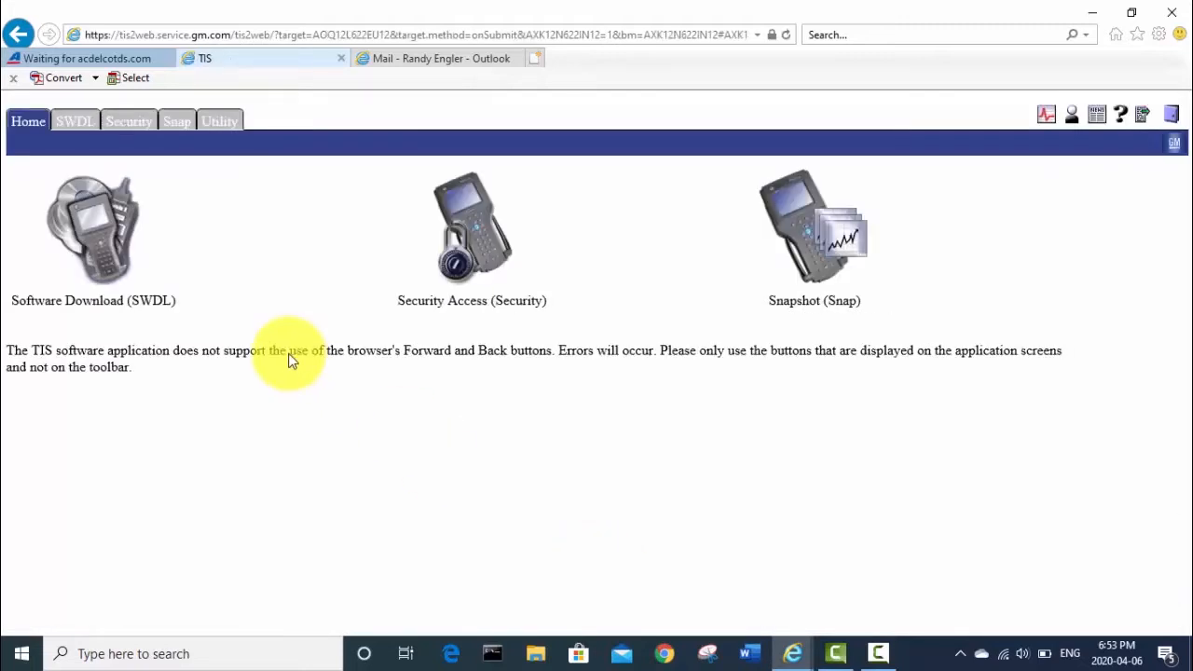
mouse_move(102, 237)
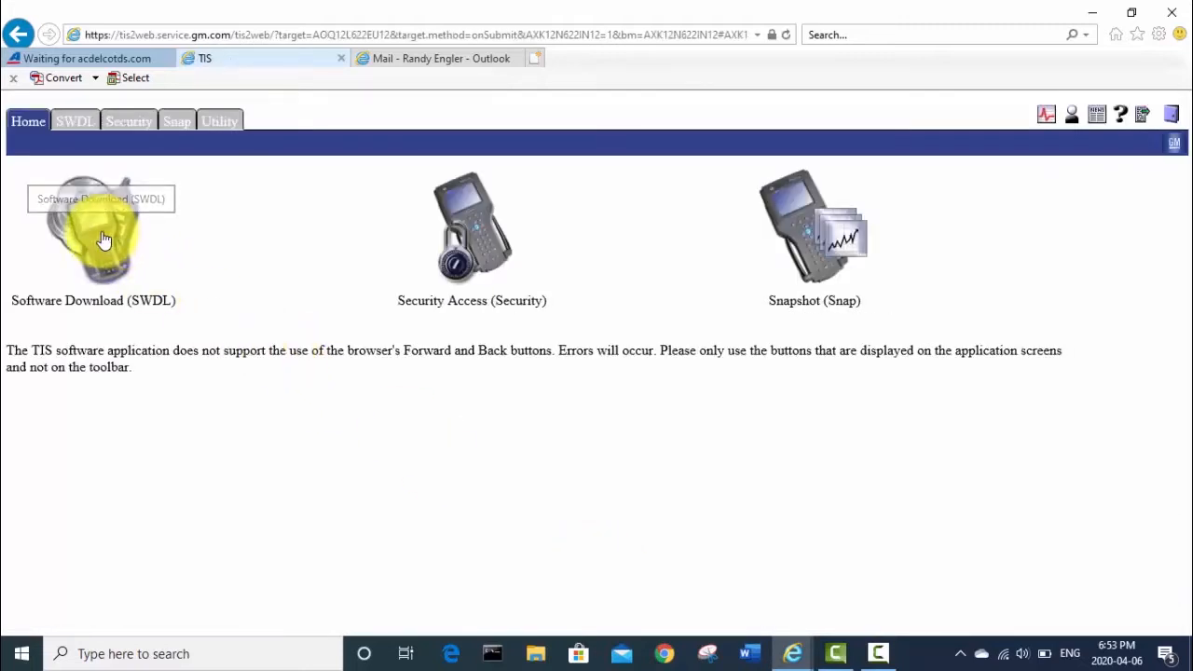
click(106, 233)
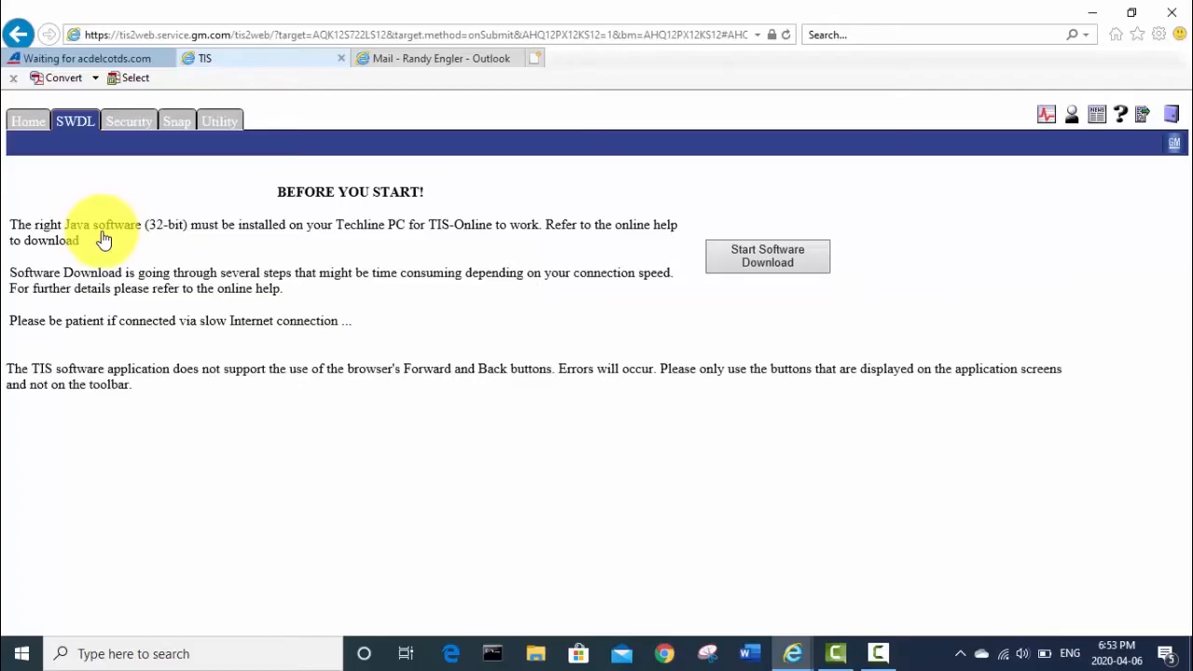
mouse_move(121, 231)
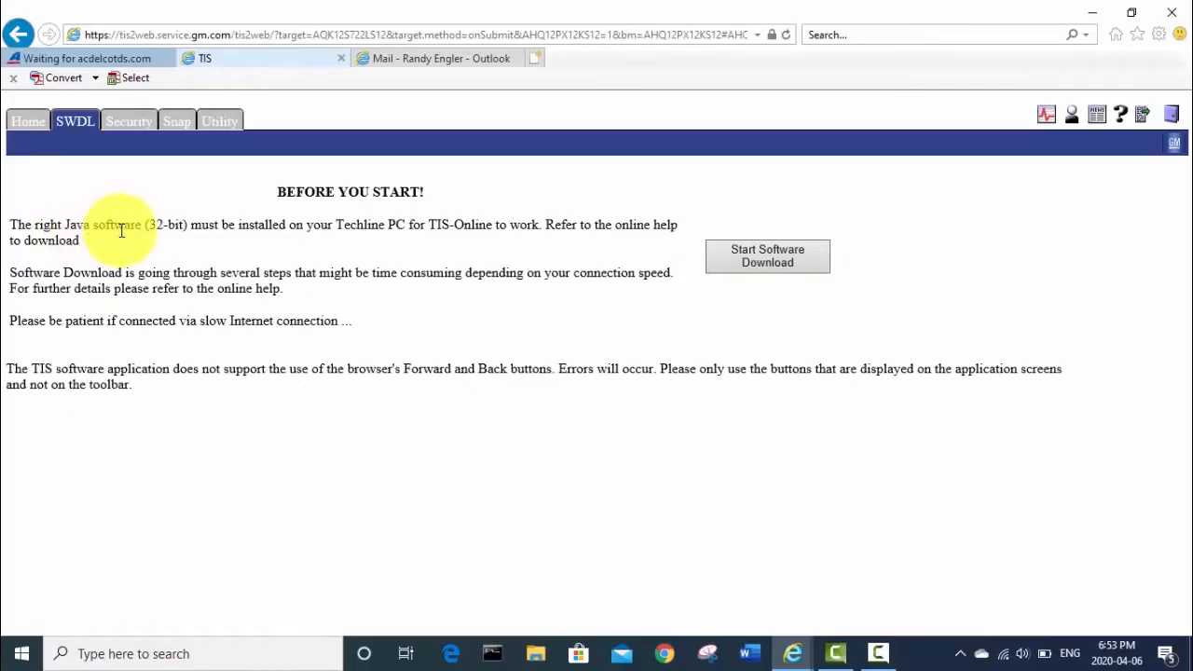
mouse_move(332, 230)
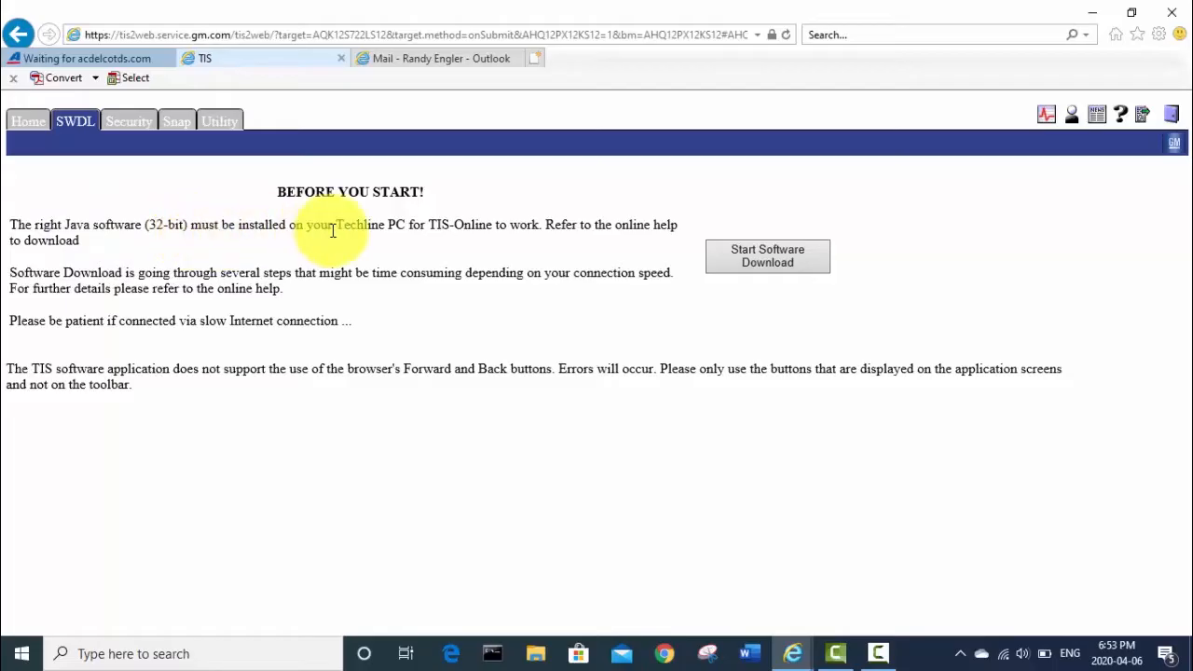
click(767, 255)
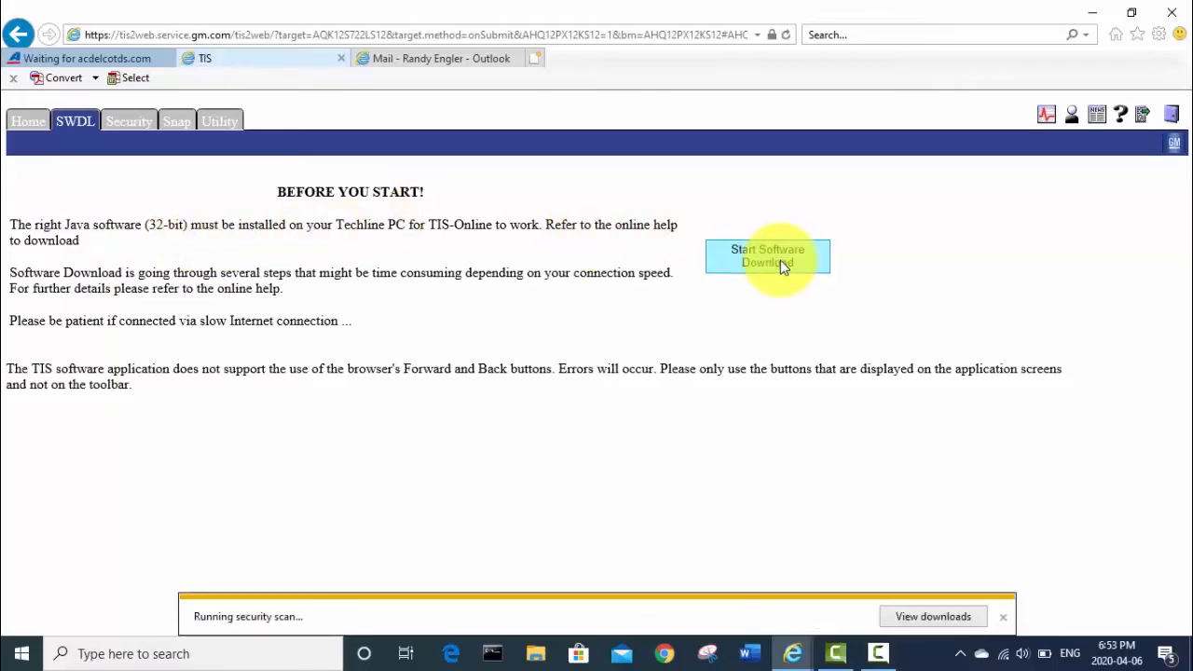
click(767, 256)
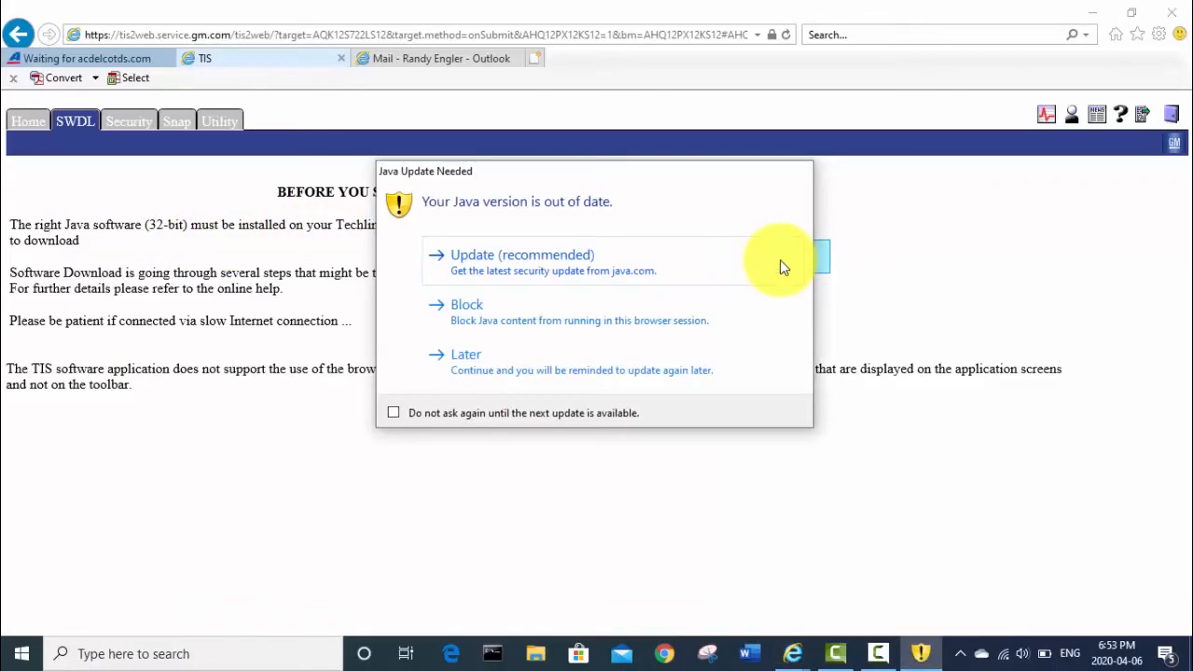
mouse_move(466, 210)
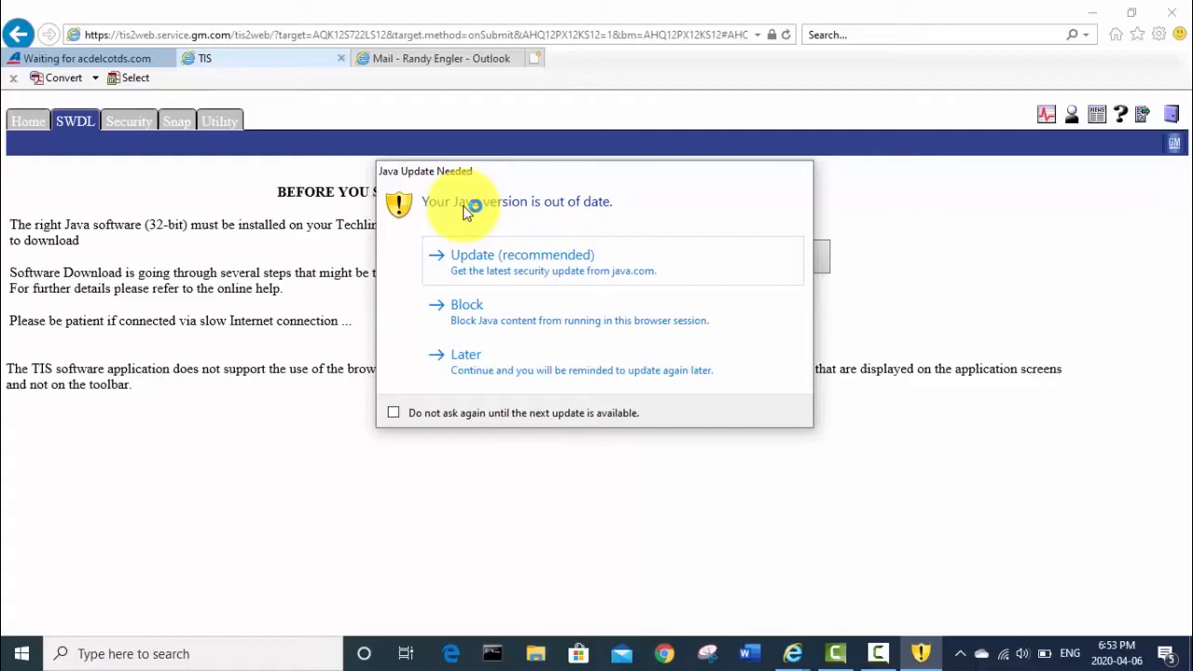
click(466, 354)
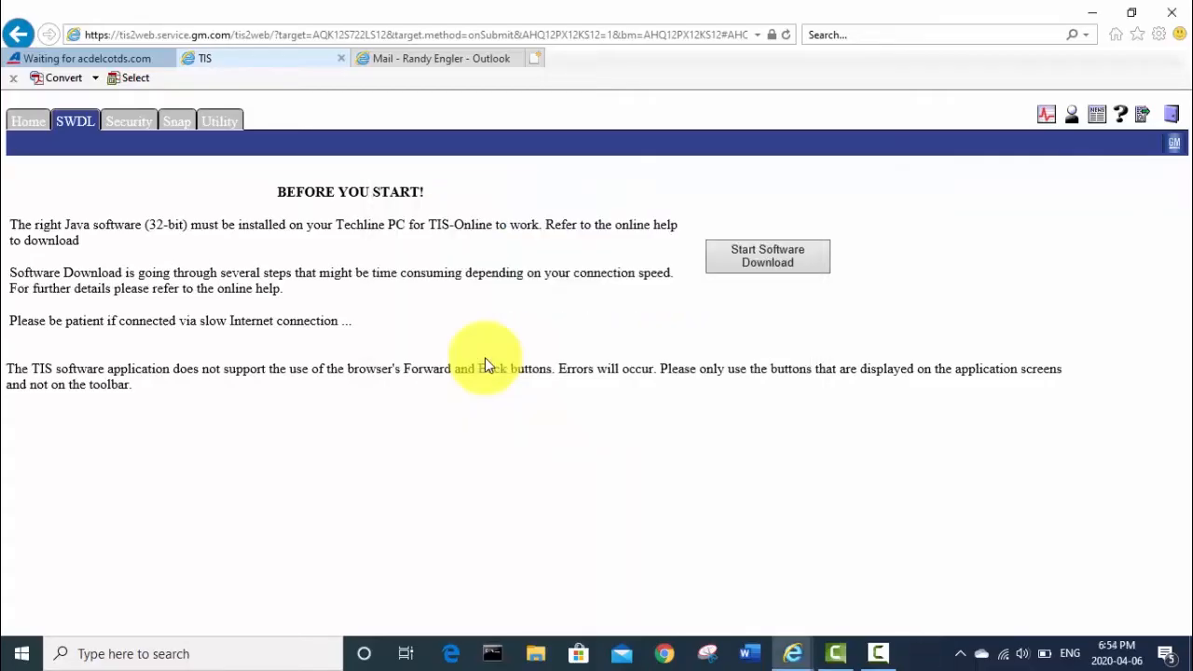
click(767, 255)
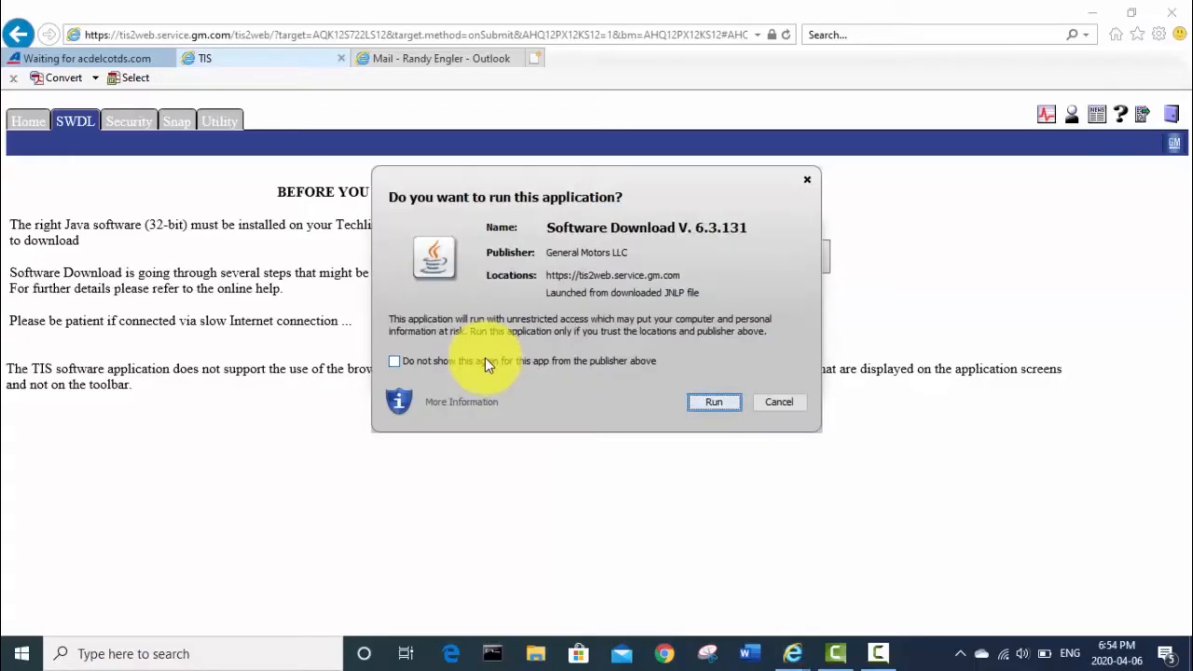
mouse_move(652, 377)
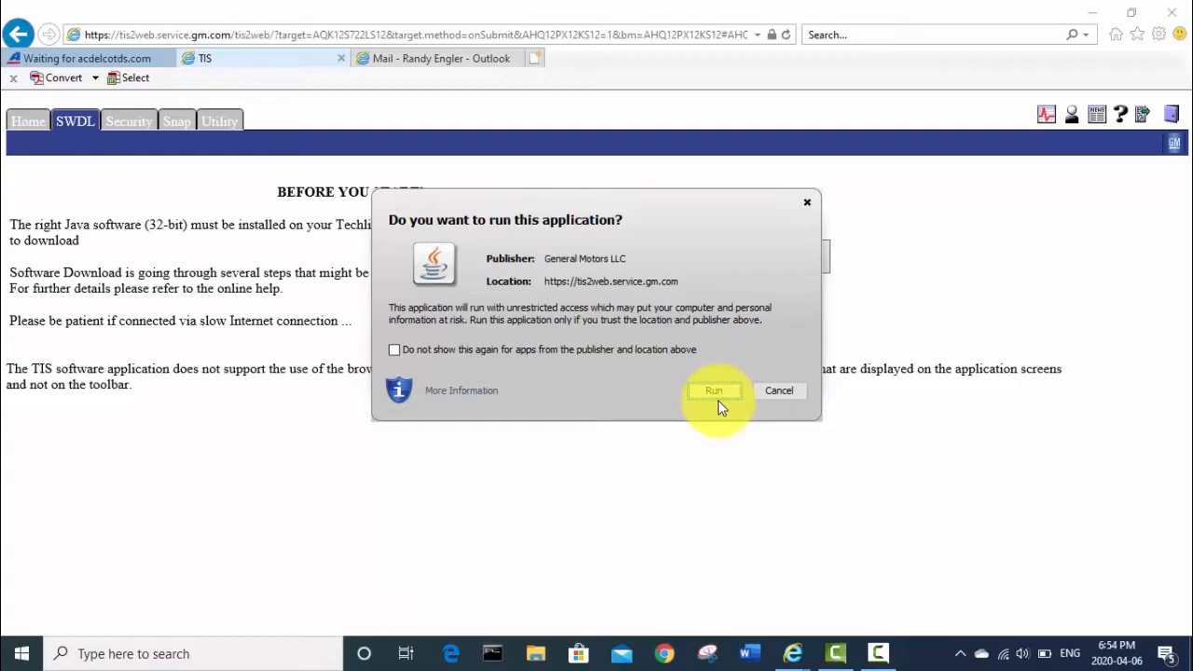
click(713, 391)
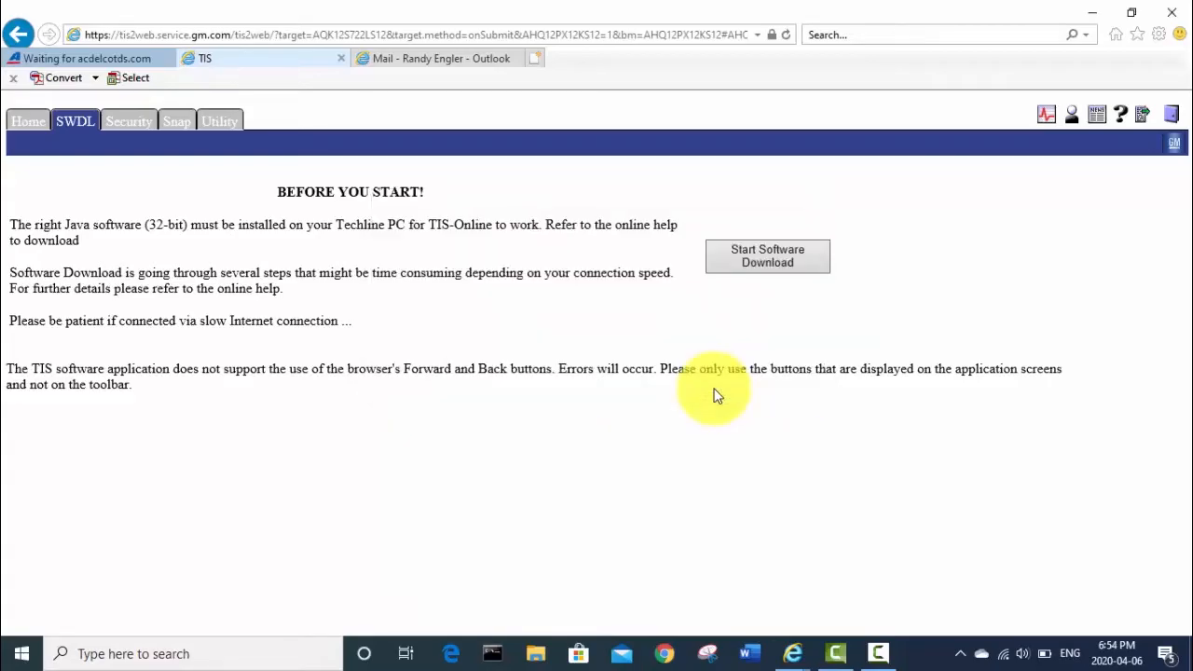
- Pick Tech2Win version 2.344 from Available Versions and start installing it
click(766, 255)
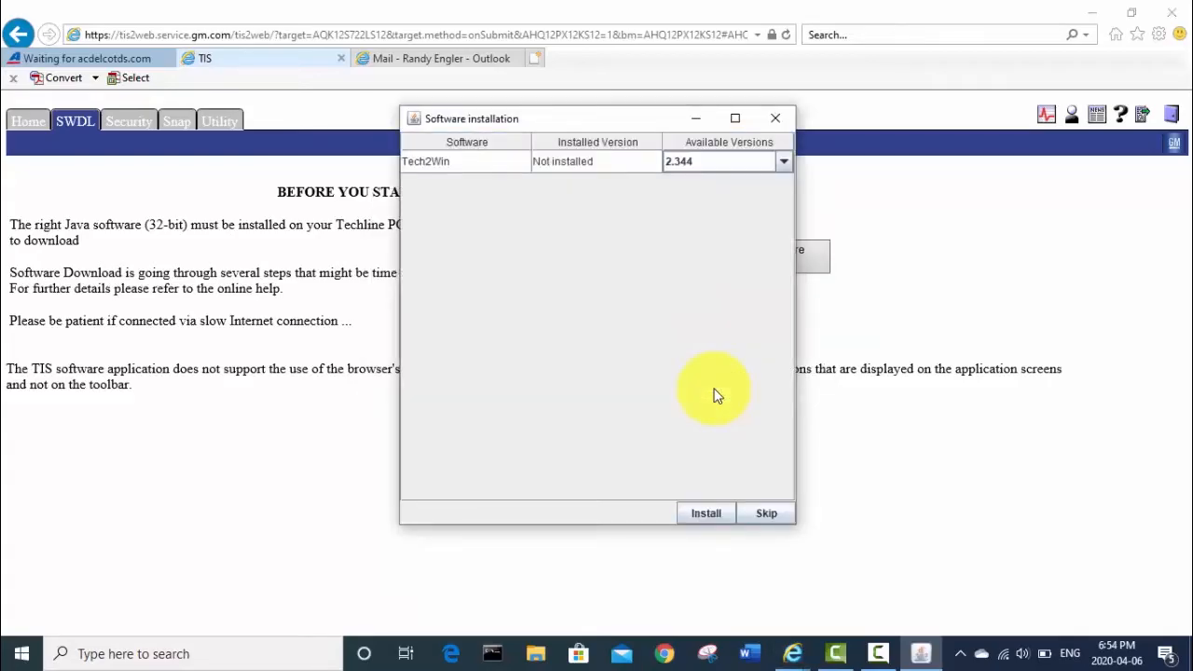
mouse_move(783, 162)
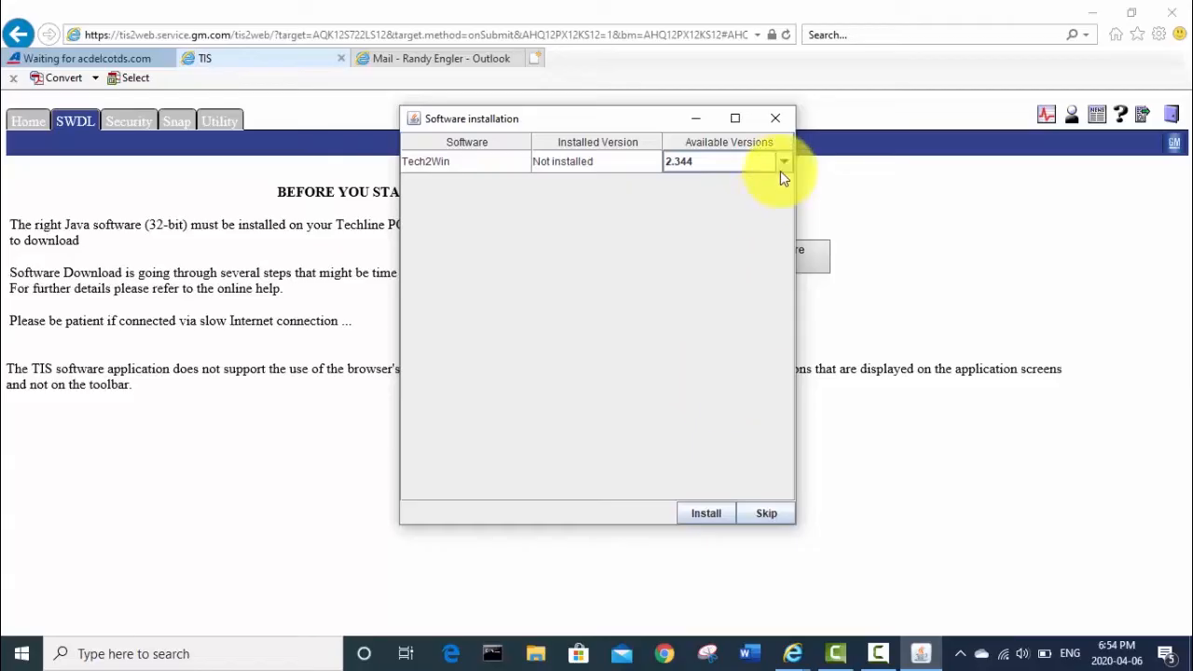
click(783, 161)
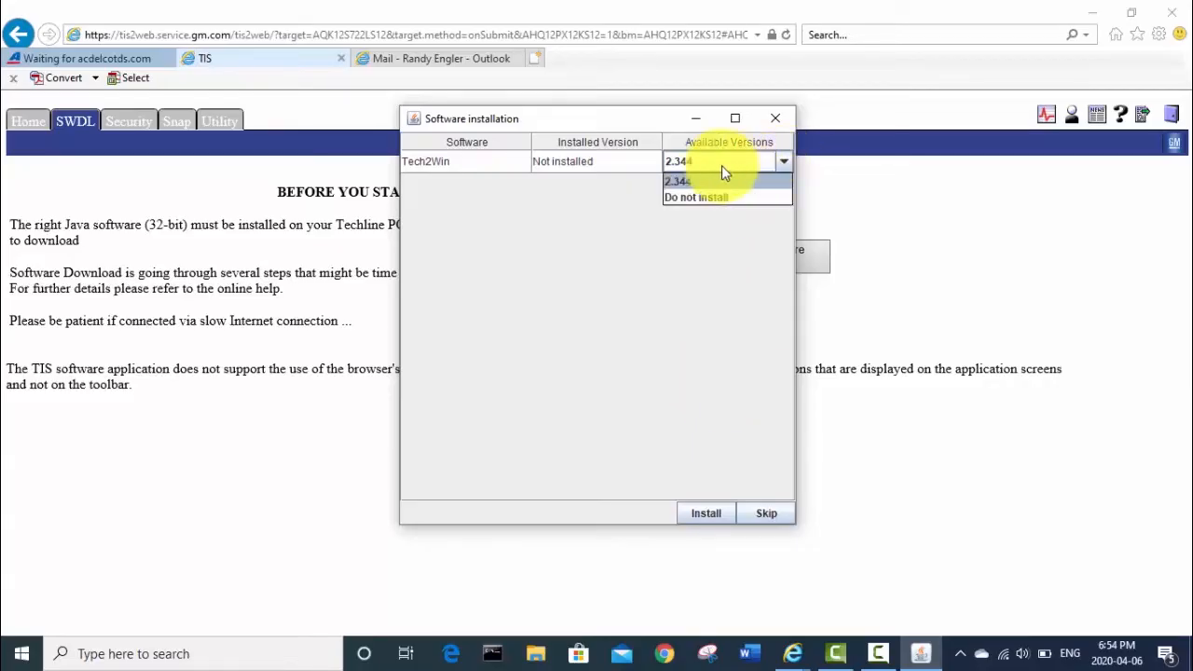
mouse_move(549, 168)
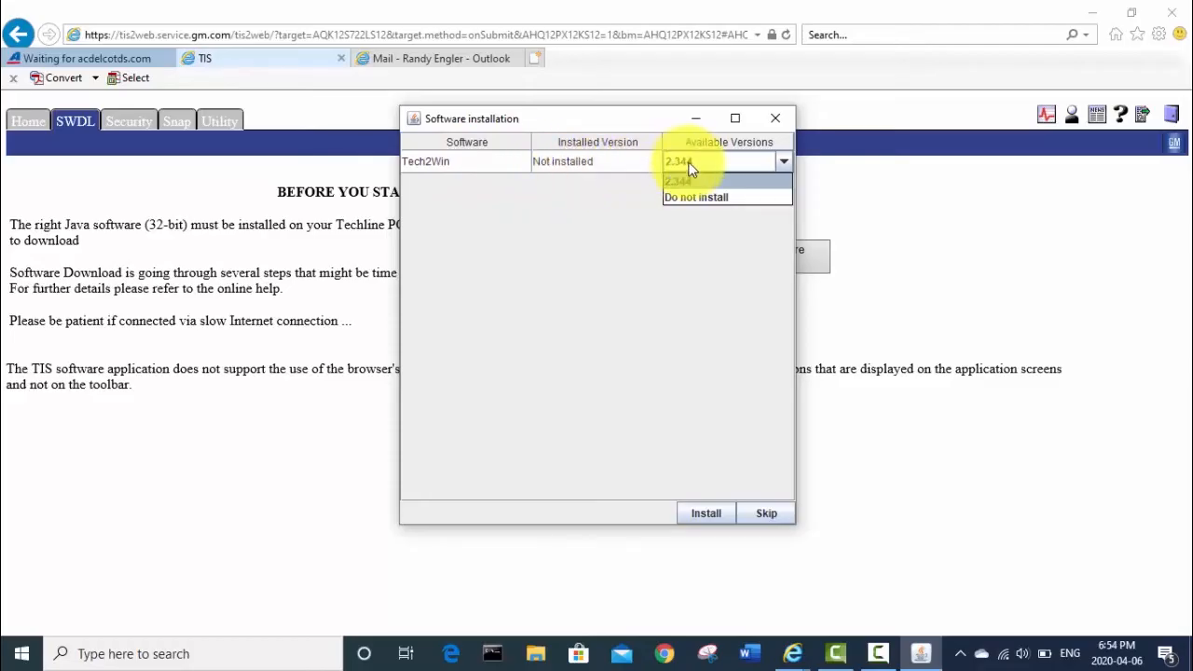
click(678, 181)
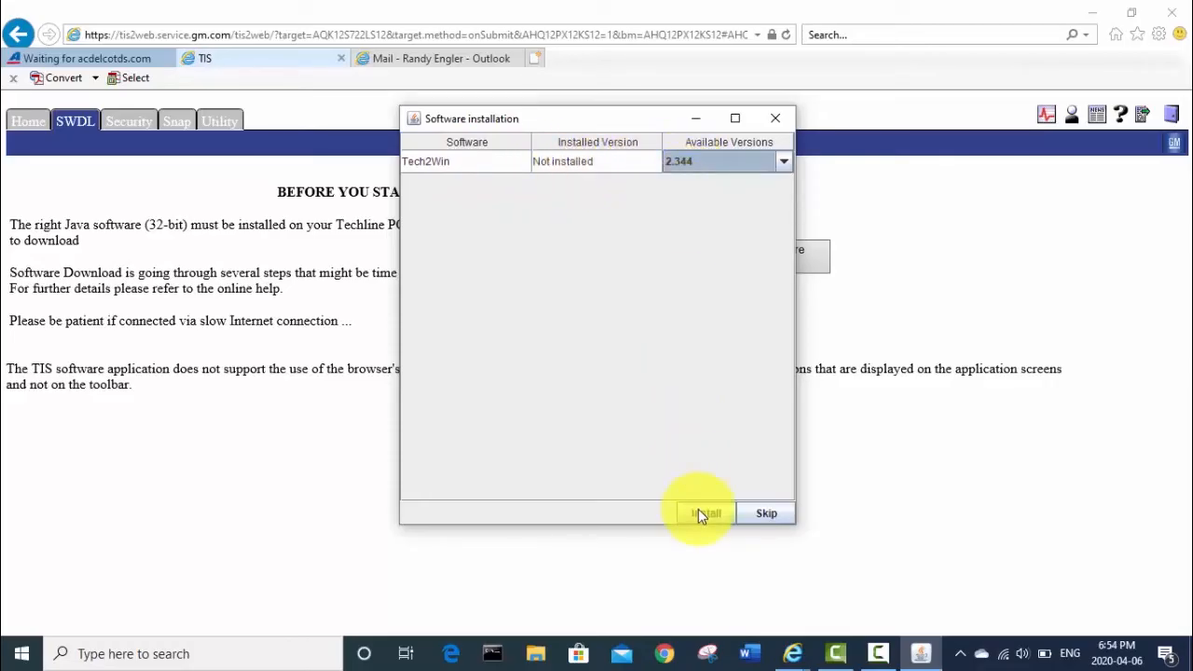
mouse_move(706, 168)
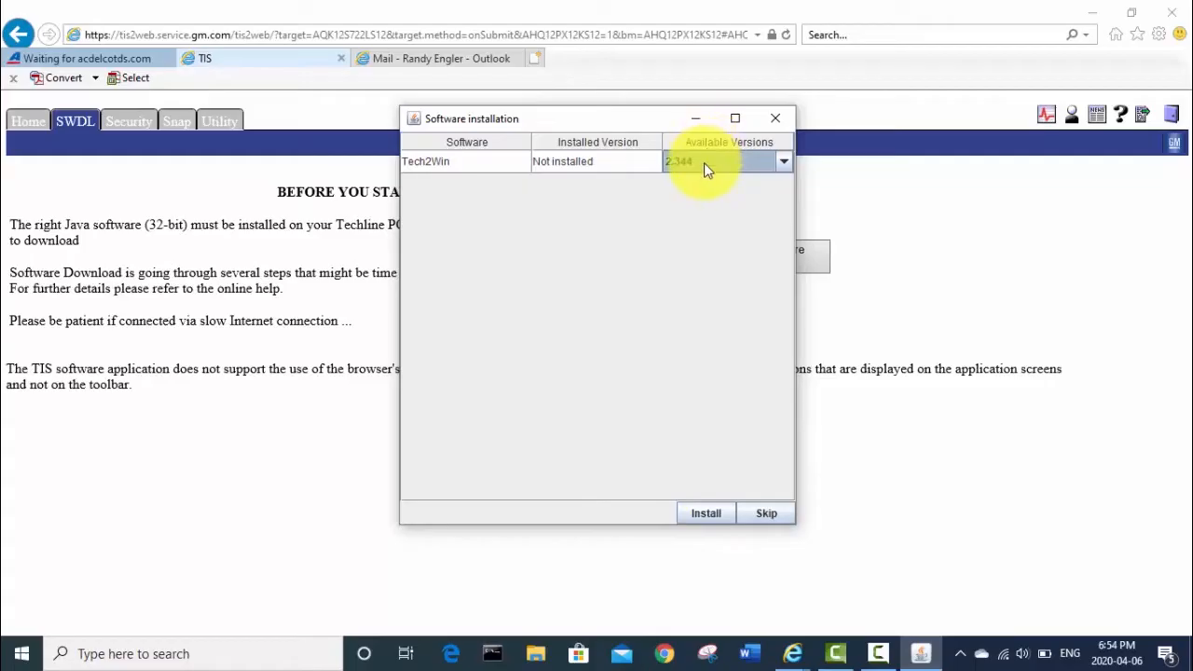
click(705, 513)
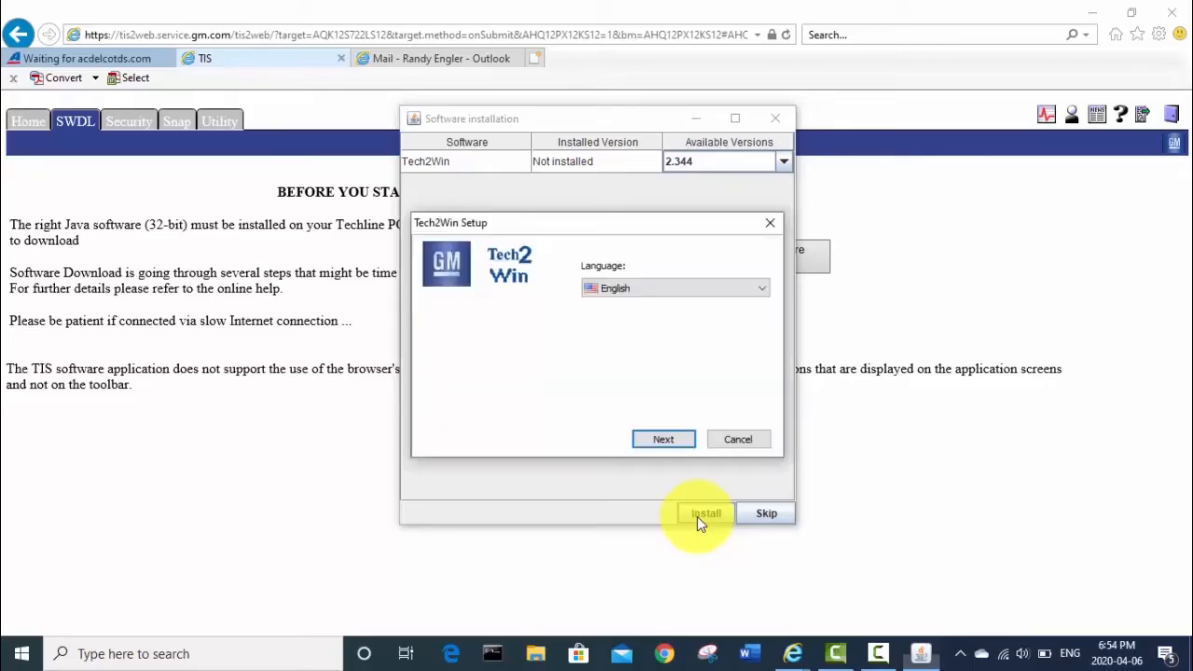
mouse_move(663, 439)
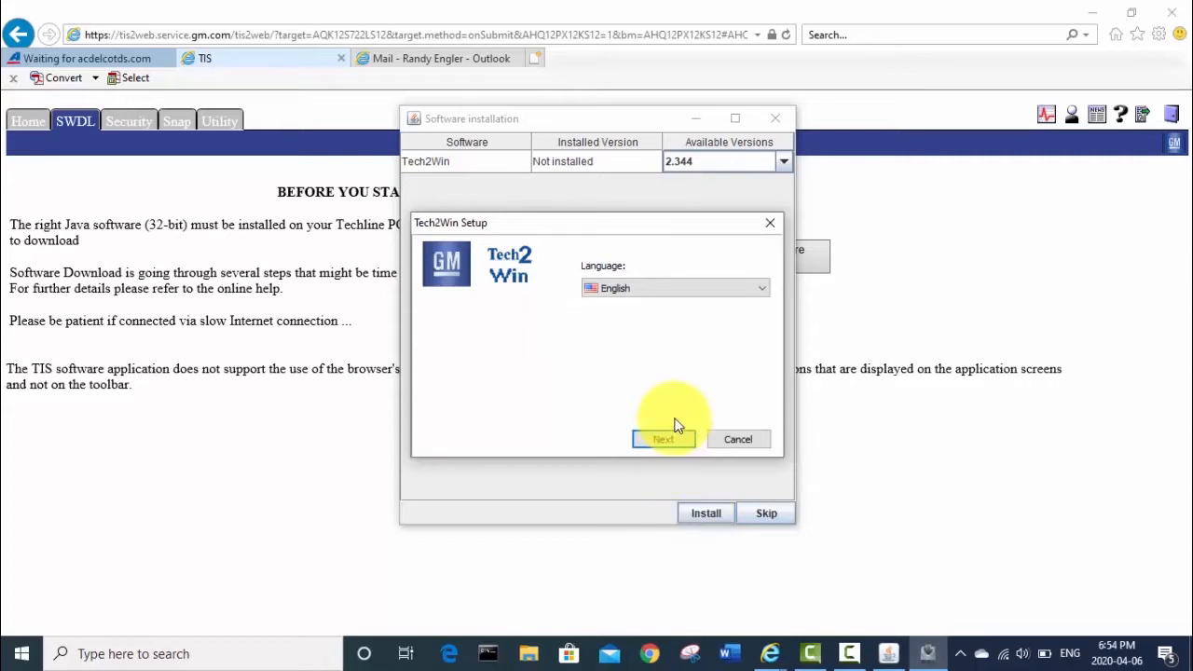
- Continue Tech2Win Setup in English and accept the license agreement
click(761, 287)
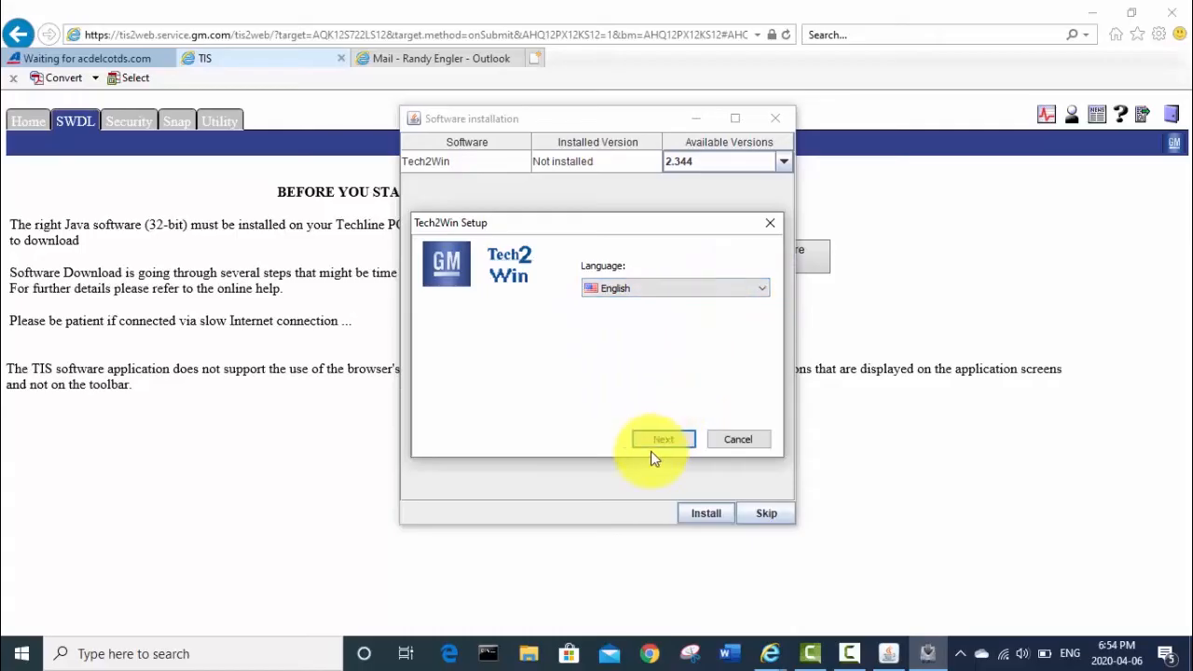
click(662, 439)
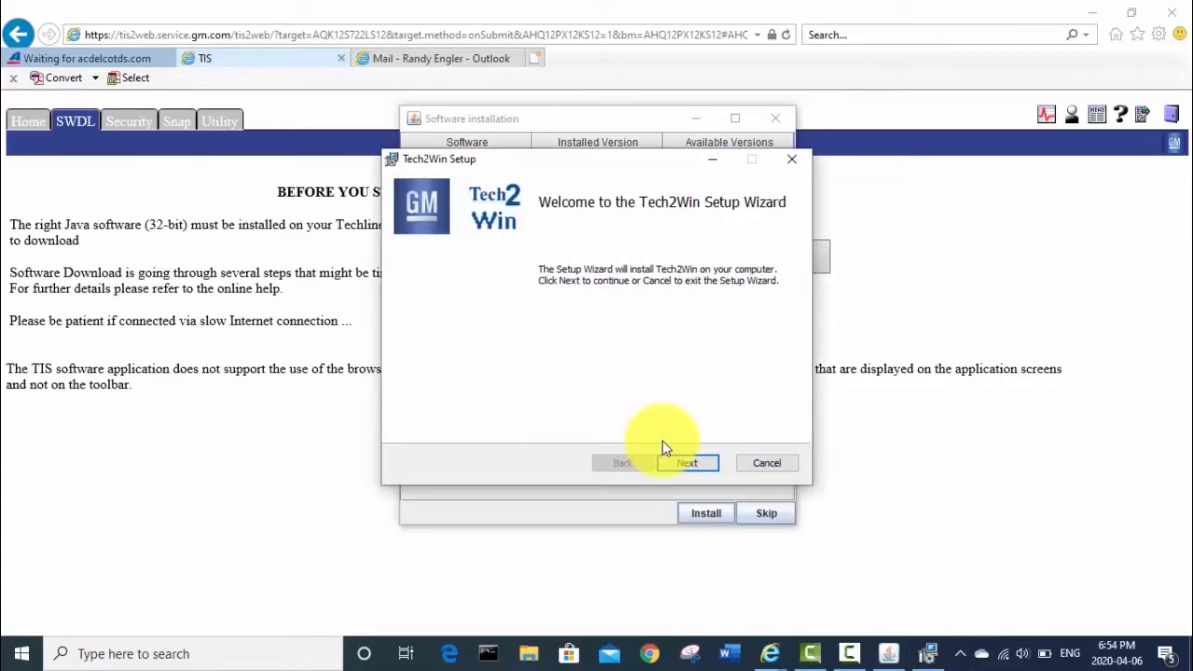
click(687, 462)
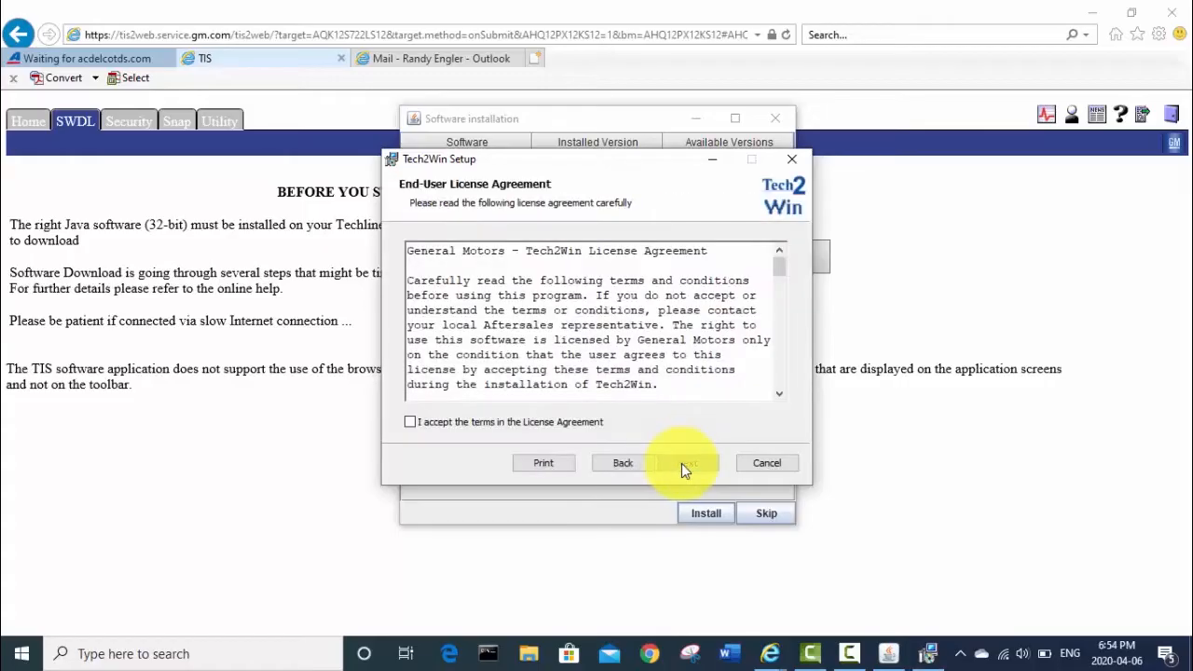
click(409, 422)
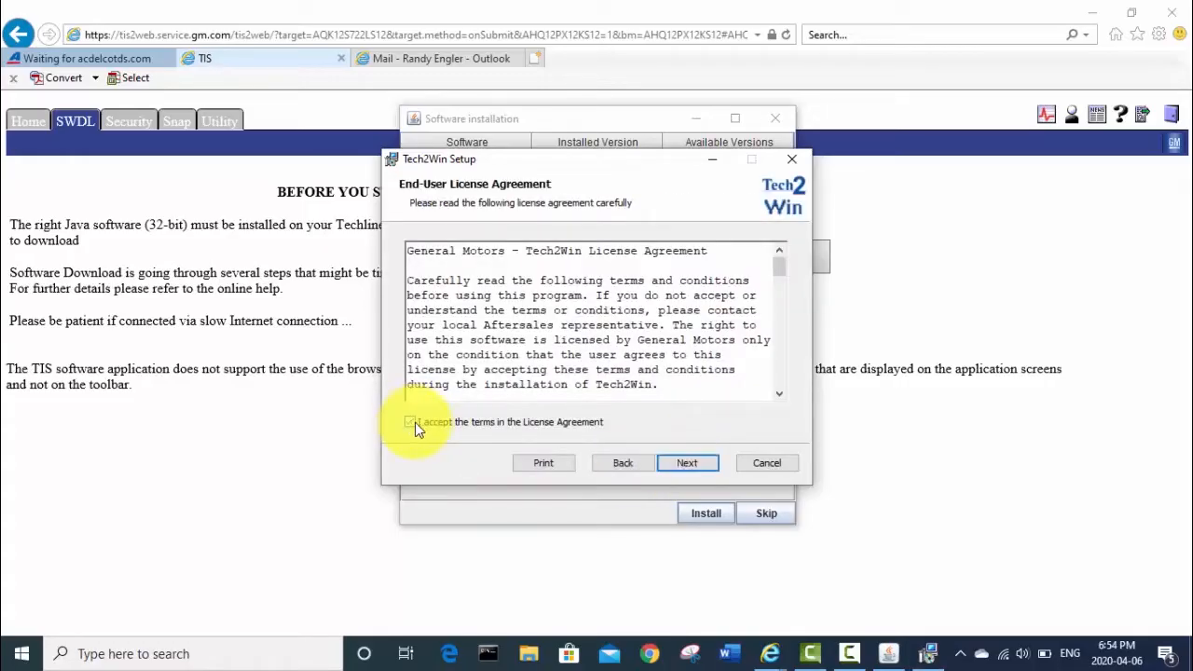
click(409, 421)
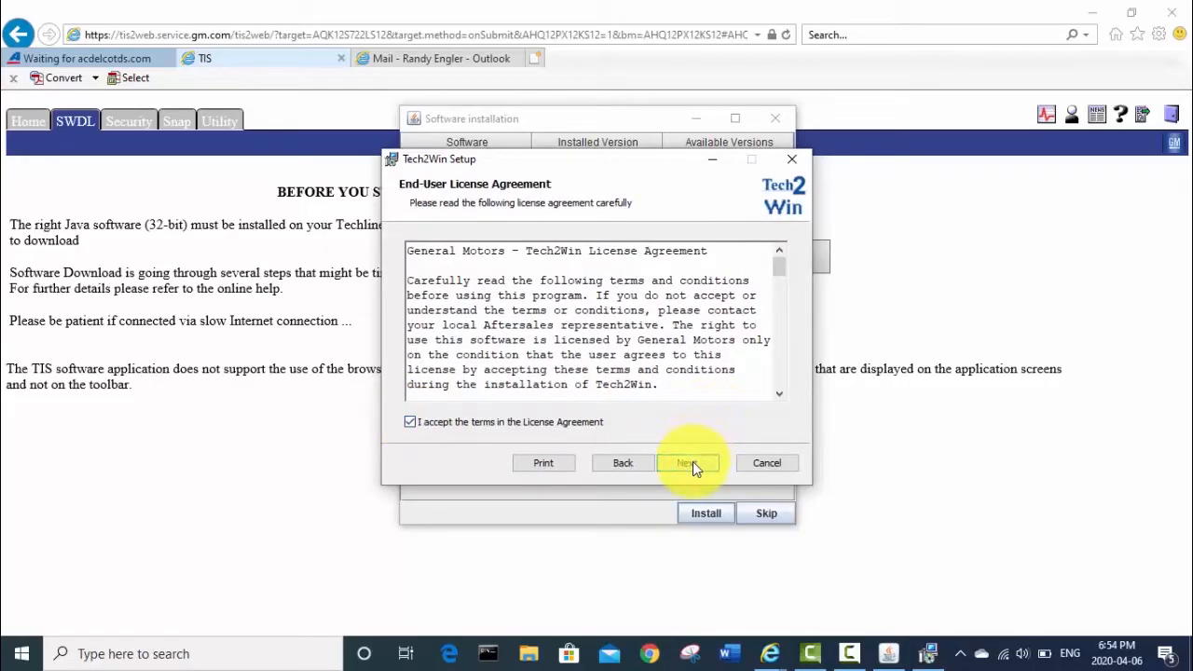
click(687, 462)
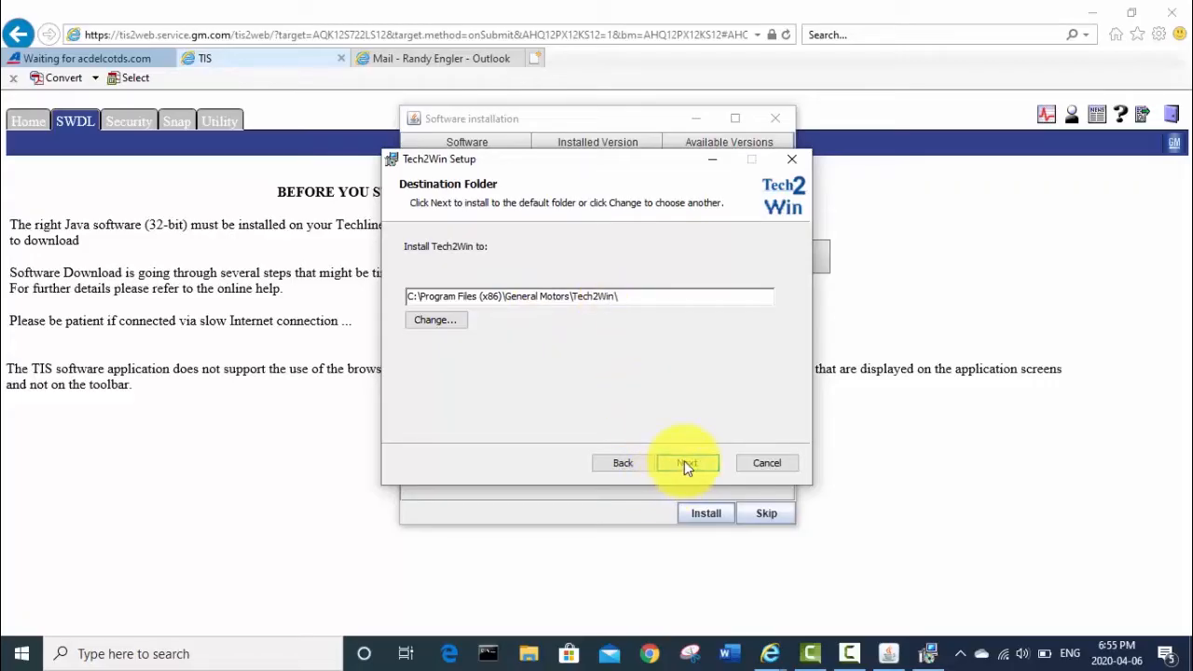
- Install to the default folder, allow the virtual serial port driver, and close the summary
click(687, 462)
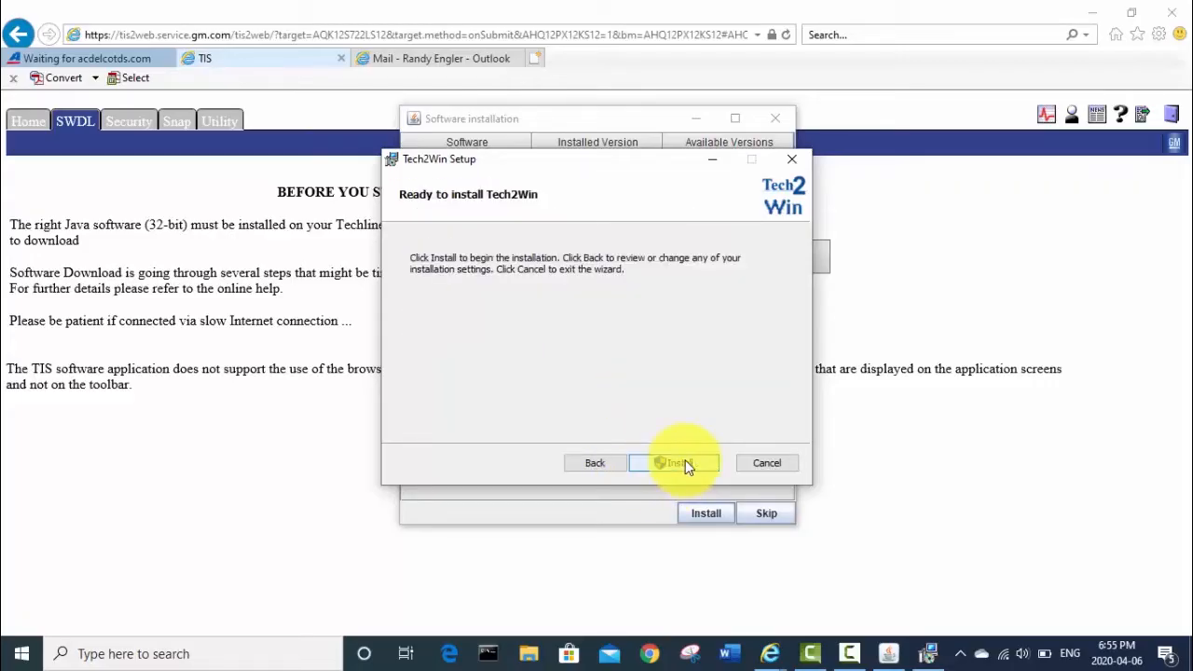
click(673, 462)
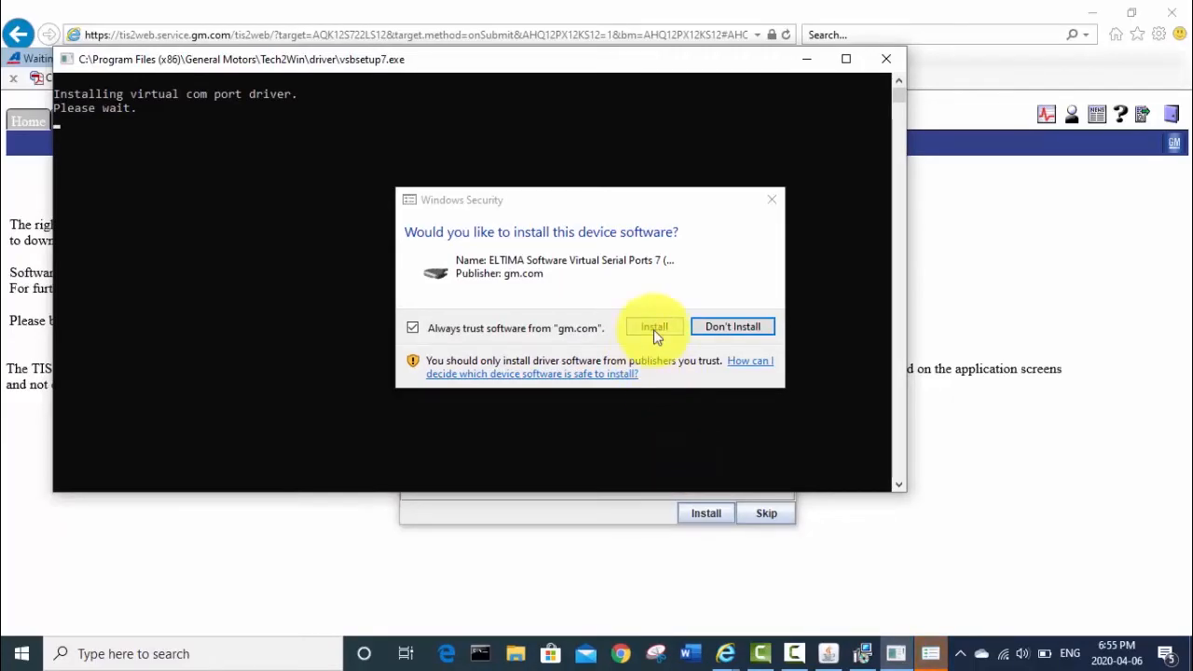
click(653, 326)
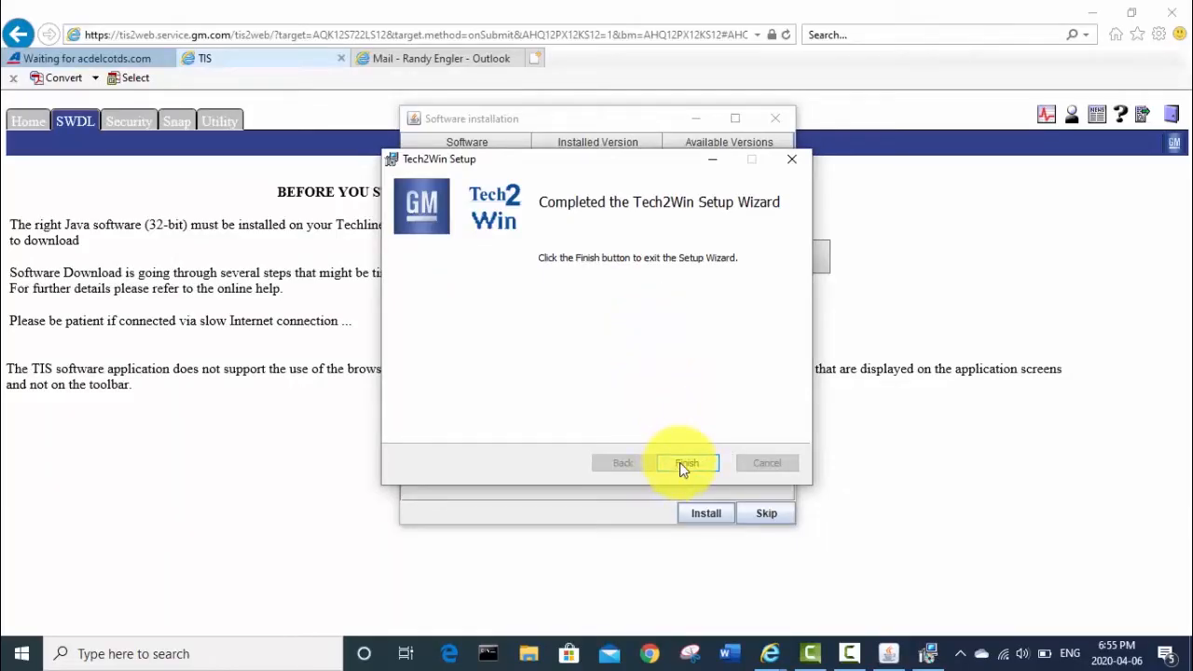
click(686, 462)
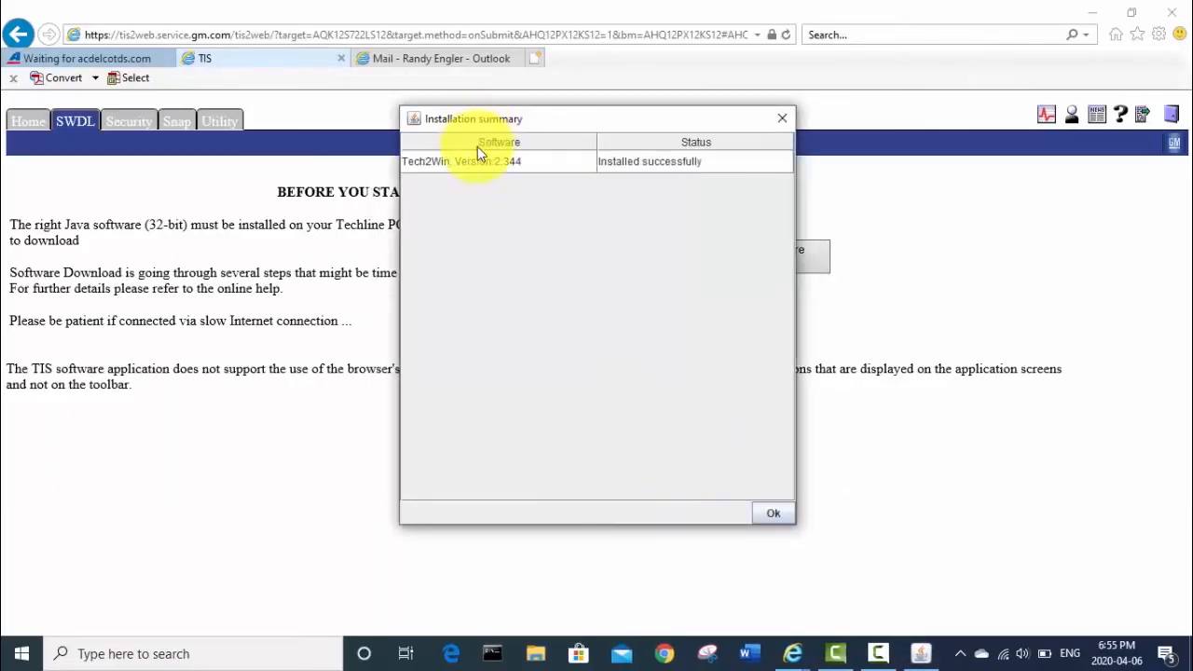
mouse_move(679, 282)
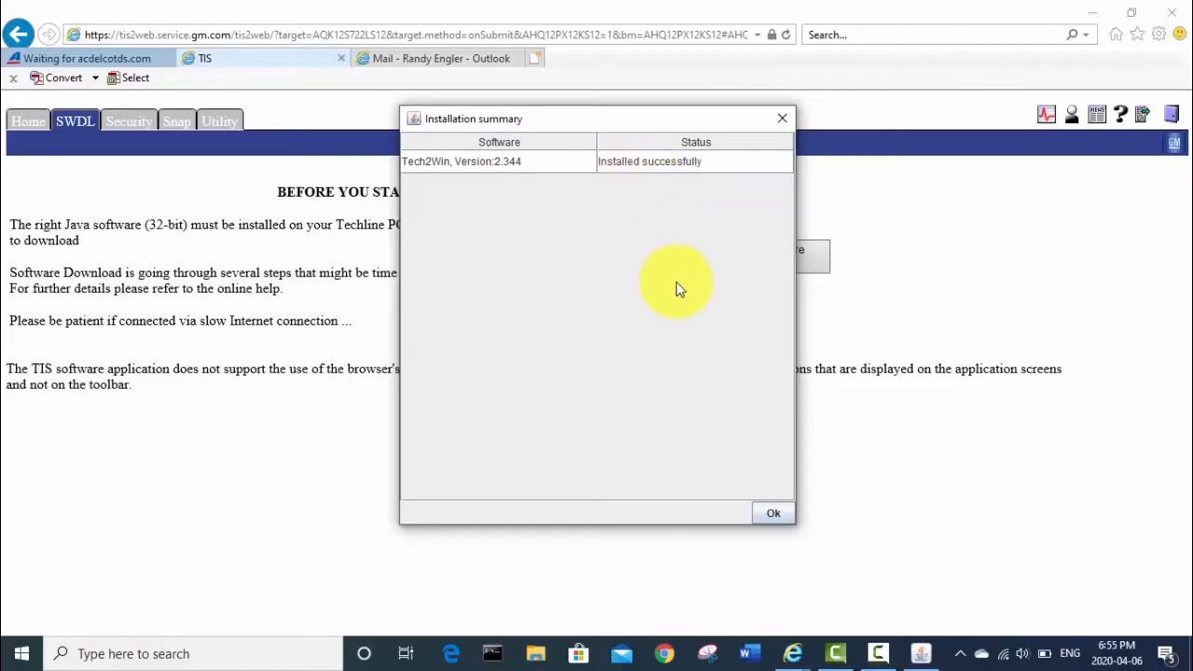
click(773, 512)
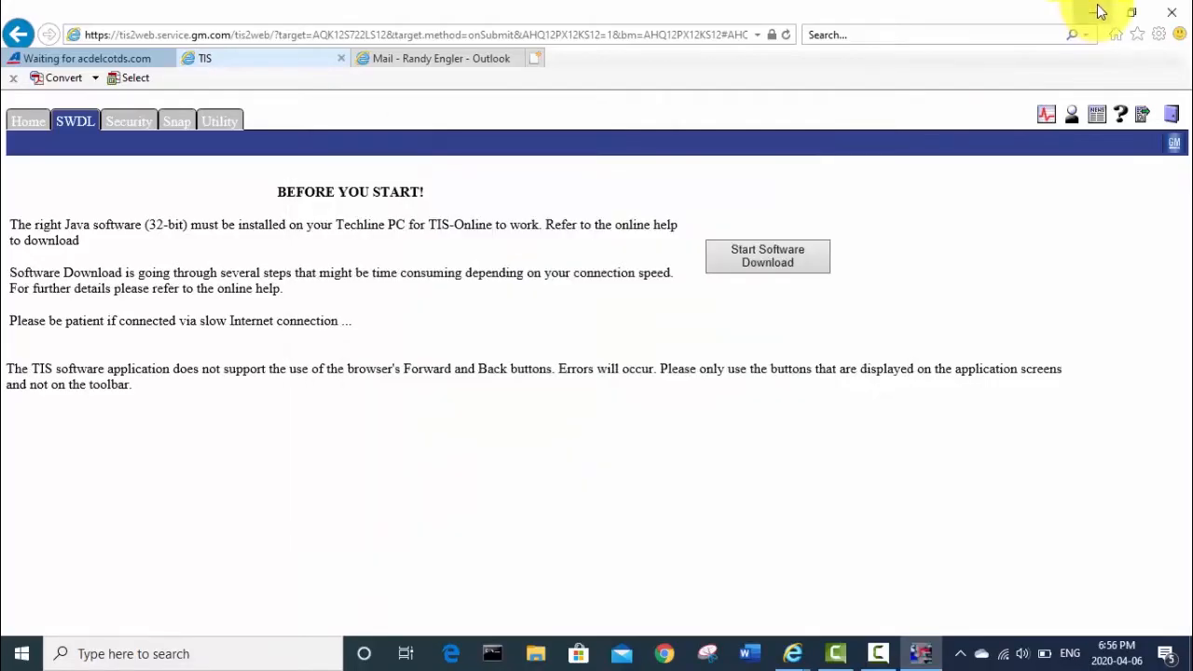
- Launch the Tech2Win emulator from the desktop and dismiss the expired-license message
click(767, 256)
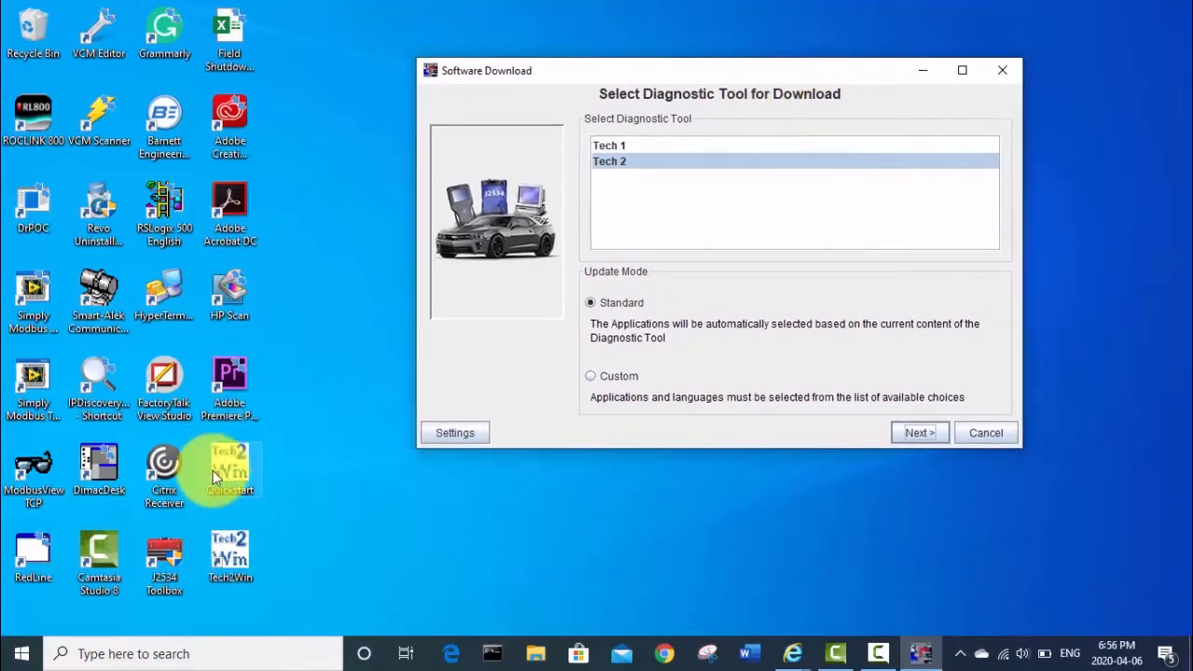
mouse_move(231, 480)
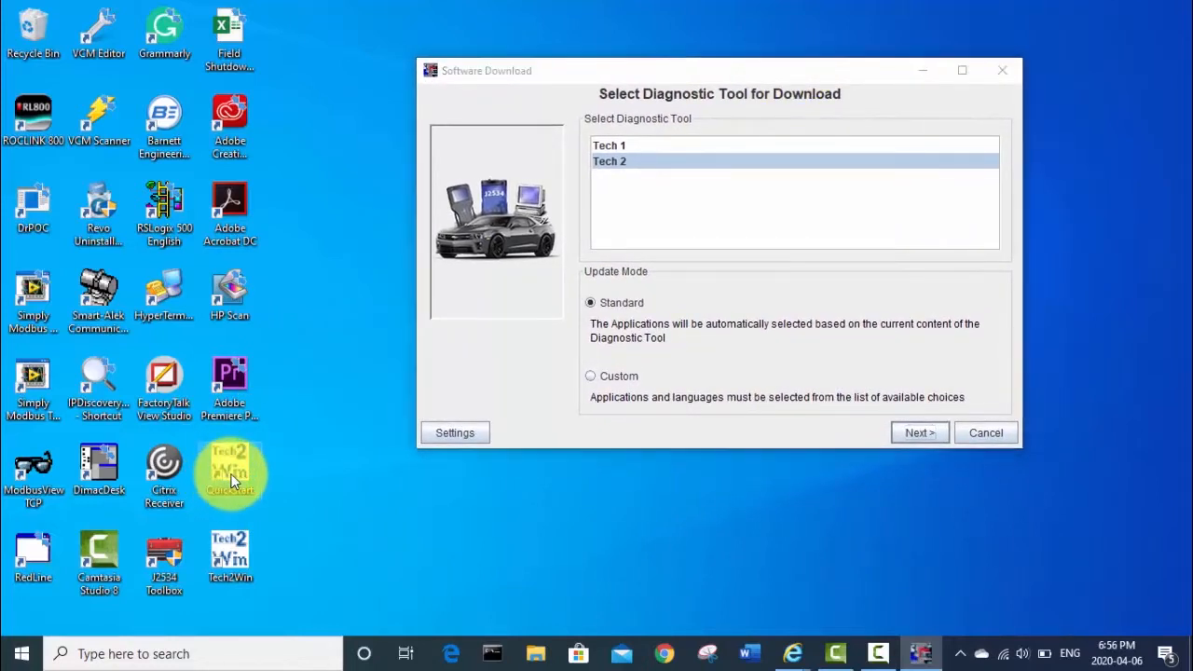
double_click(231, 476)
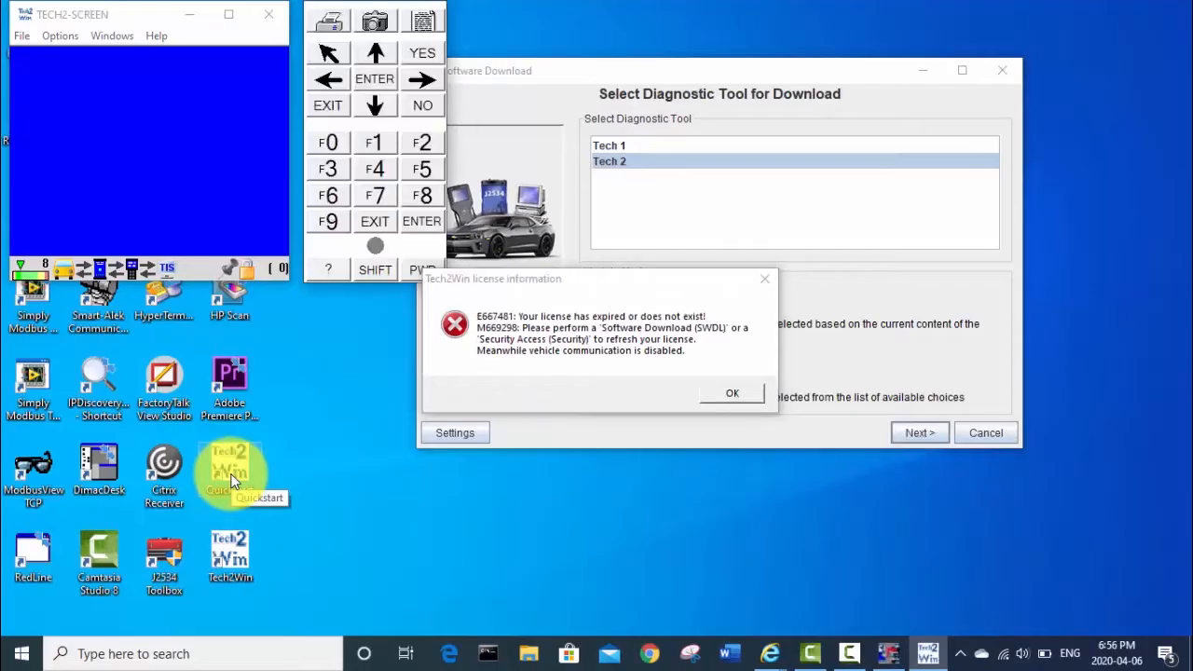
mouse_move(667, 377)
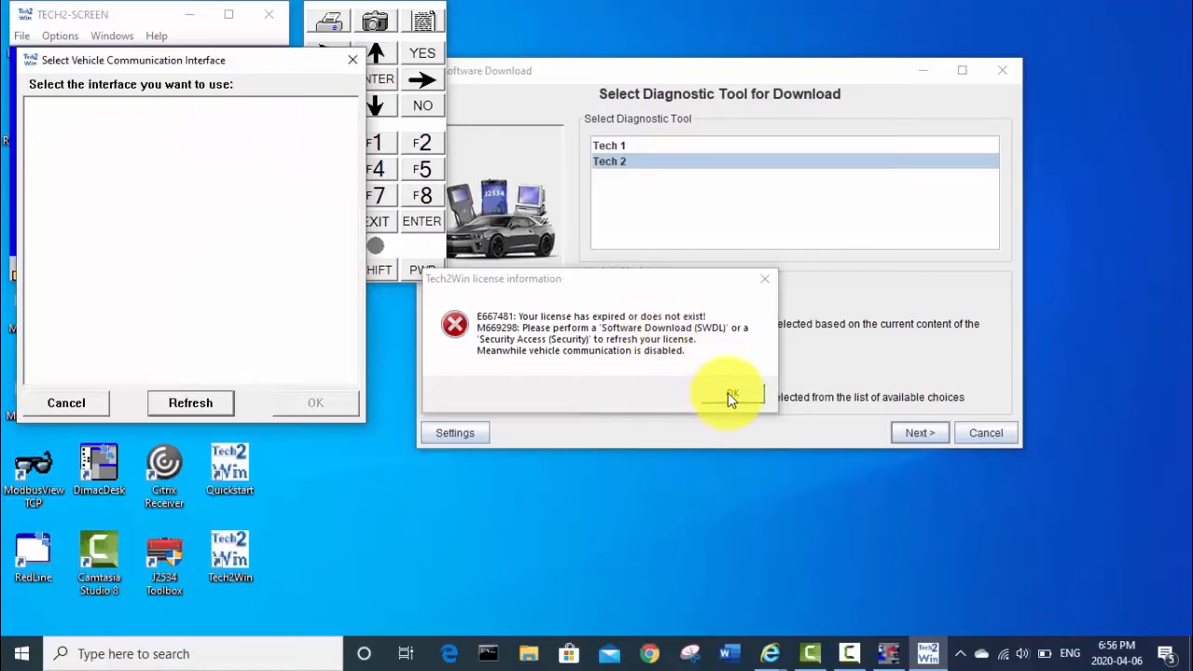
click(732, 394)
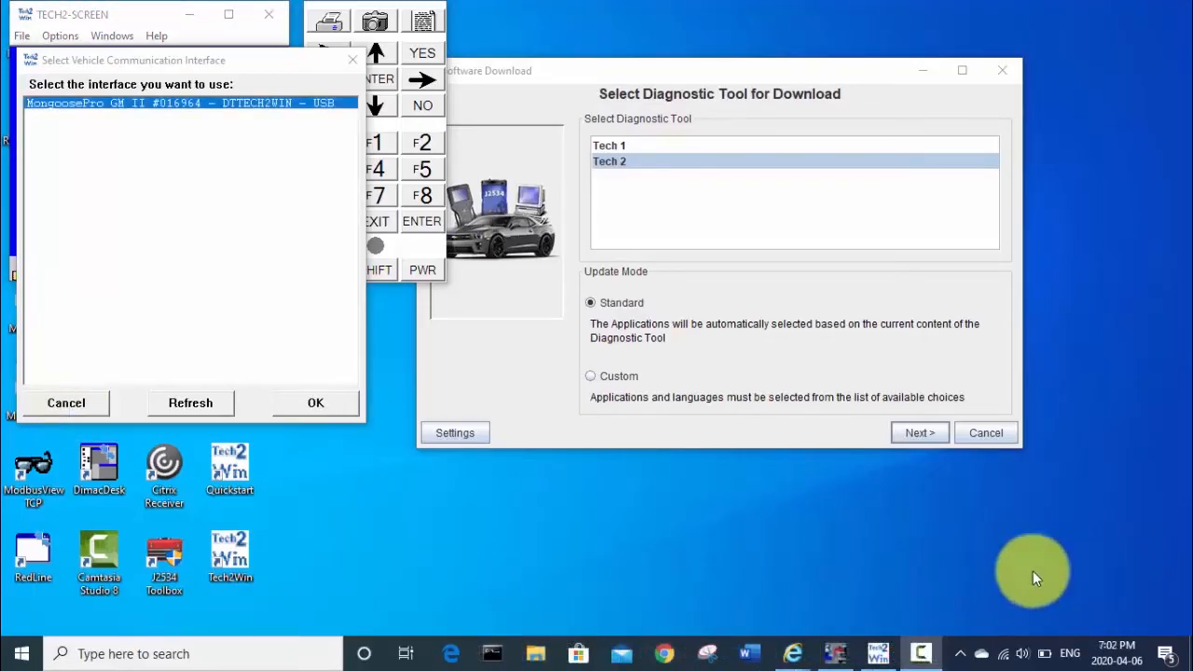
mouse_move(250, 258)
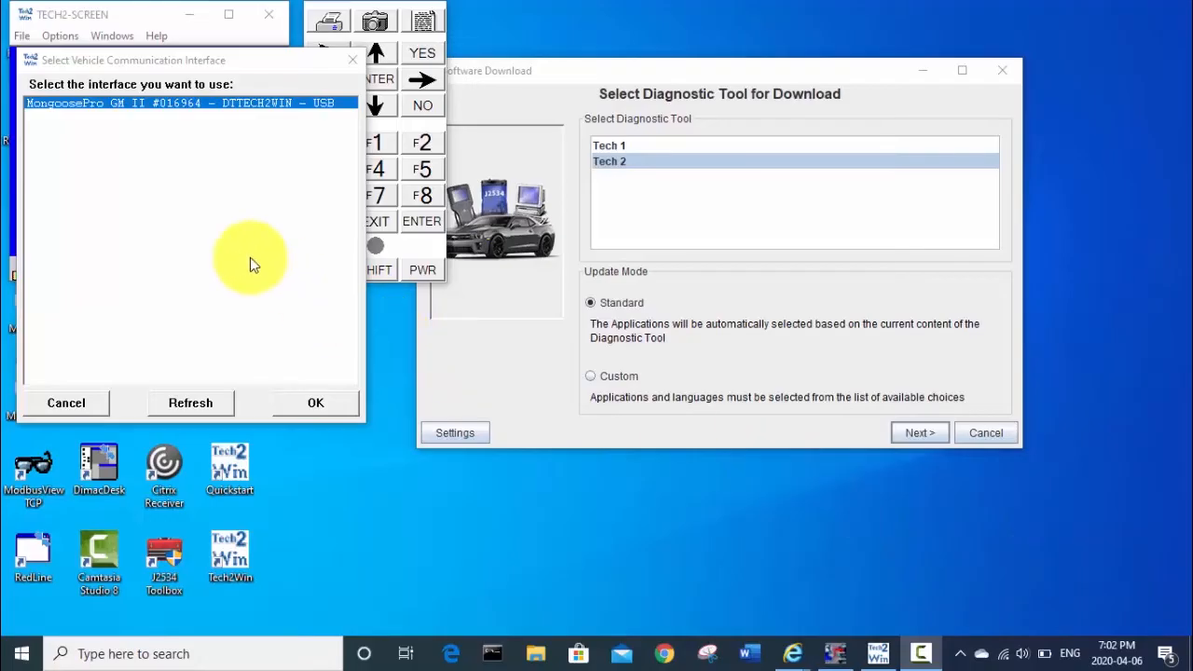
mouse_move(159, 191)
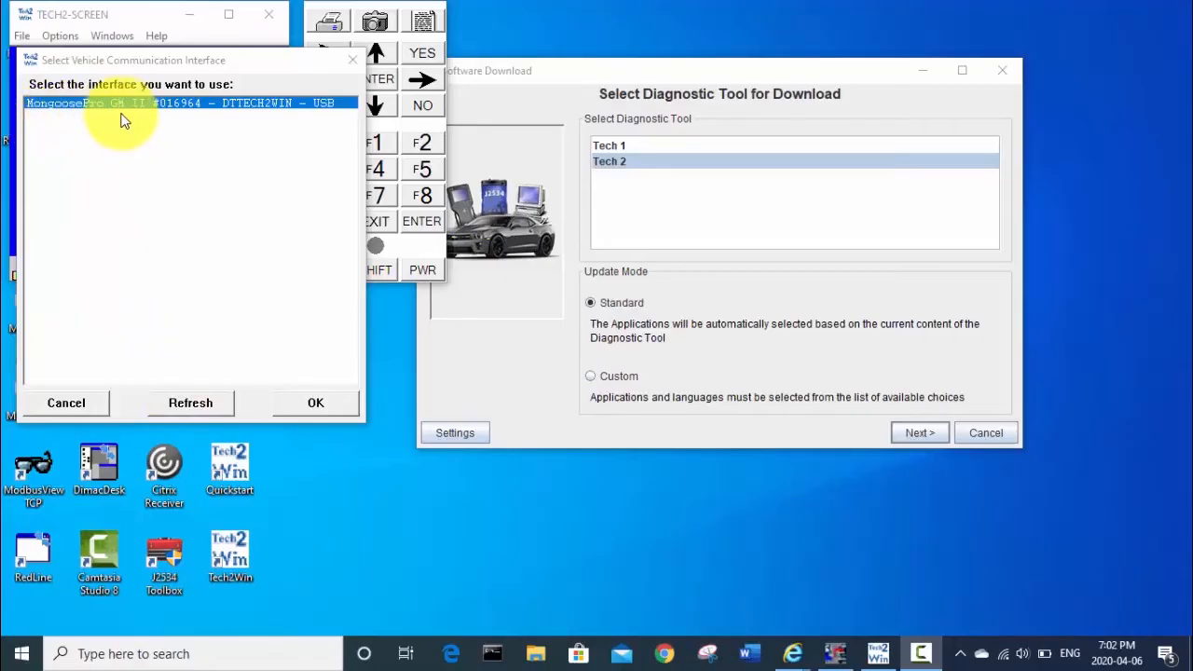
mouse_move(228, 119)
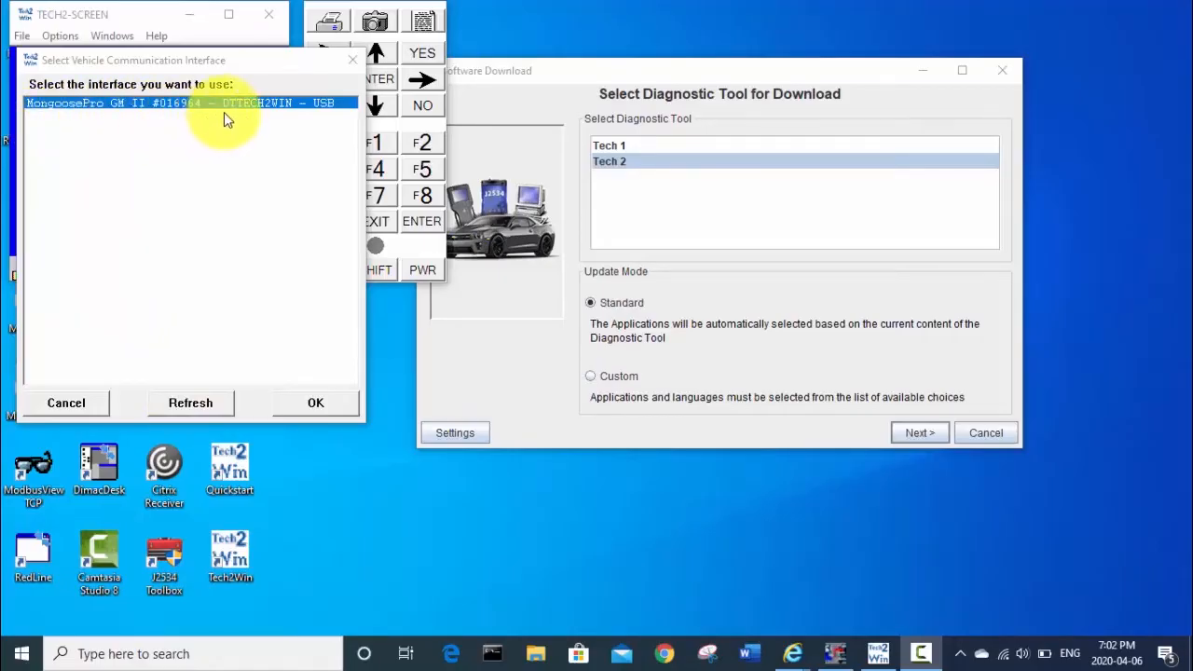
mouse_move(291, 119)
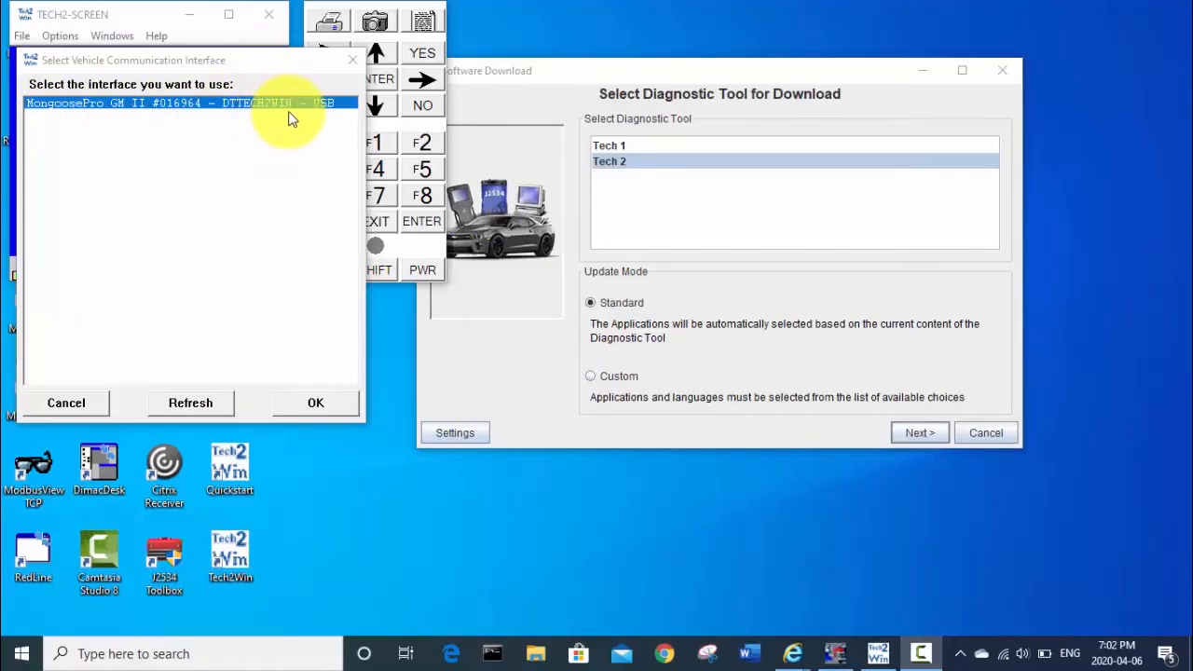
mouse_move(274, 187)
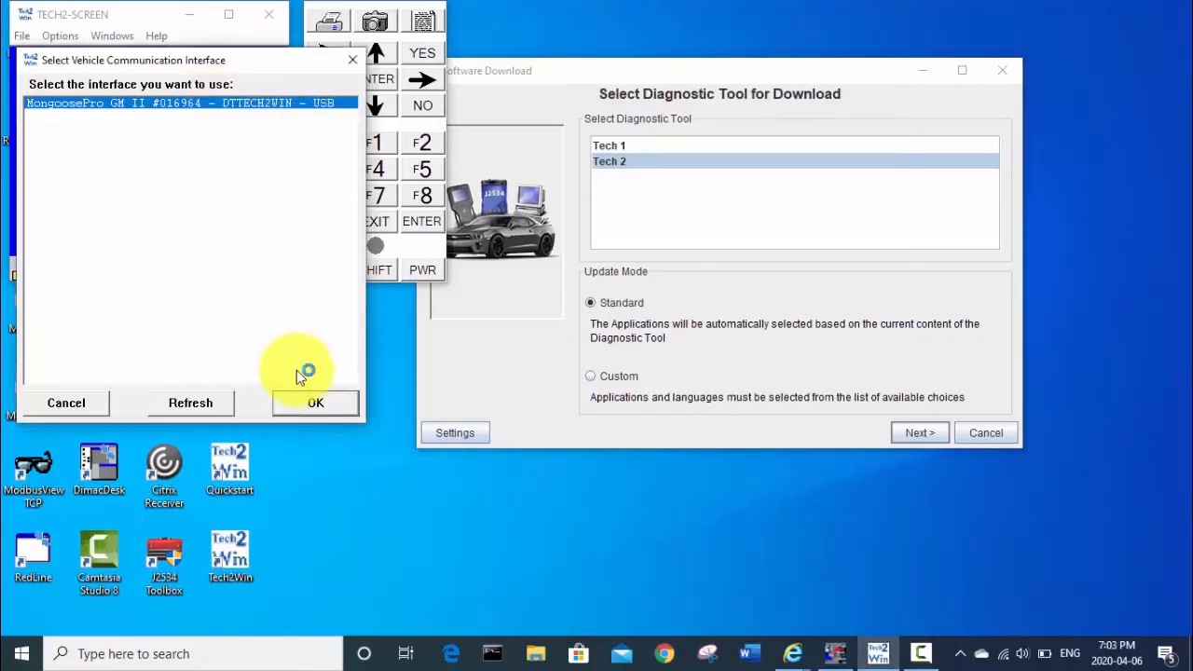
- Confirm the MongoosePro GM II USB interface and acknowledge the unvalidated-device warning
click(315, 402)
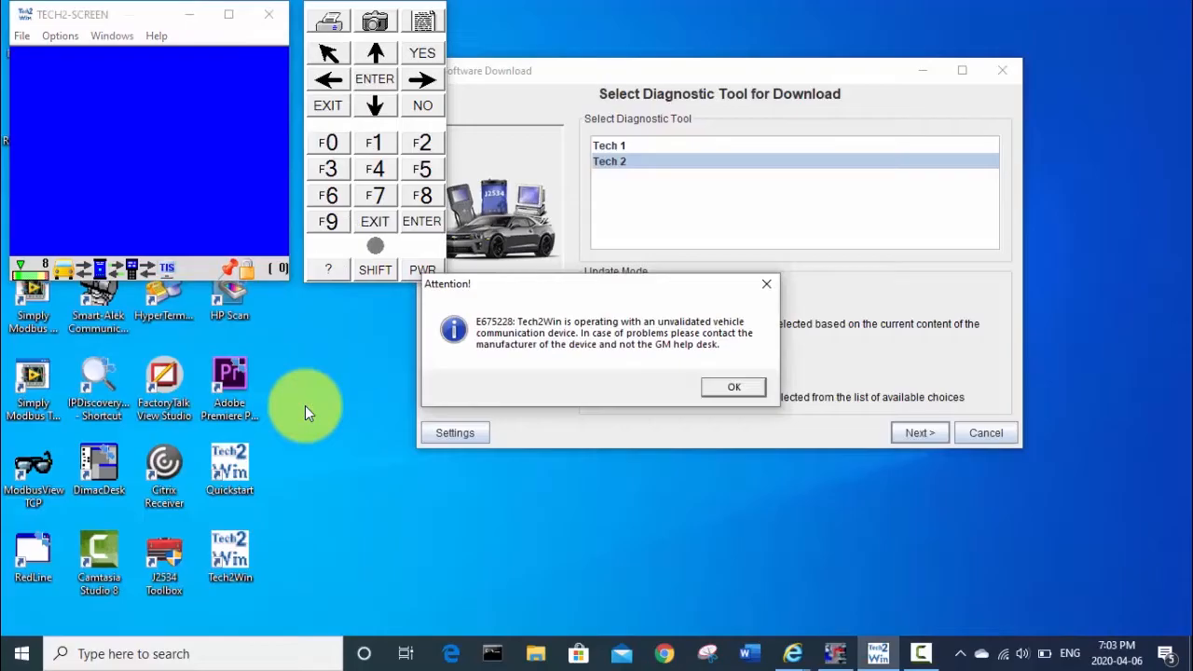
mouse_move(671, 410)
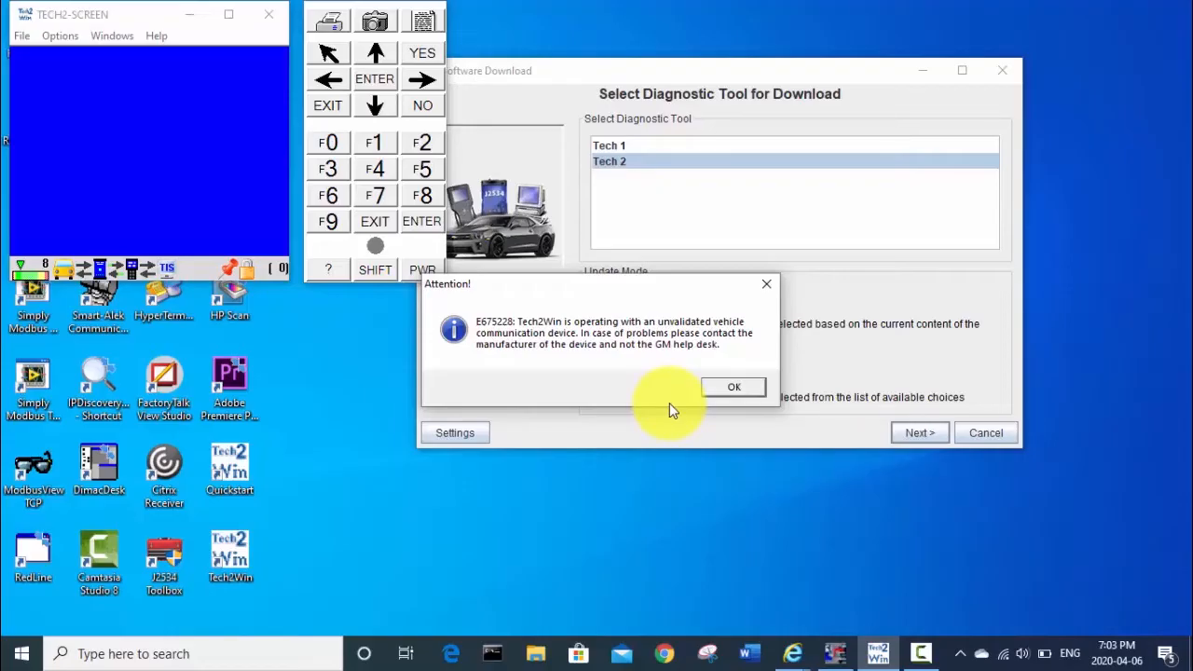
mouse_move(733, 386)
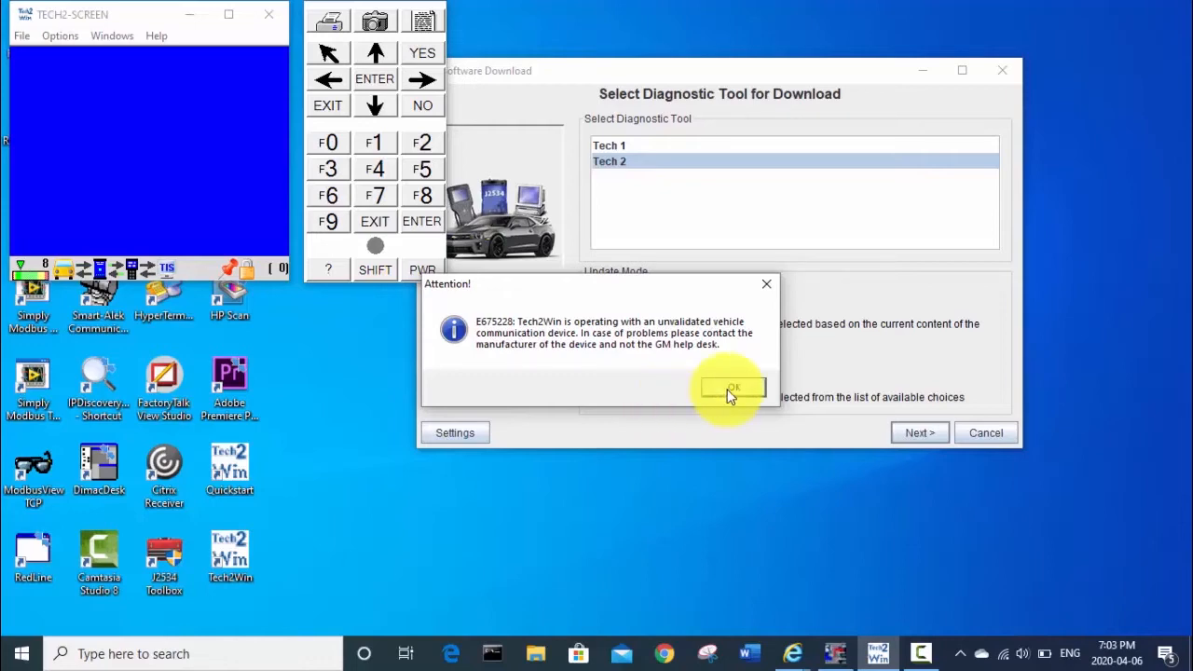
click(732, 387)
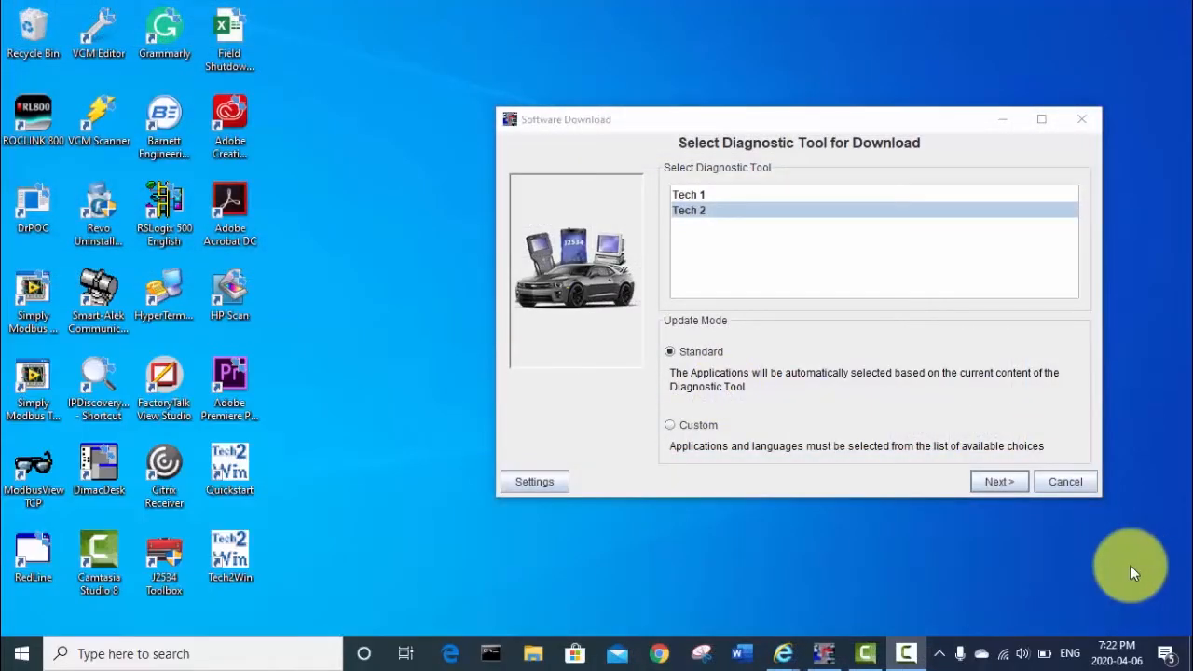
mouse_move(1052, 531)
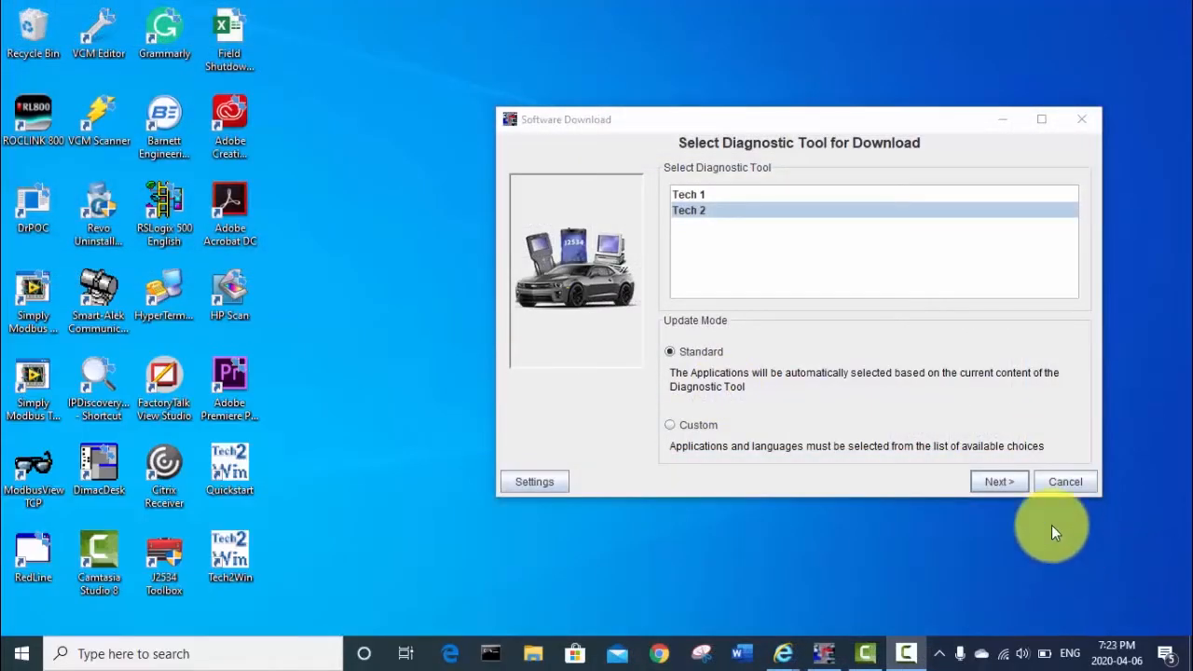
mouse_move(727, 526)
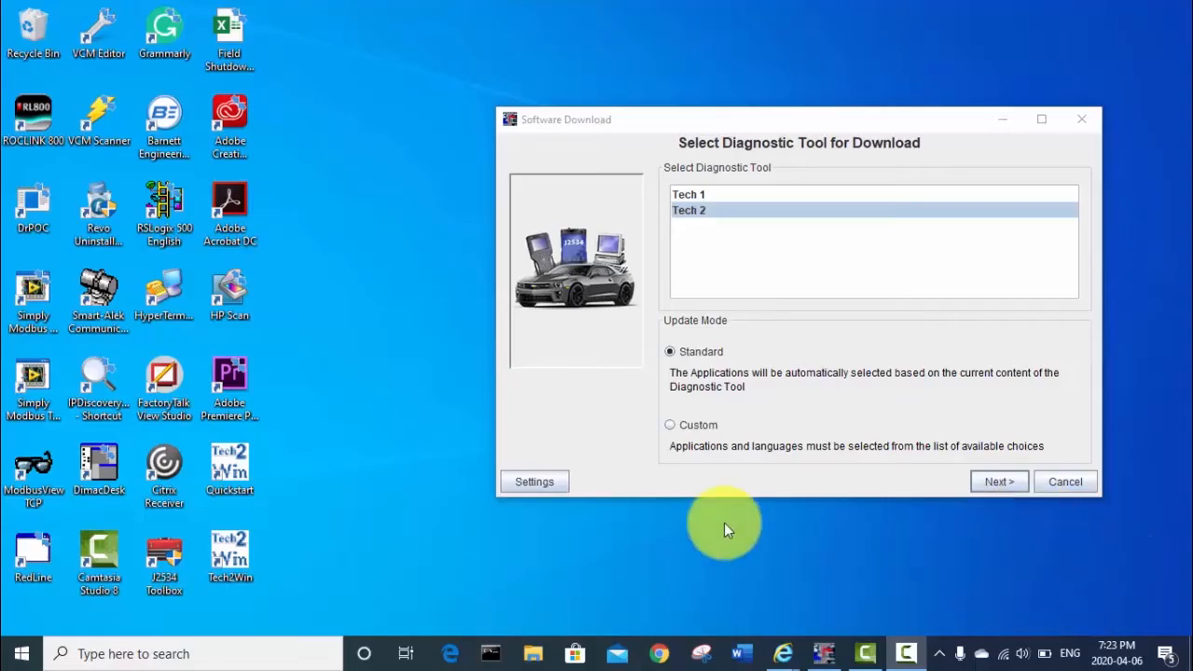
mouse_move(230, 466)
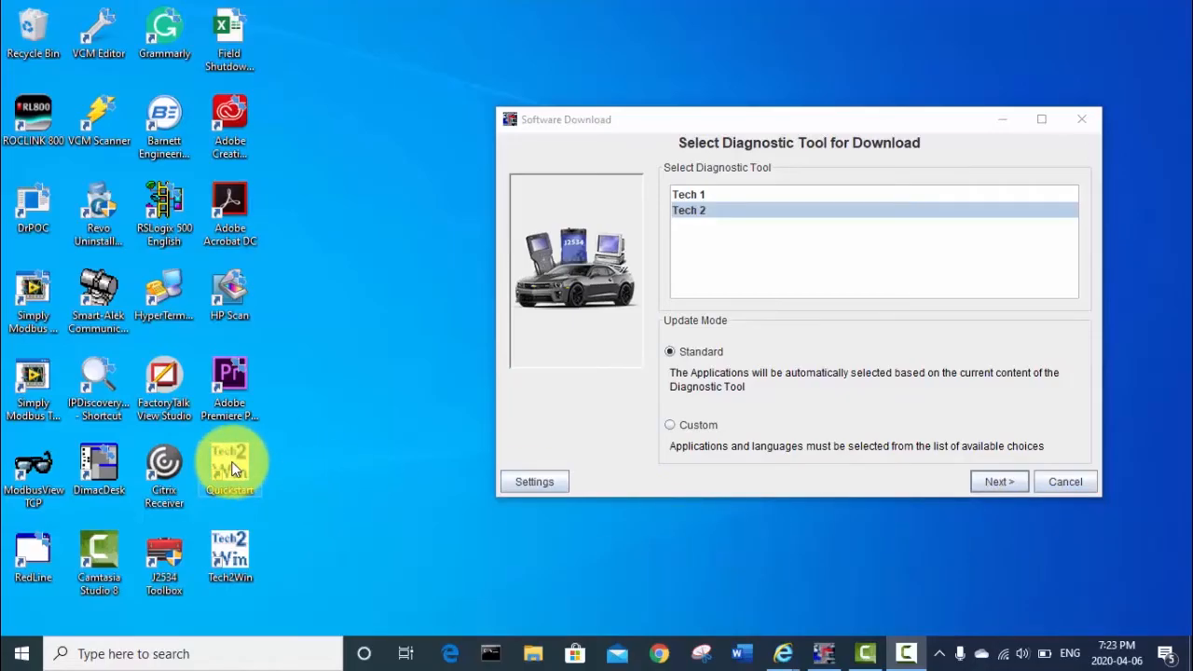
mouse_move(887, 107)
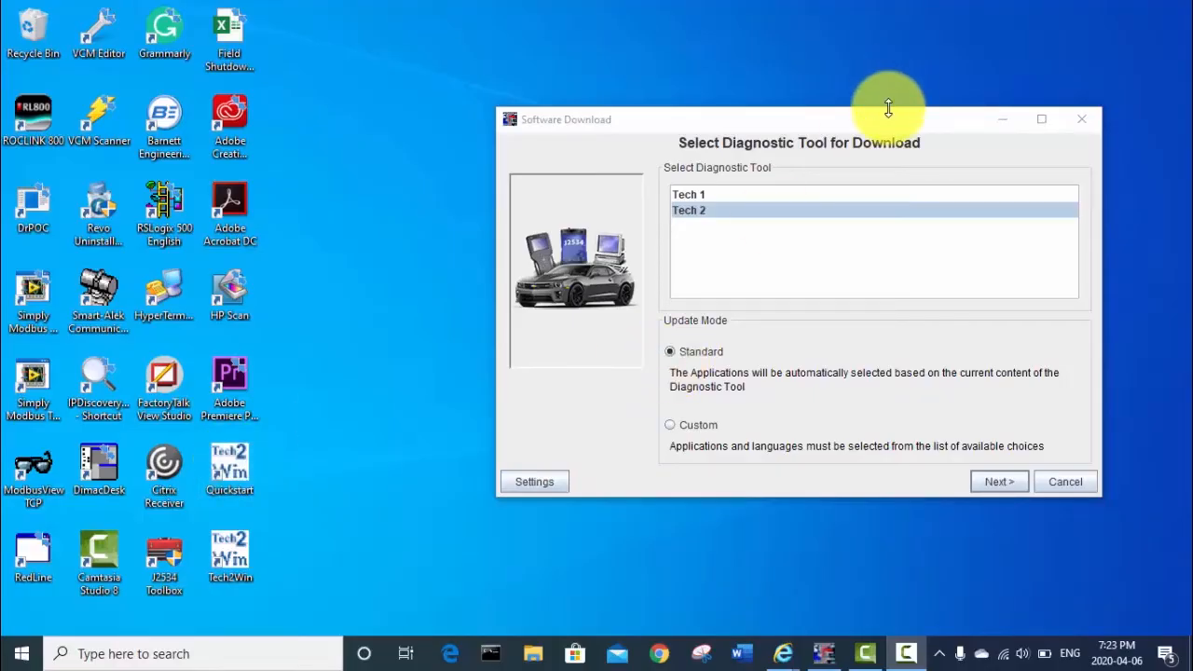
mouse_move(785, 648)
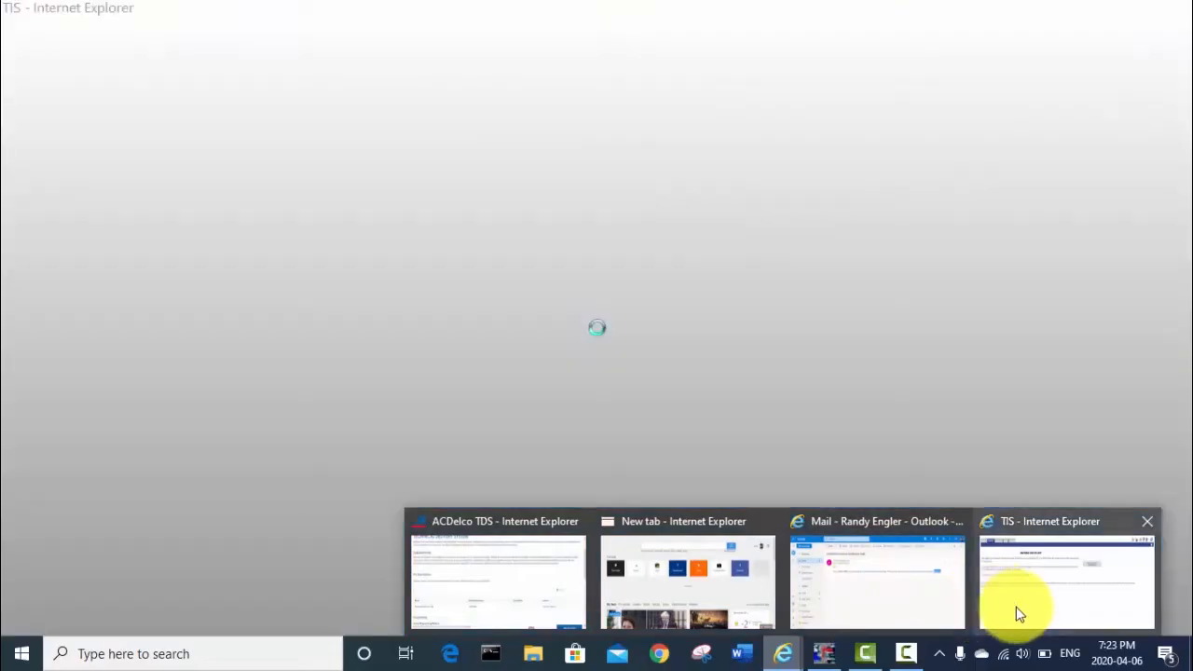
- View the TIS web page briefly, then return to the Software Download window
click(1065, 578)
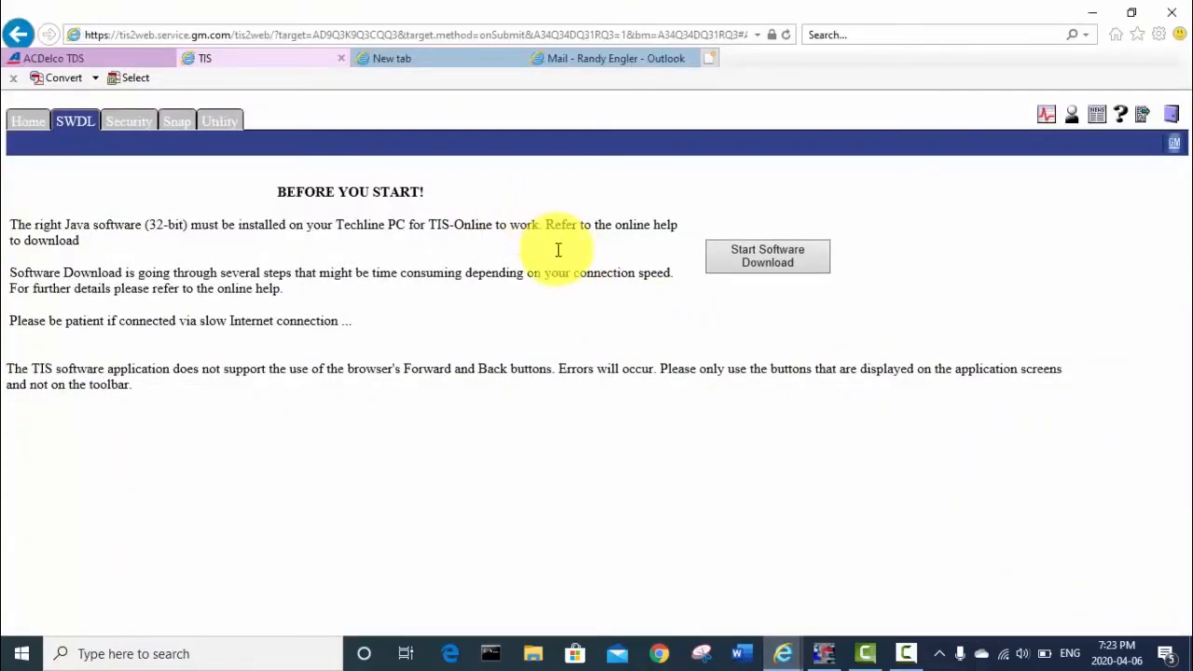
click(766, 256)
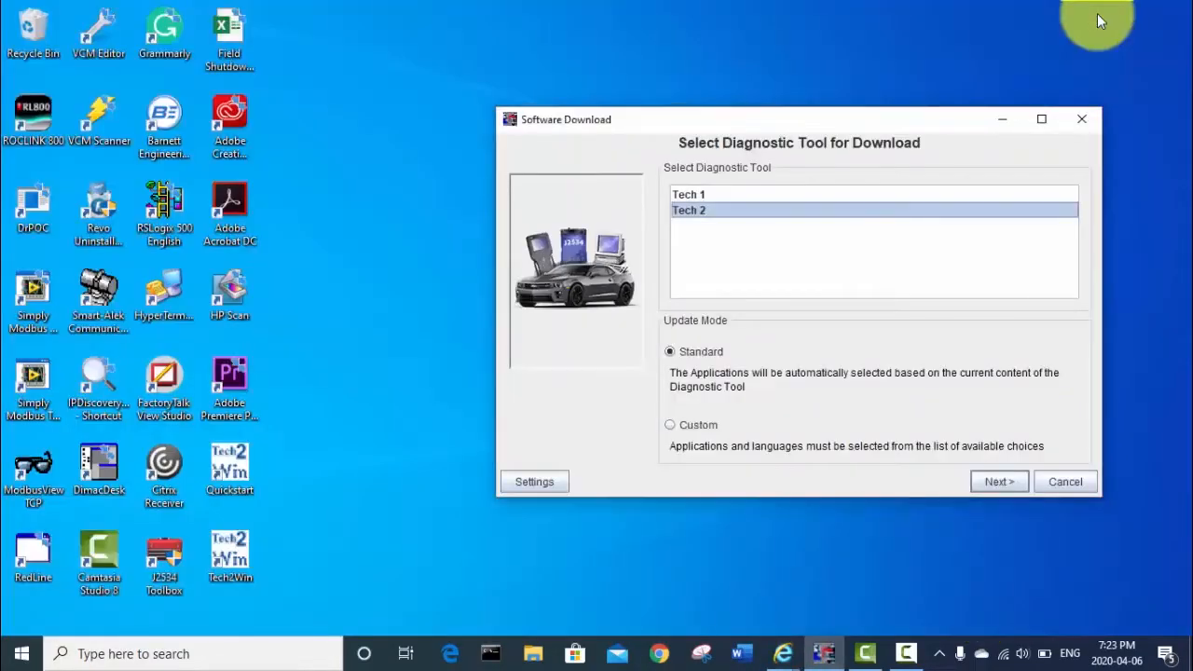
mouse_move(927, 128)
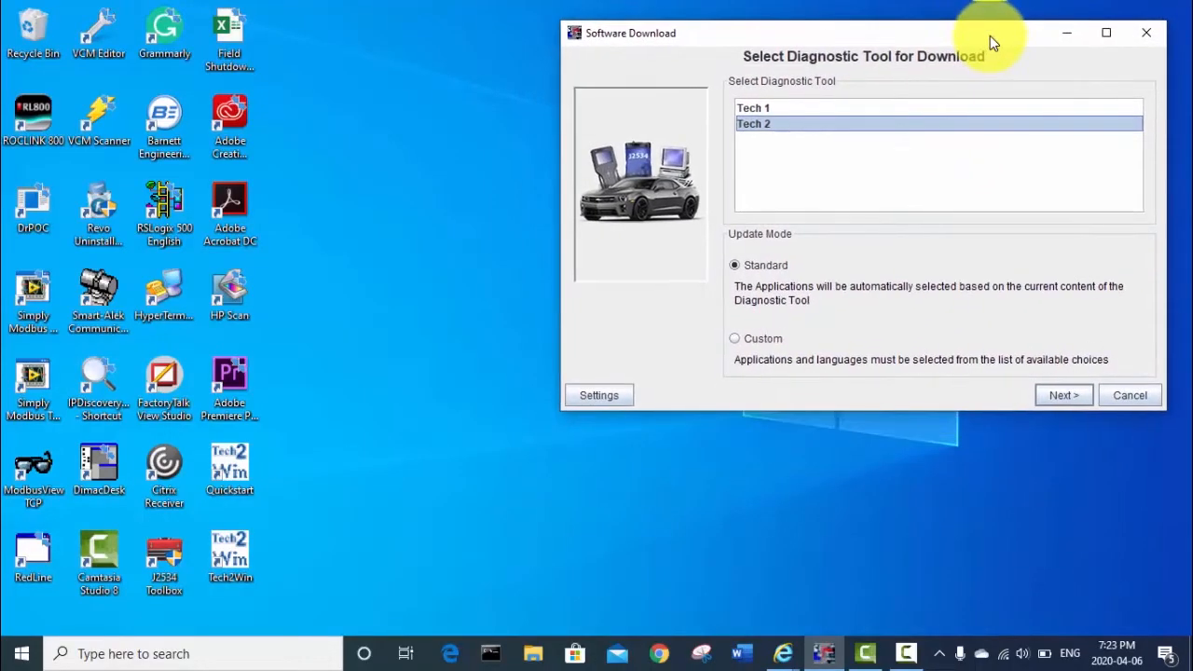
mouse_move(729, 456)
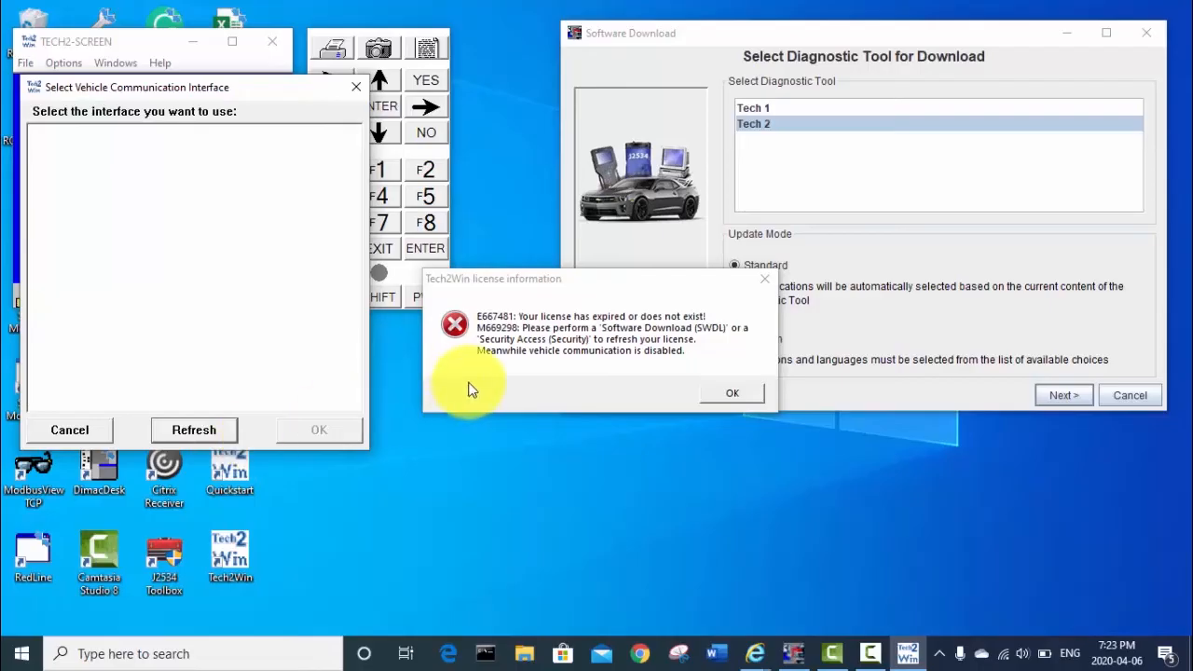
mouse_move(731, 392)
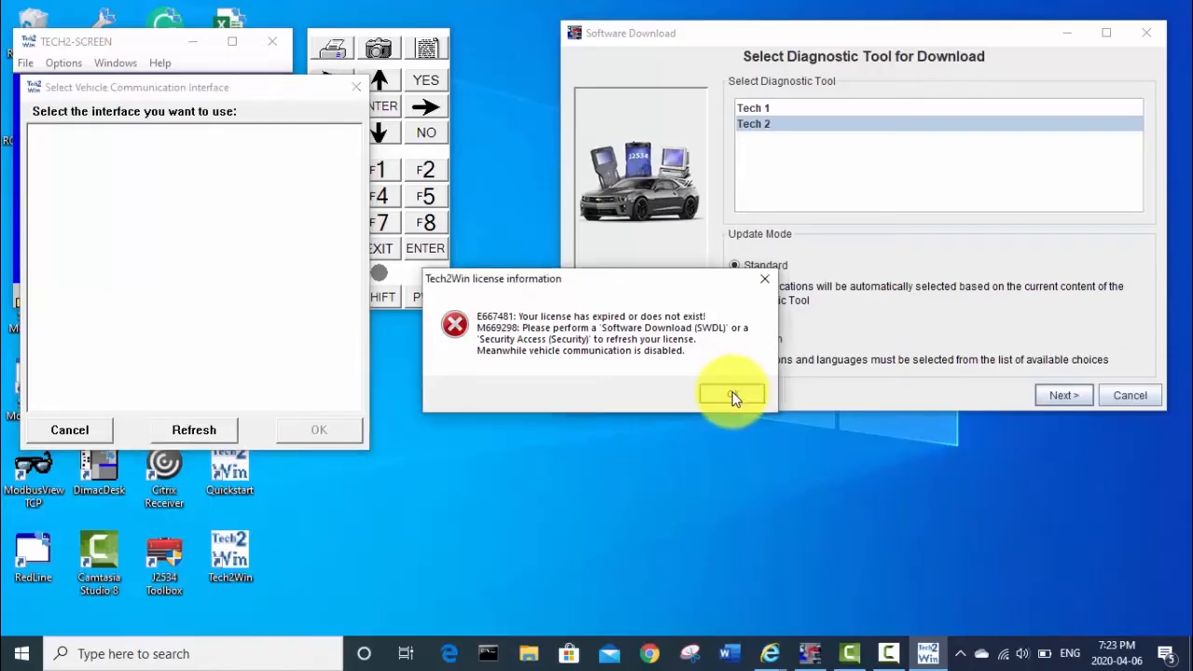
- Acknowledge the expired-license notice and cancel the communication interface selection
click(731, 394)
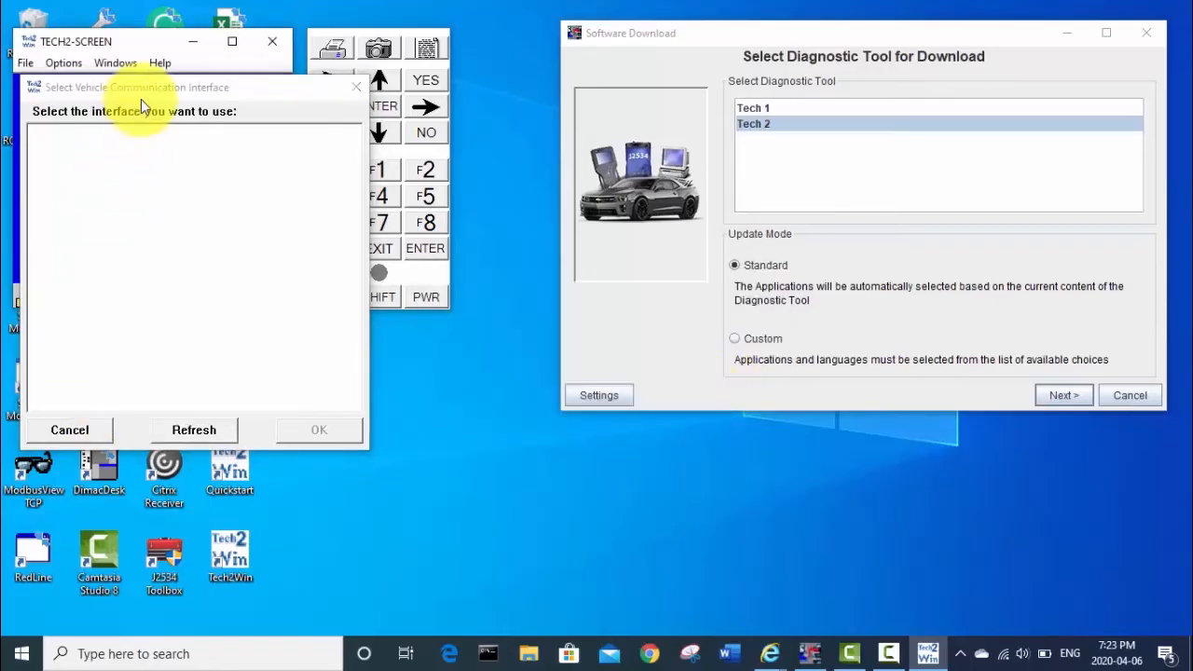
mouse_move(111, 117)
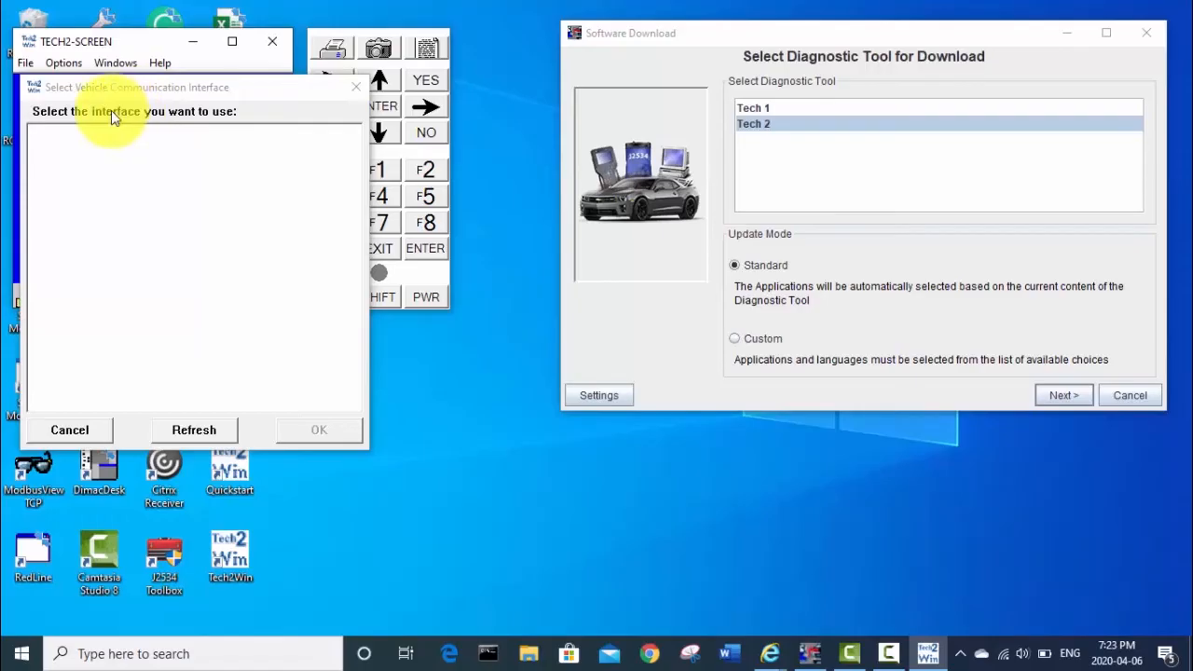
mouse_move(54, 410)
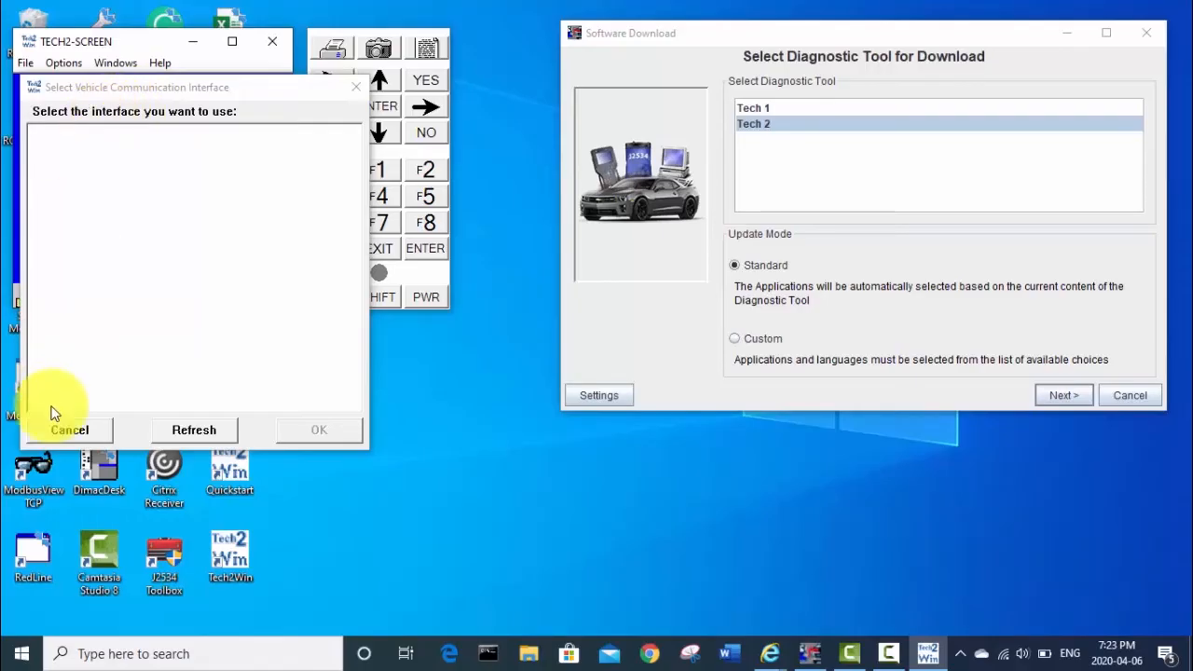
click(69, 430)
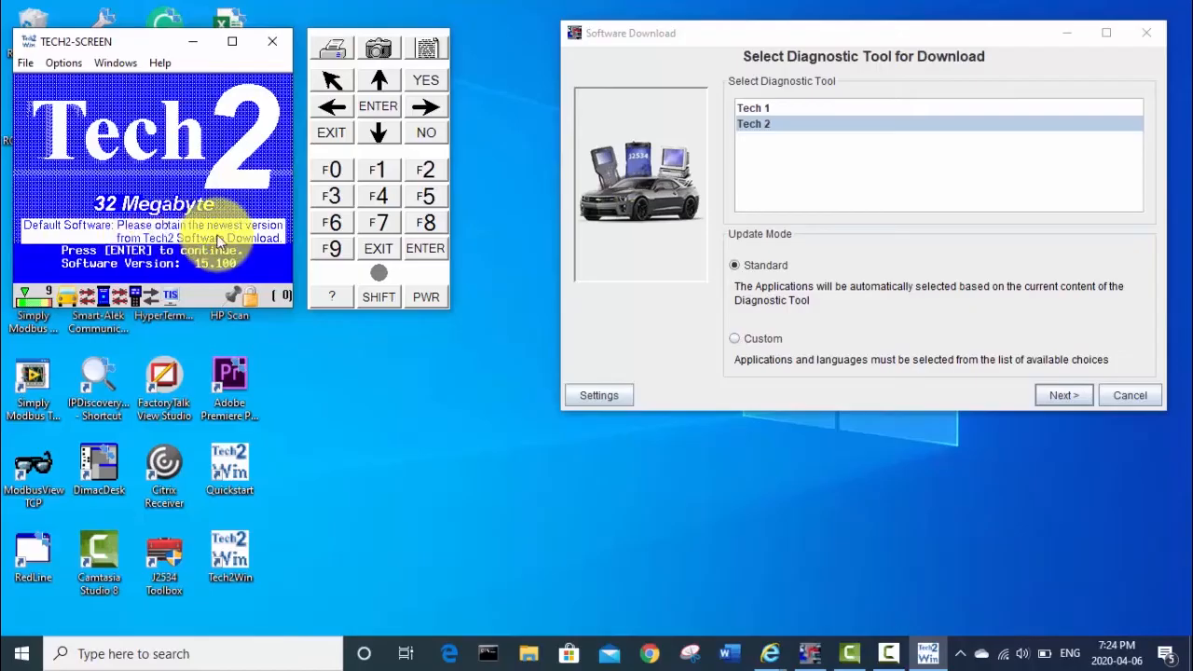
mouse_move(815, 237)
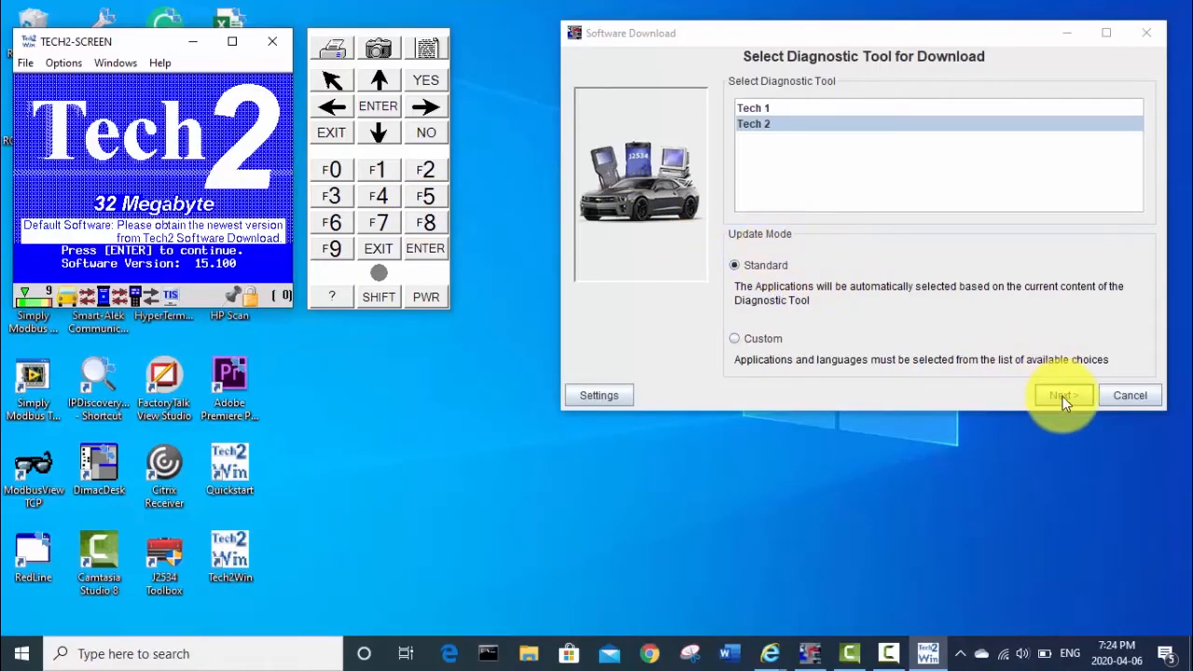
- Start the standard update read of the Tech 2 tool
click(1062, 395)
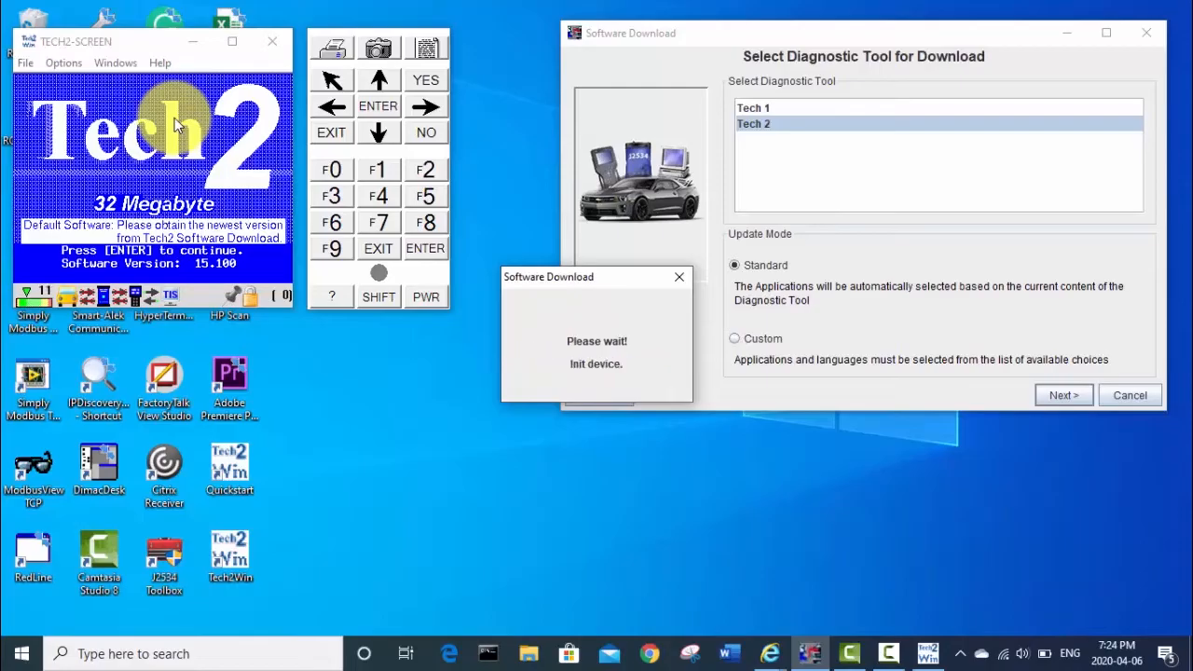
mouse_move(454, 389)
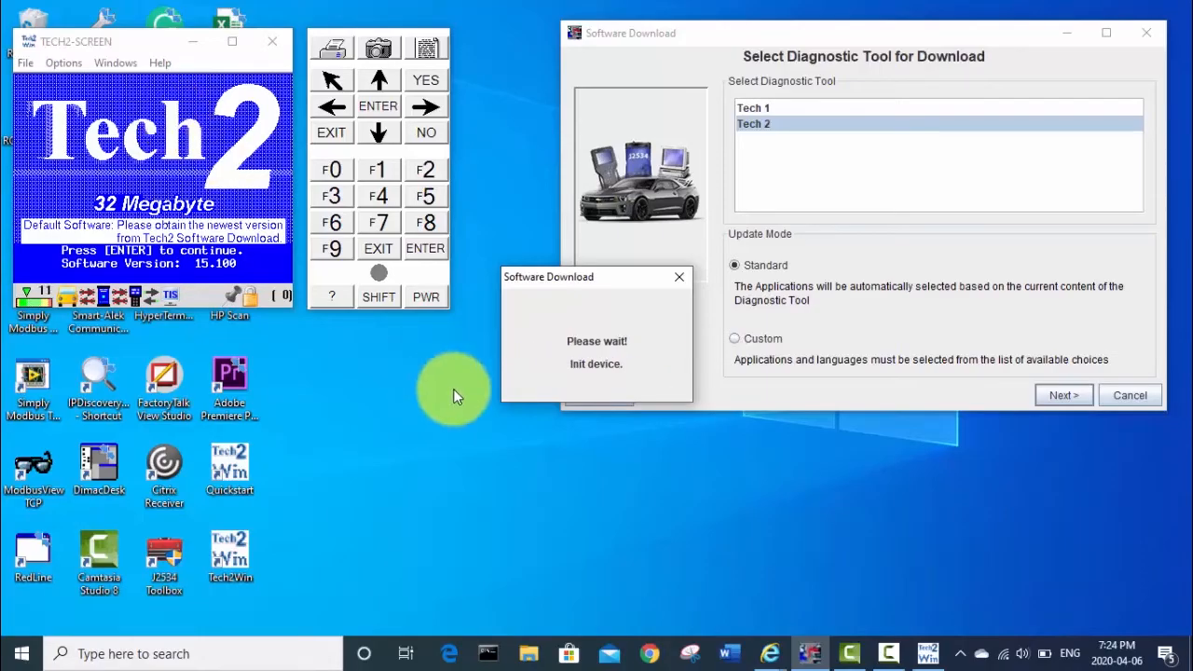
mouse_move(561, 347)
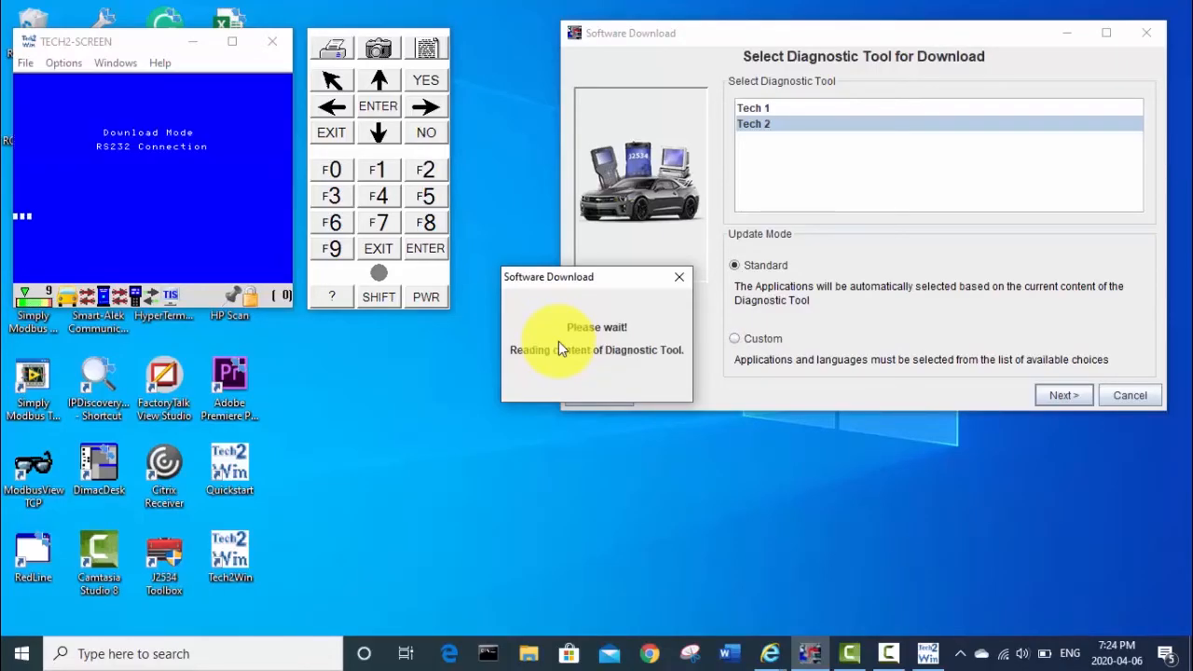
mouse_move(632, 452)
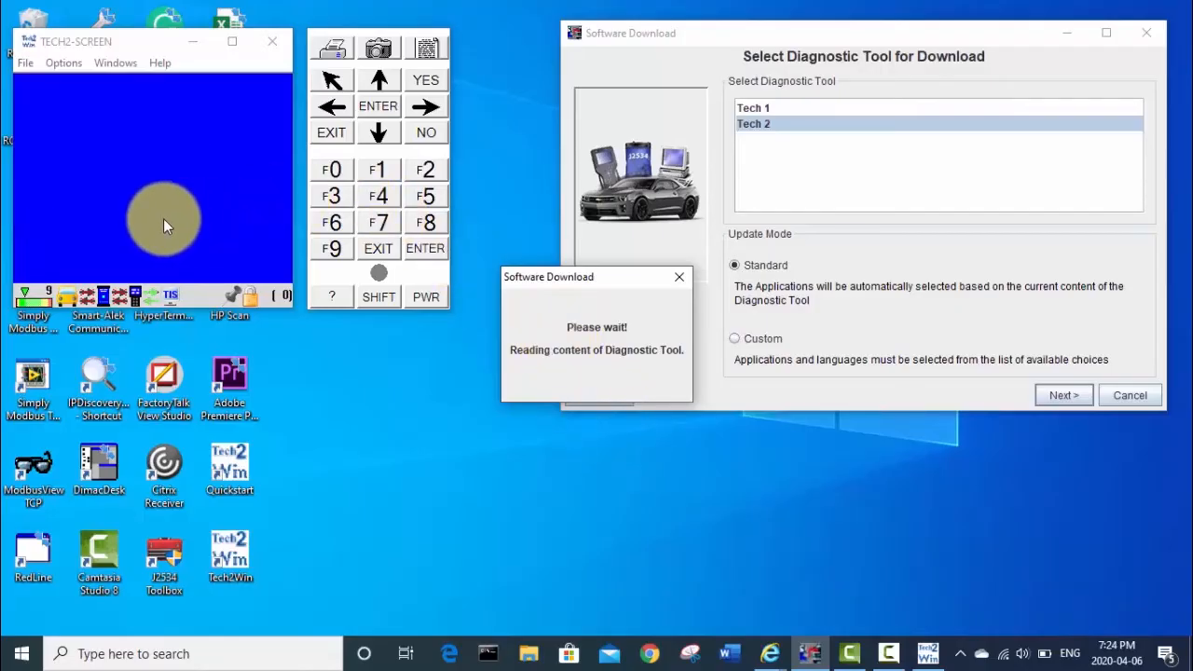
mouse_move(151, 243)
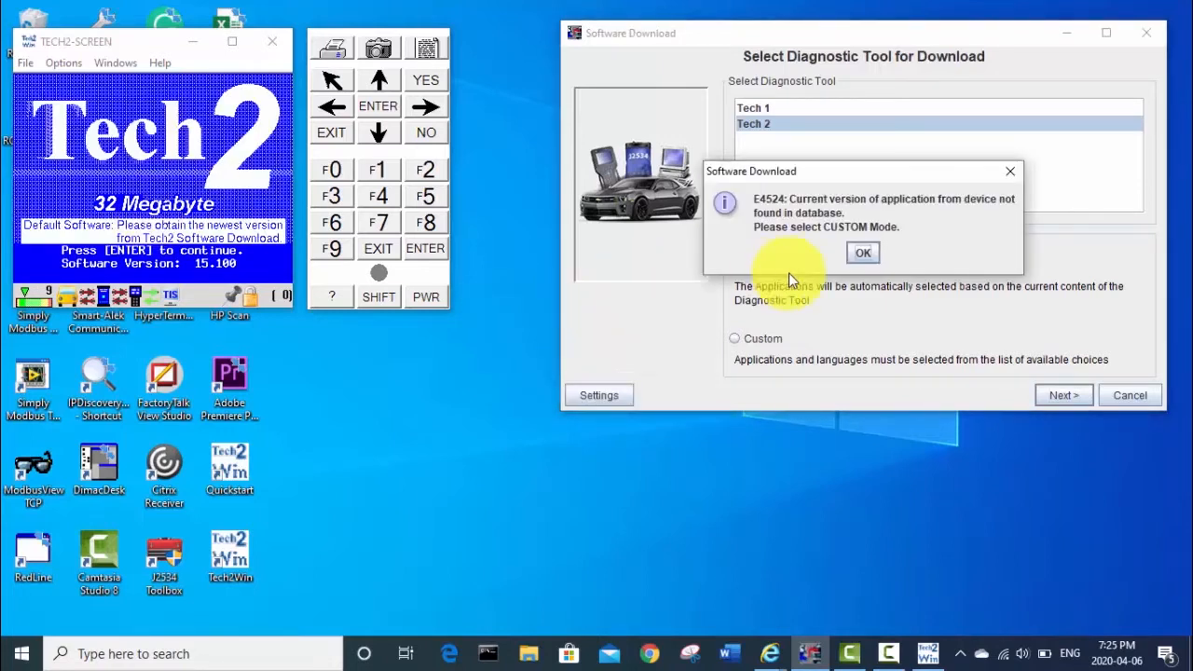
- Dismiss the E4524 version error, switch to Custom update mode, and continue
click(862, 253)
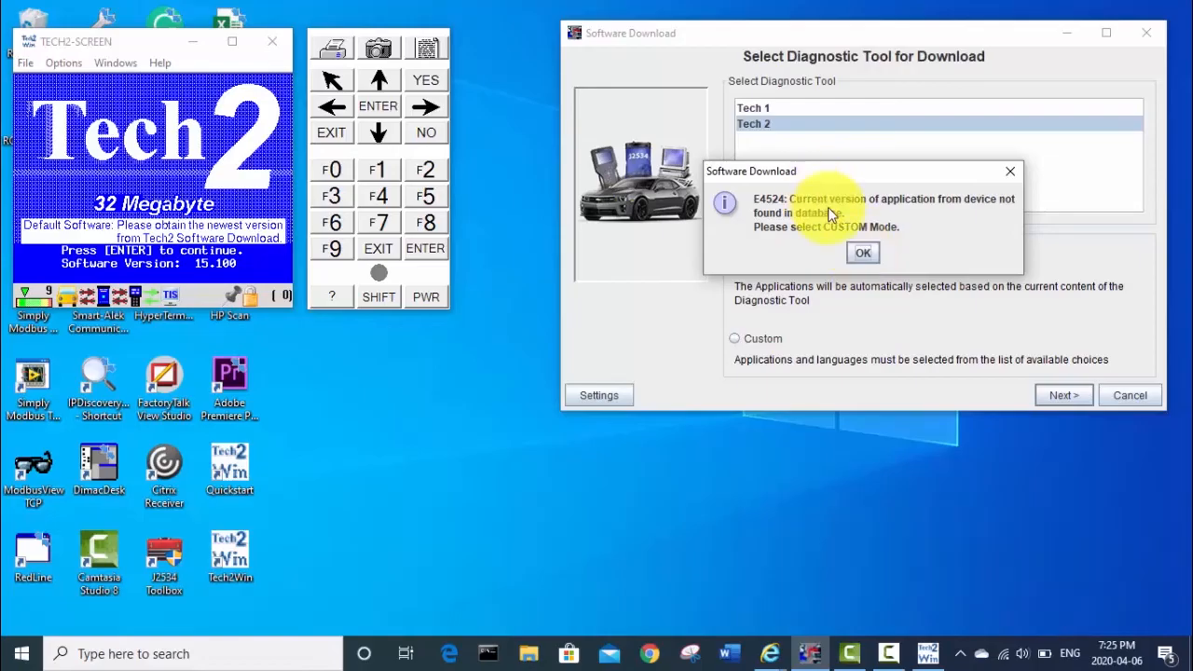
mouse_move(876, 228)
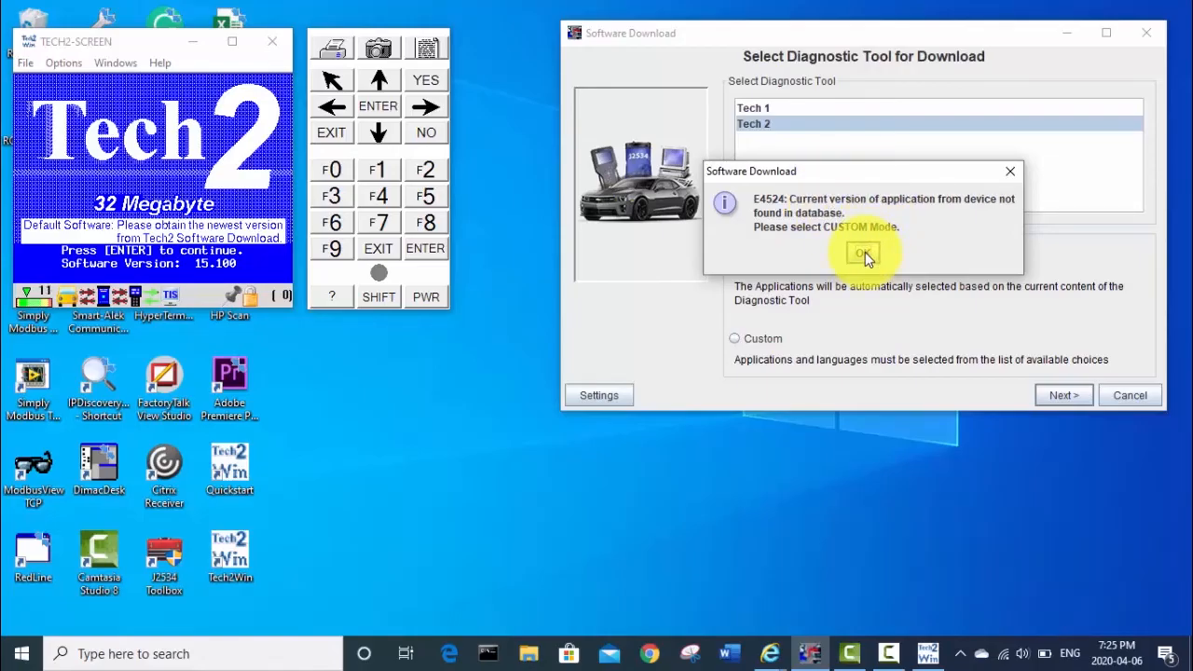
click(862, 253)
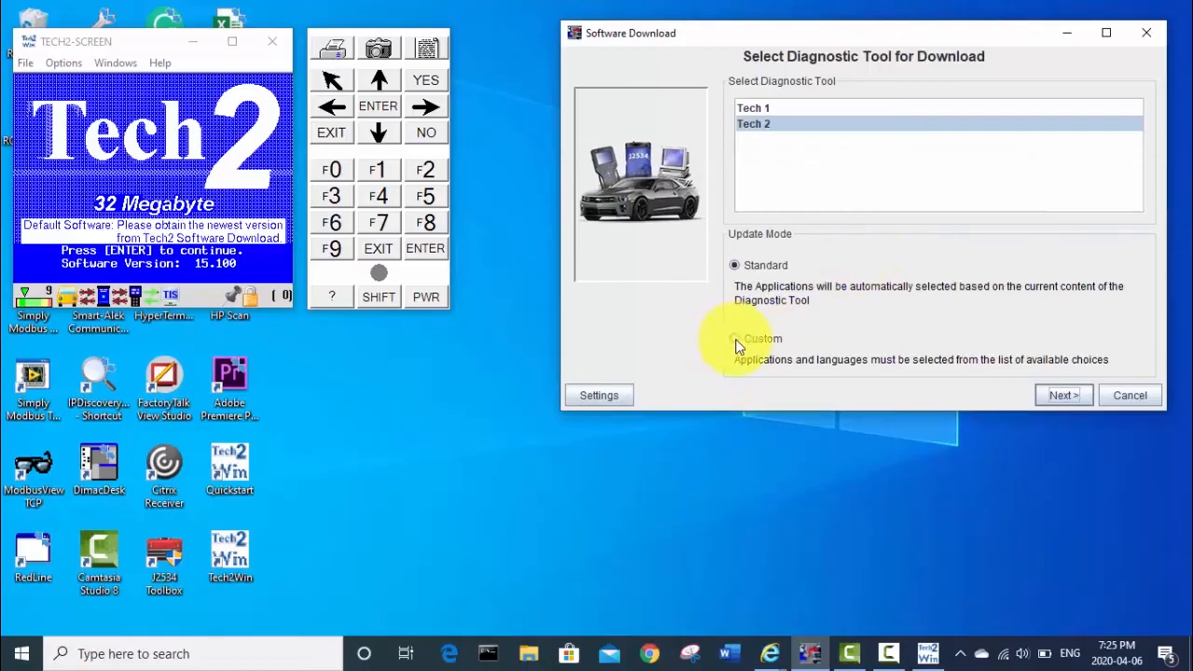
click(735, 338)
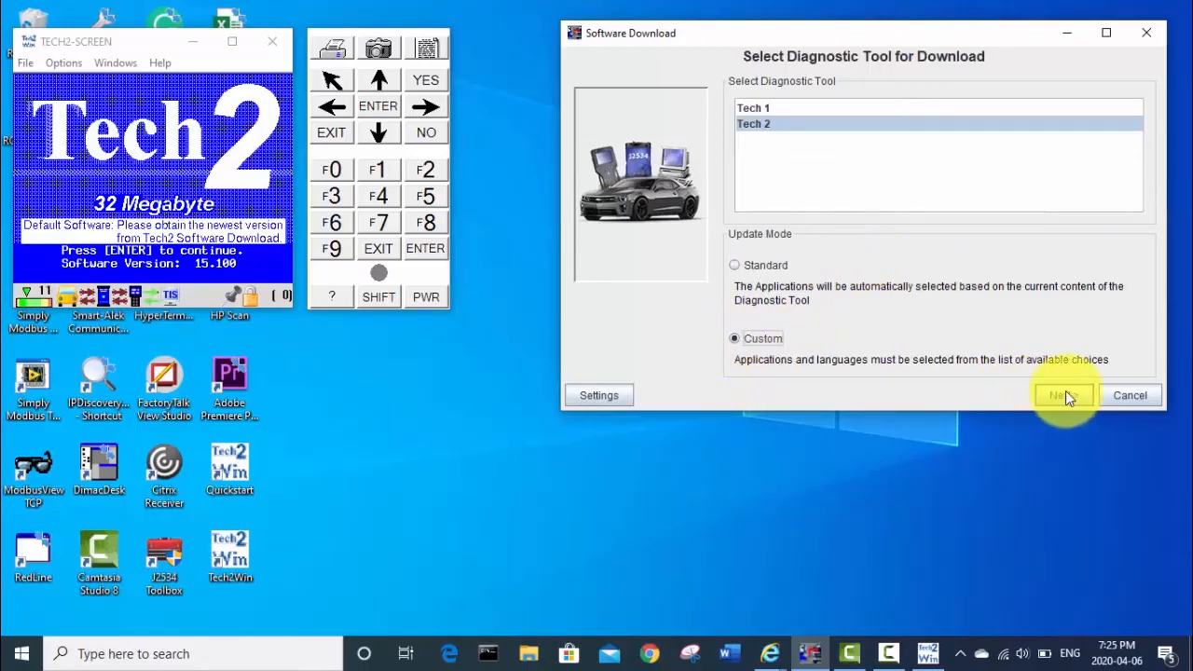
click(1062, 395)
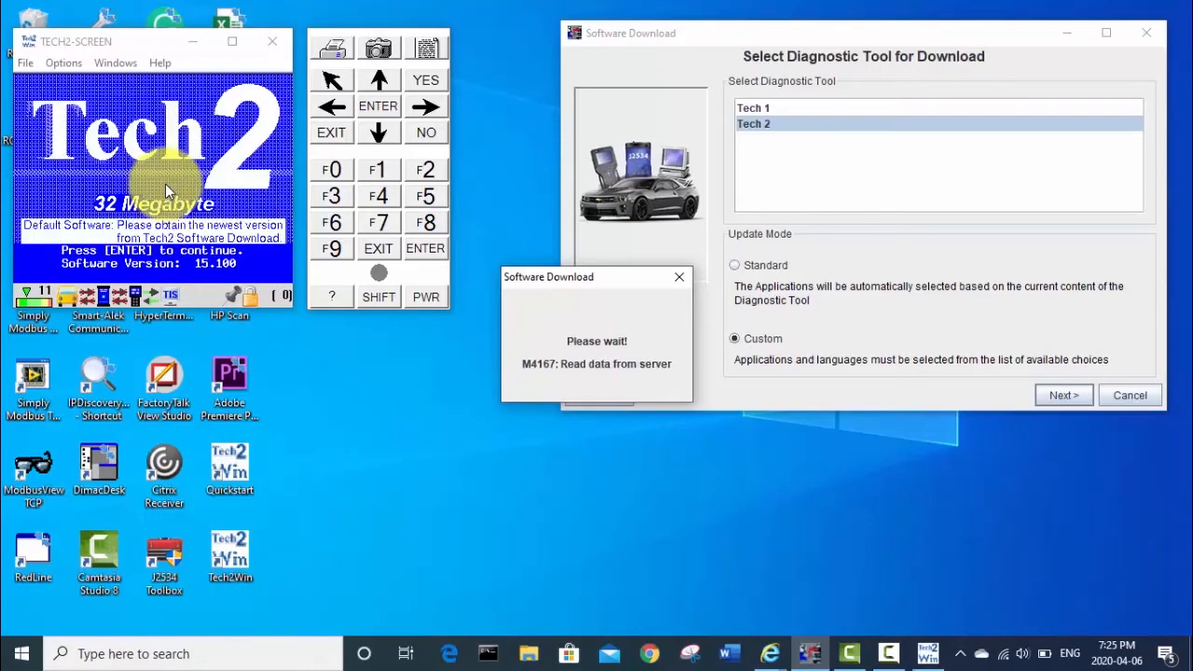
- Select English under North American Operations version 33.004-32MB as the Tech 2 application
click(1062, 394)
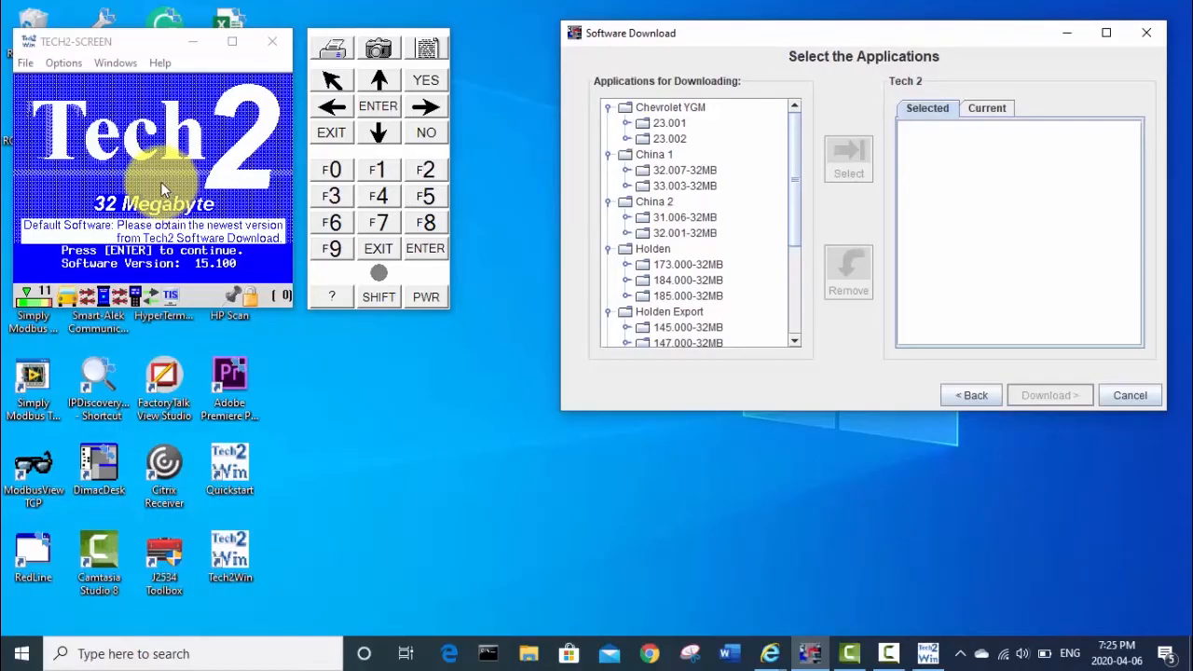
mouse_move(177, 149)
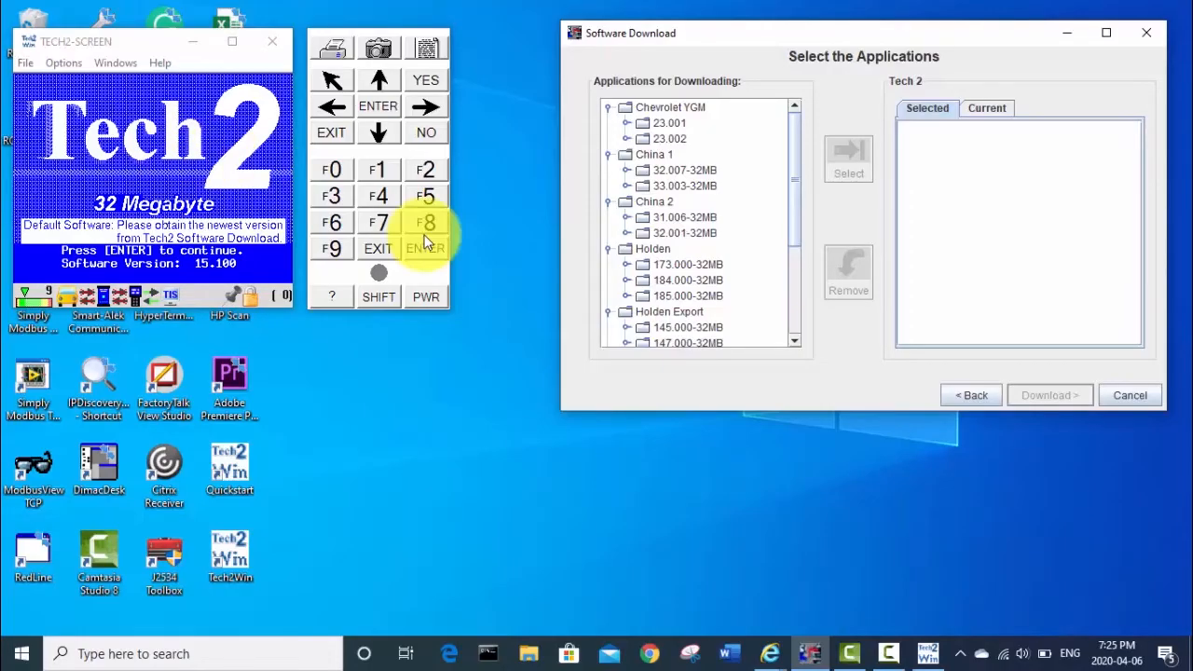
mouse_move(703, 130)
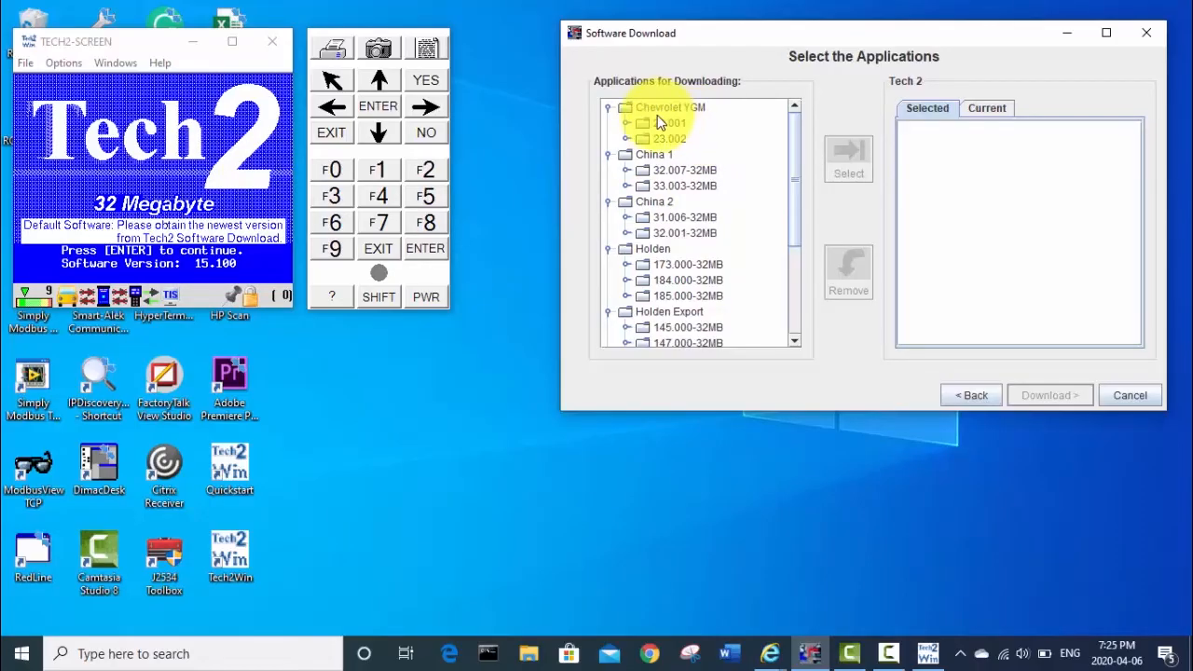
scroll(down, 3)
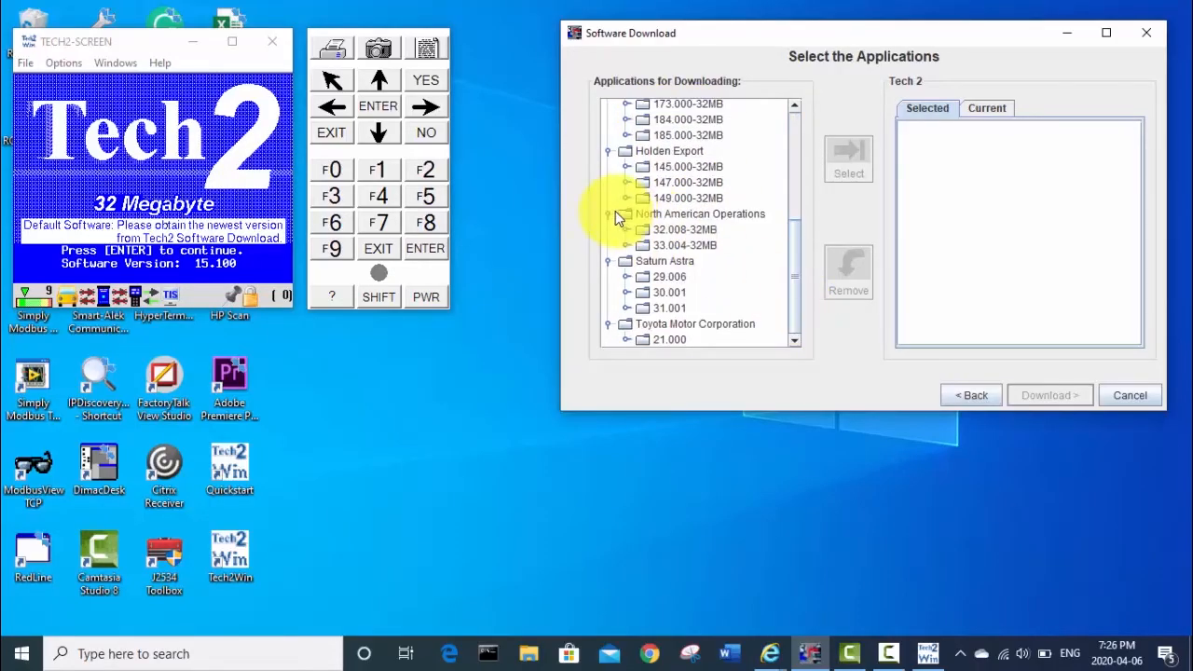
click(627, 229)
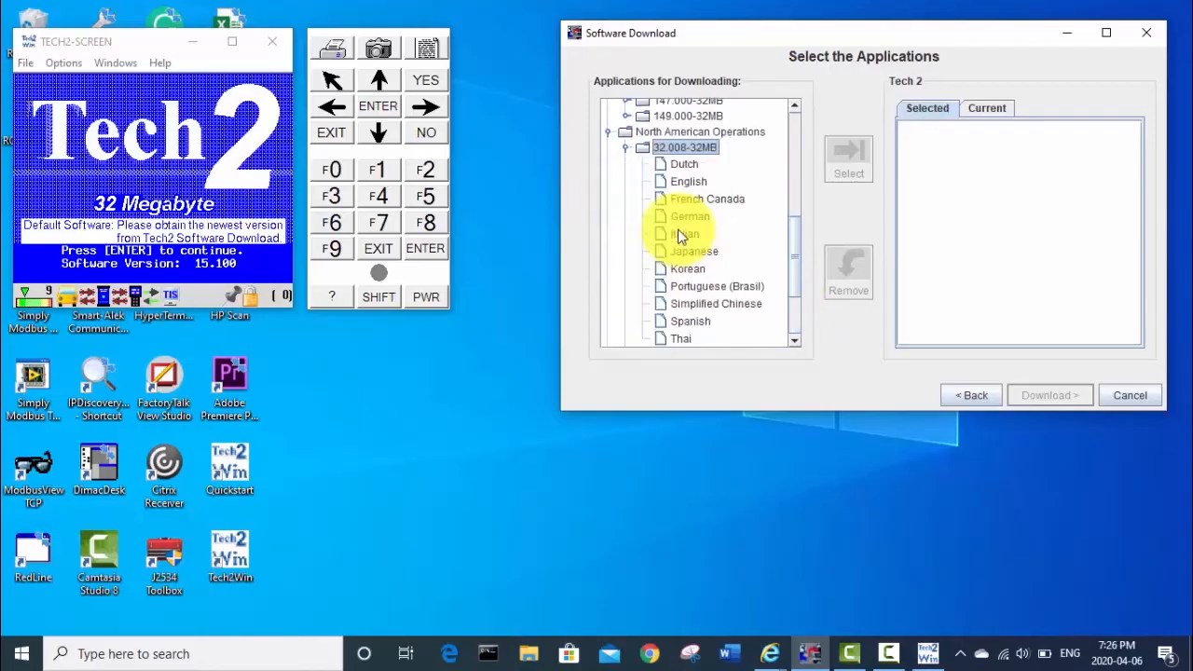
click(847, 158)
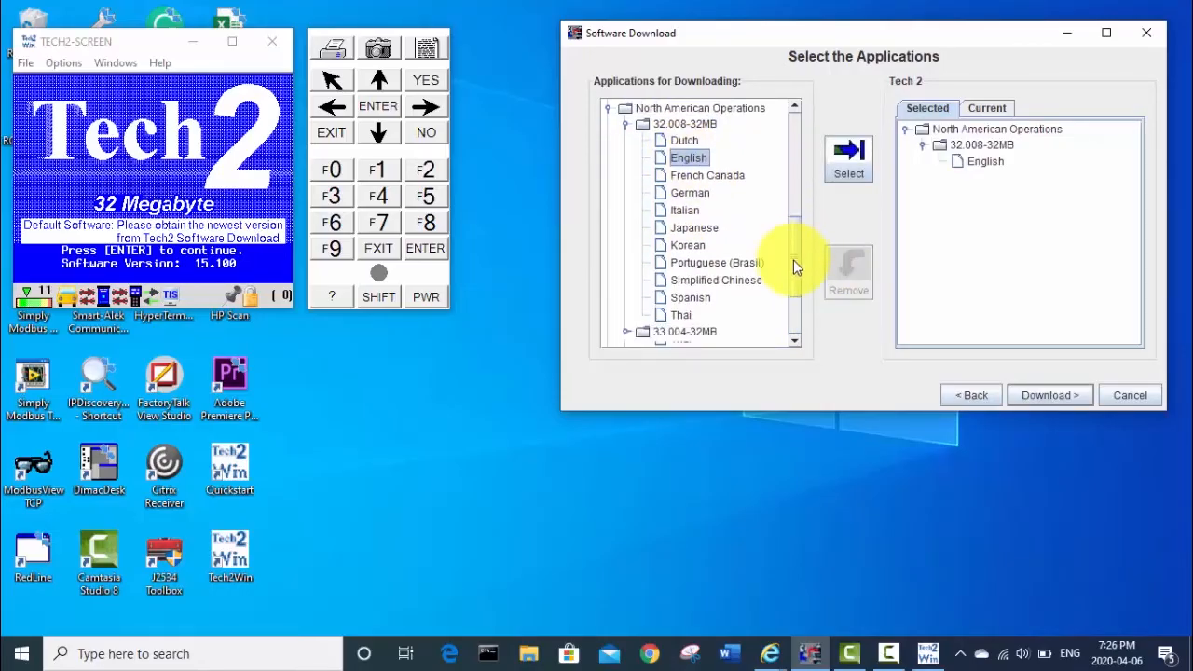
scroll(down, 3)
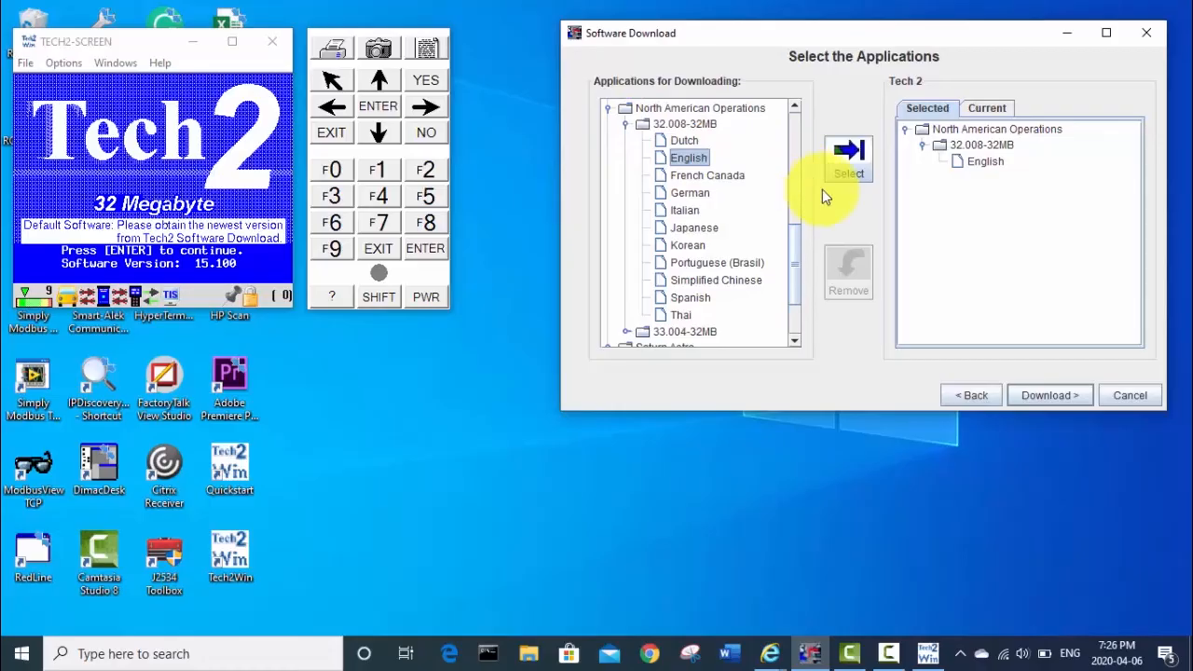
scroll(down, 3)
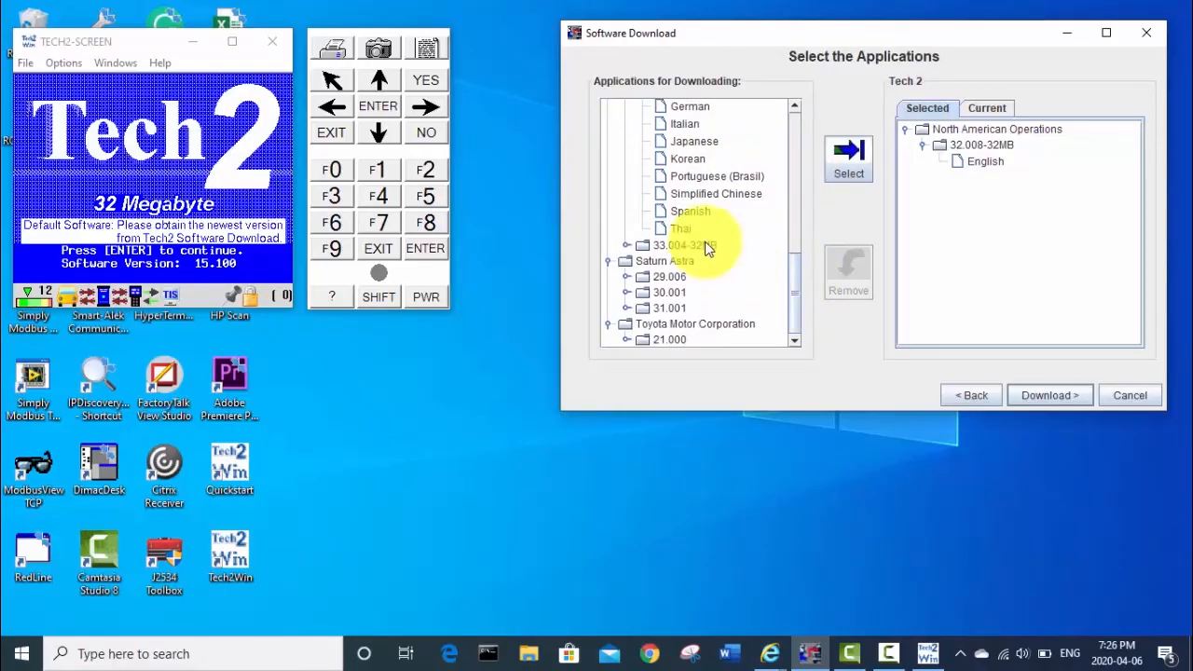
click(627, 245)
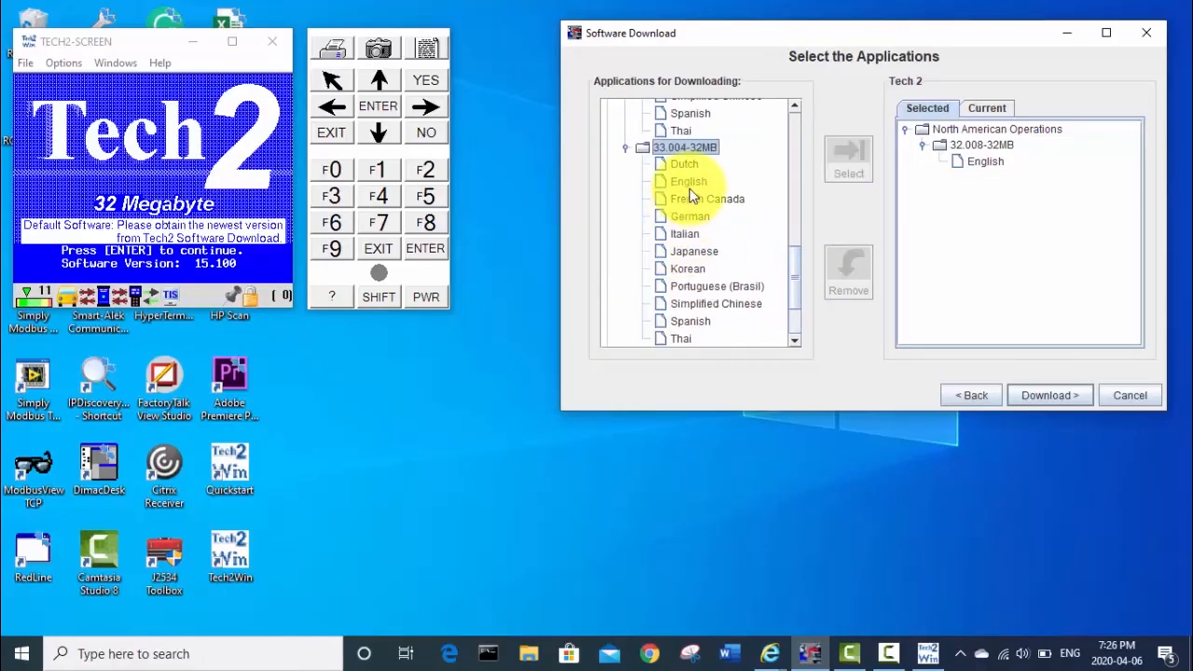
click(688, 181)
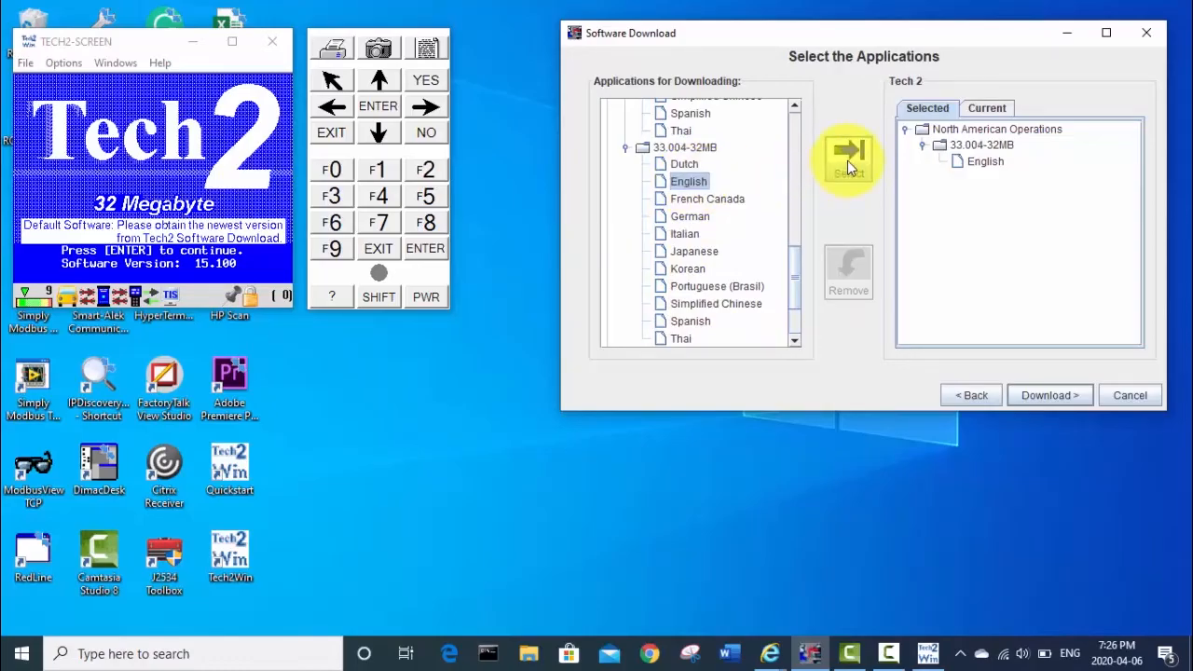
mouse_move(730, 191)
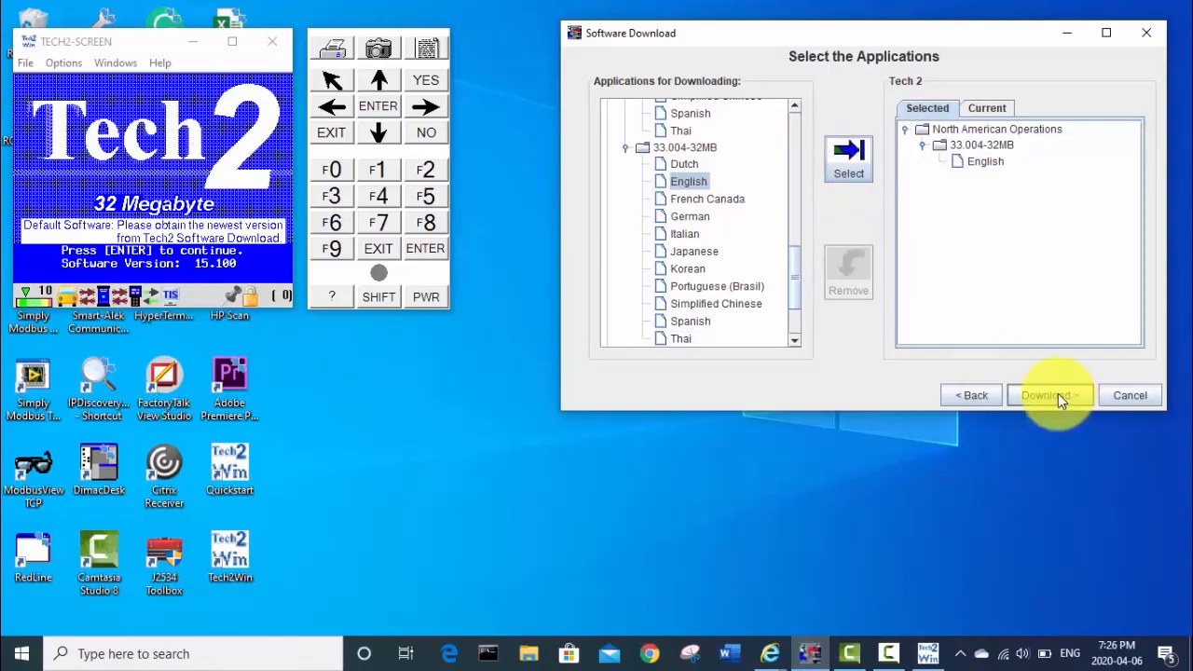
- Download North American Operations 33.004 English to the Tech 2 until the download finishes
click(1048, 395)
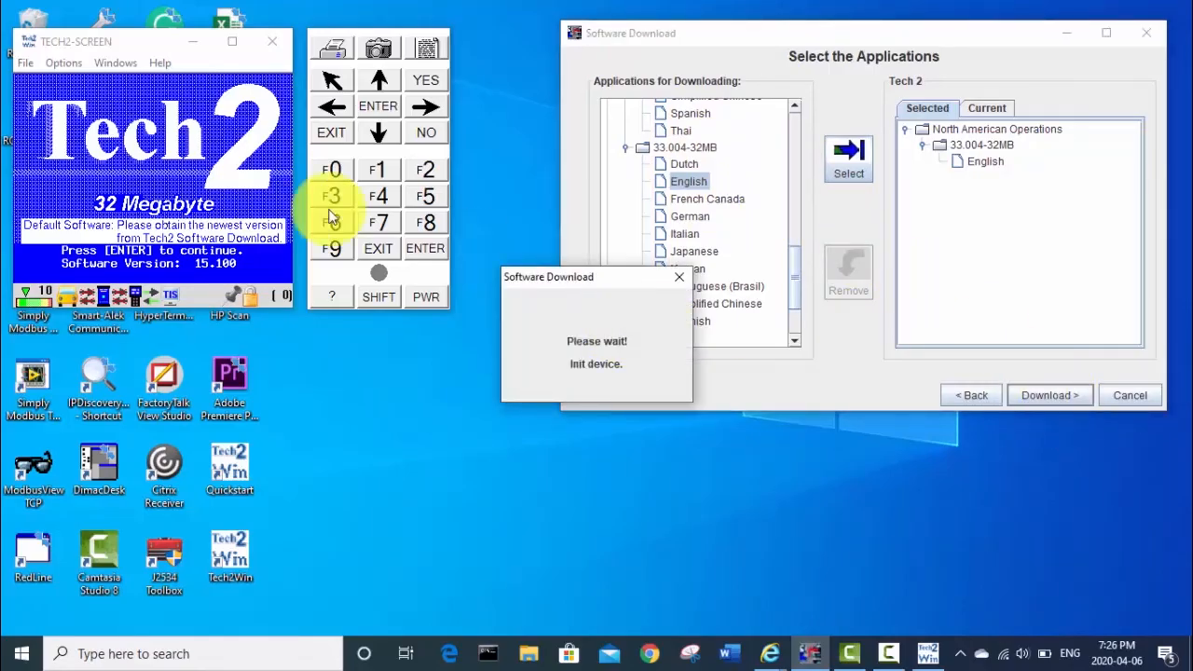
mouse_move(219, 181)
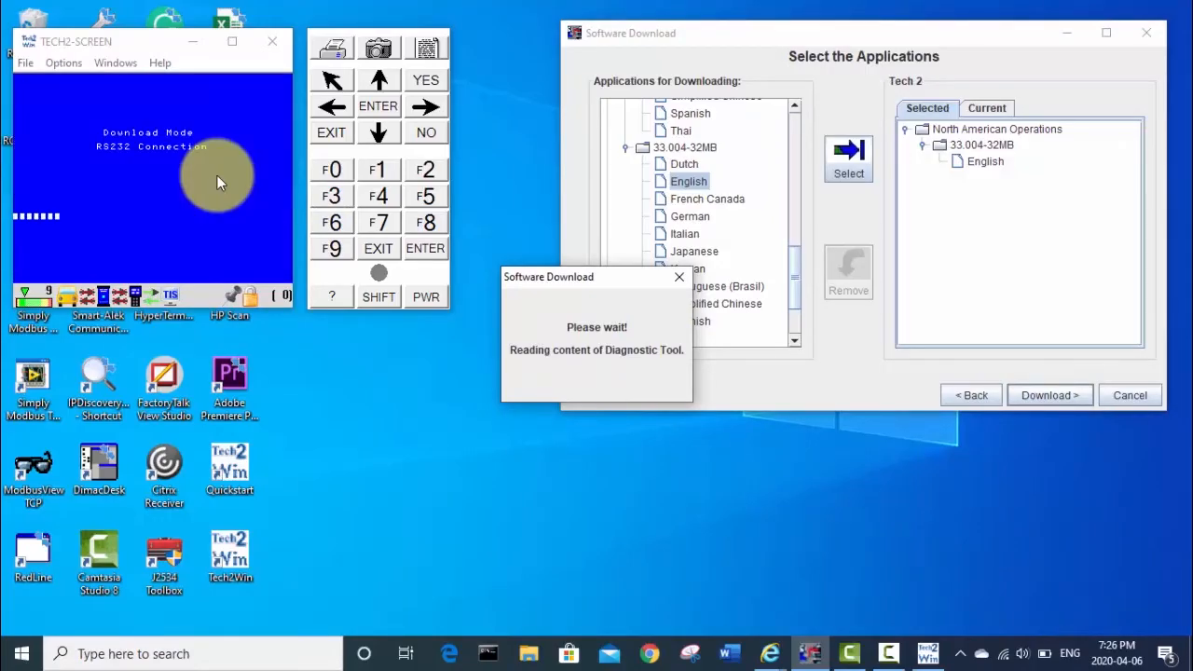
click(1049, 395)
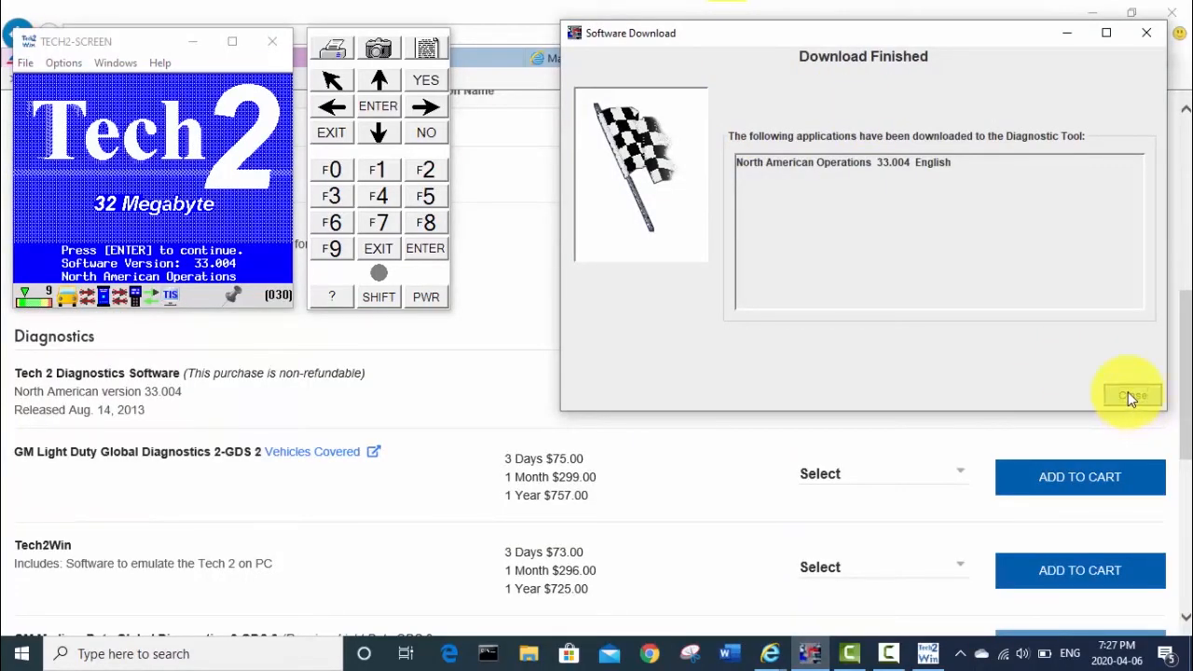
- Close the Download Finished window to reveal Tech2Win showing software version 33.004
click(1130, 396)
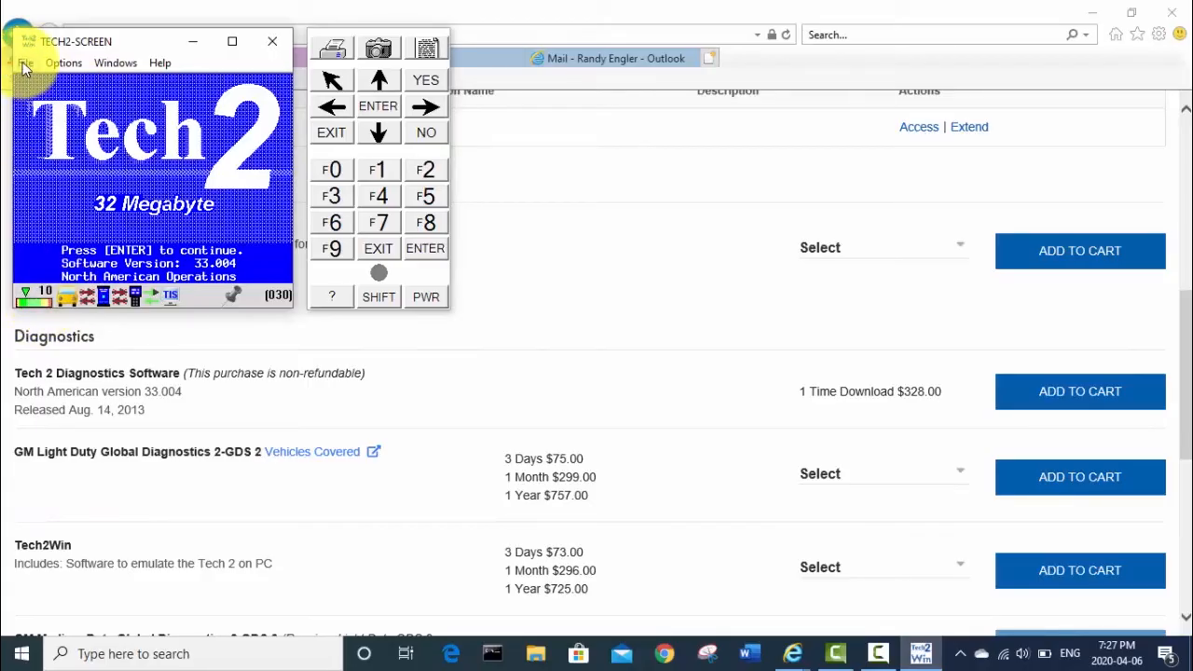
mouse_move(232, 126)
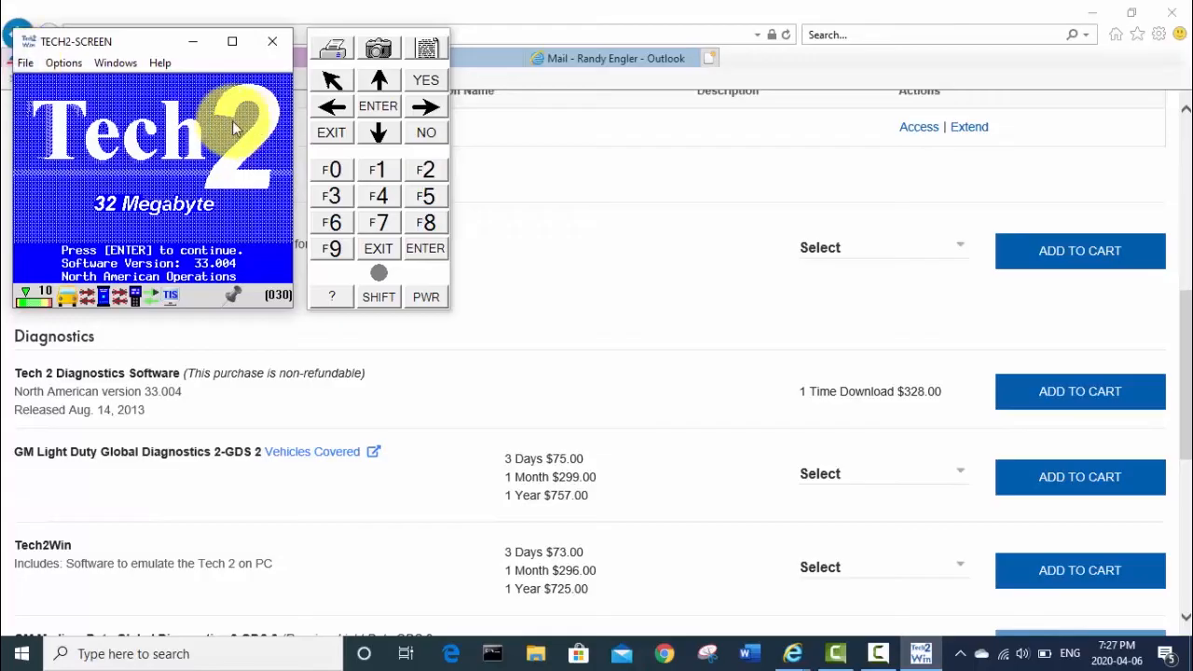